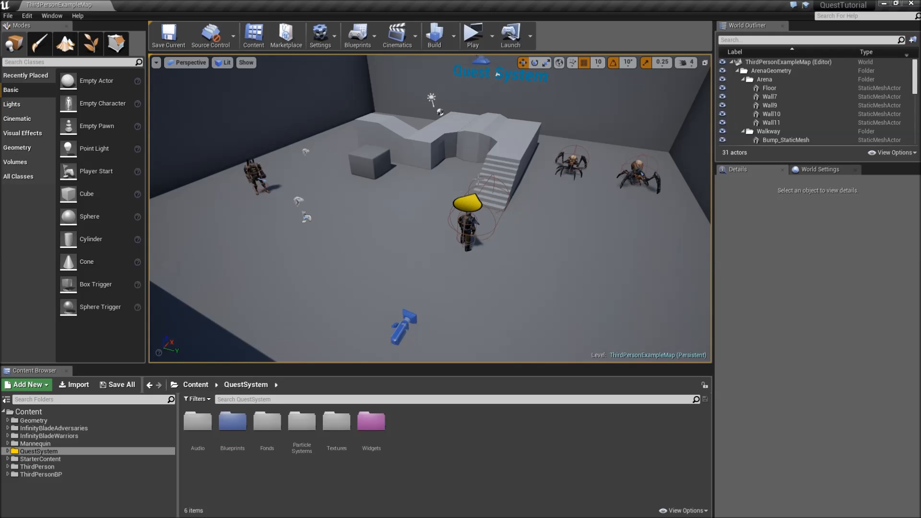
Step: After a test play, rename InteractionWidget's 'Press [E] to interact!' text block to InteractText
left_click(472, 35)
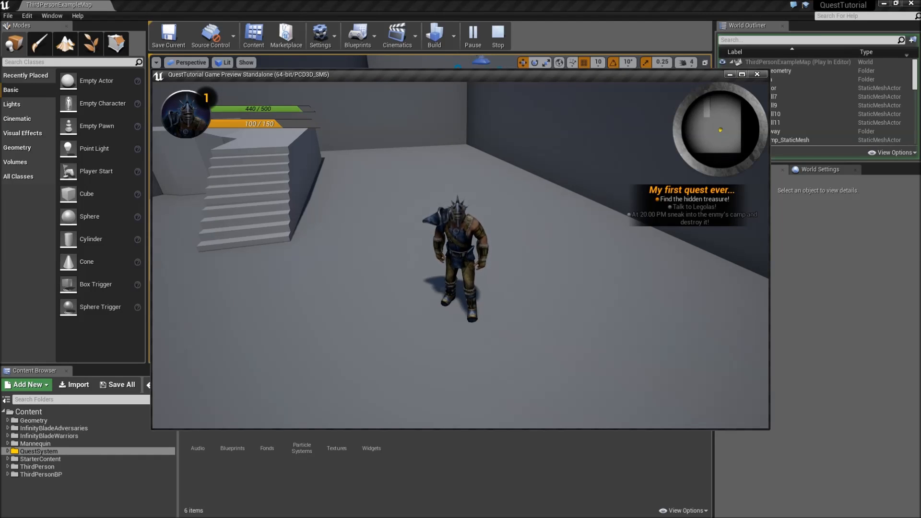
left_click(472, 36)
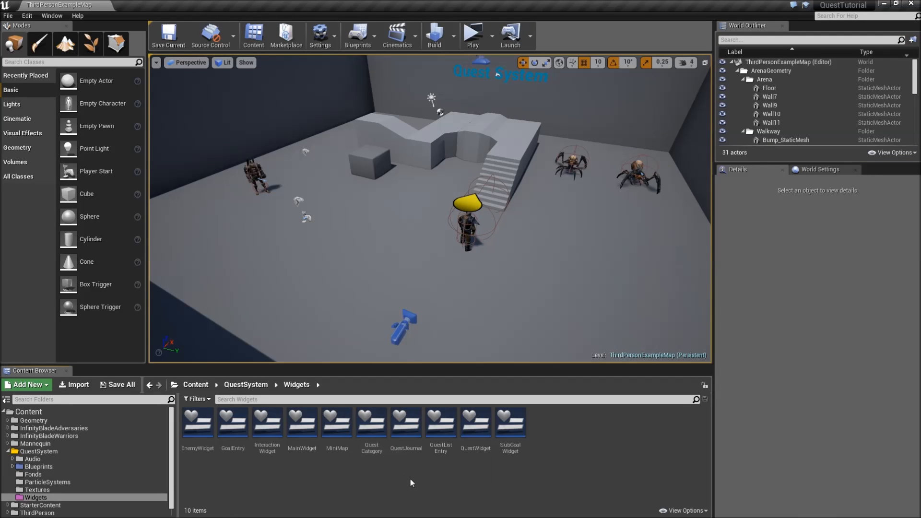
mouse_move(348, 485)
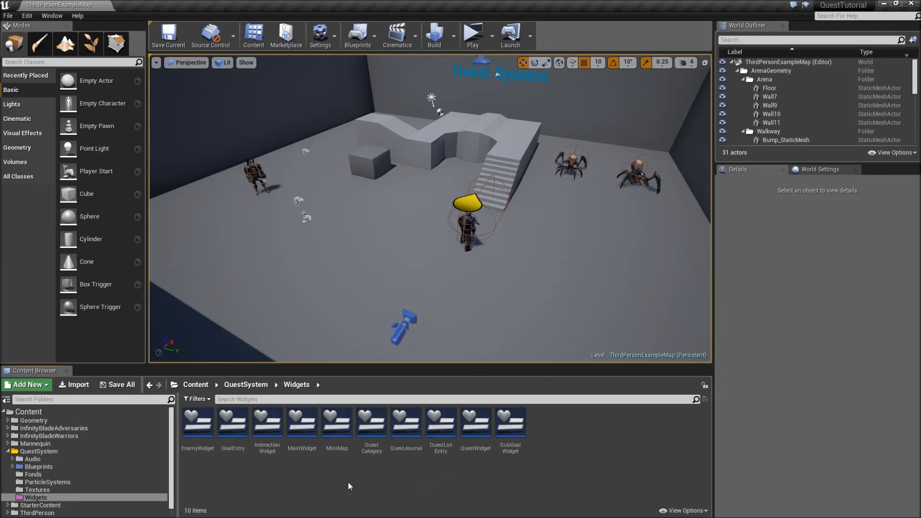
mouse_move(266, 423)
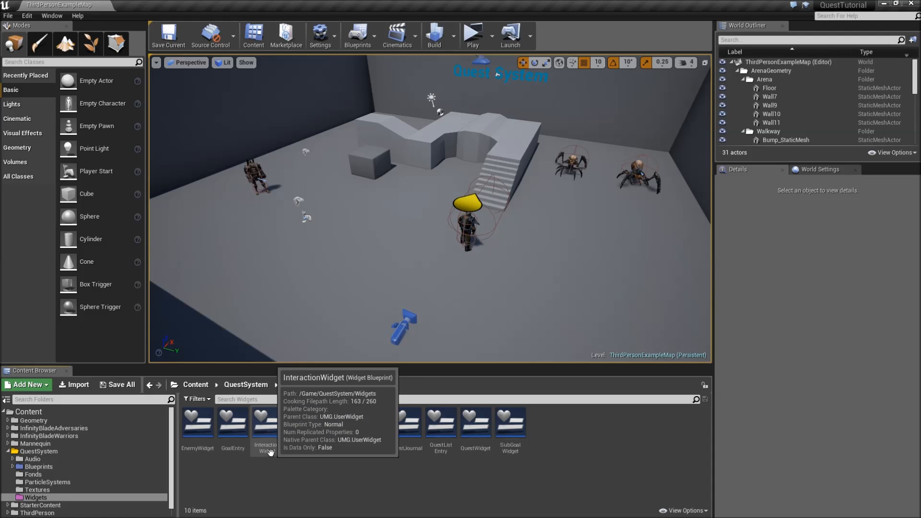
double_click(264, 422)
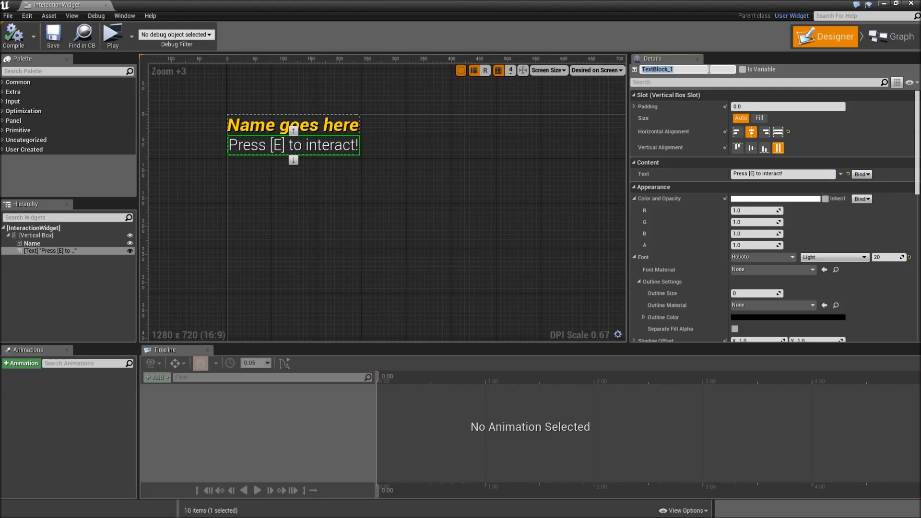
key("Return")
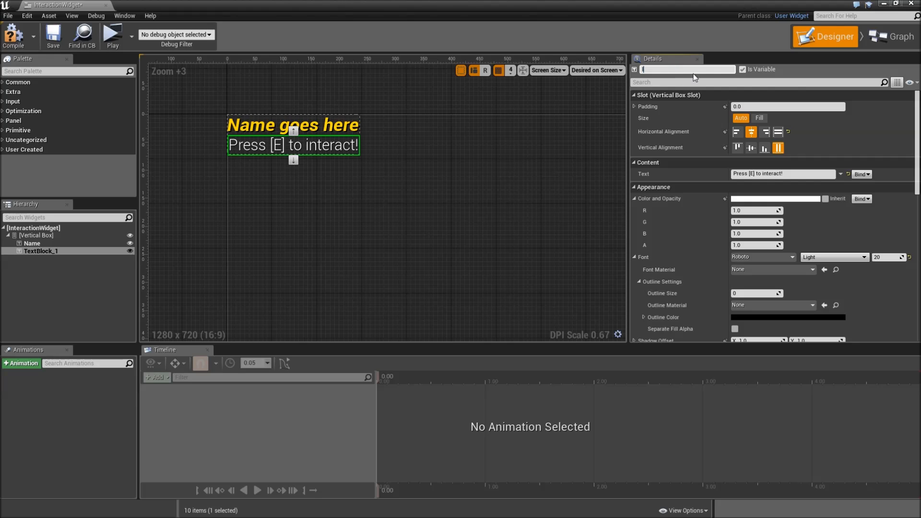
type("Interact t")
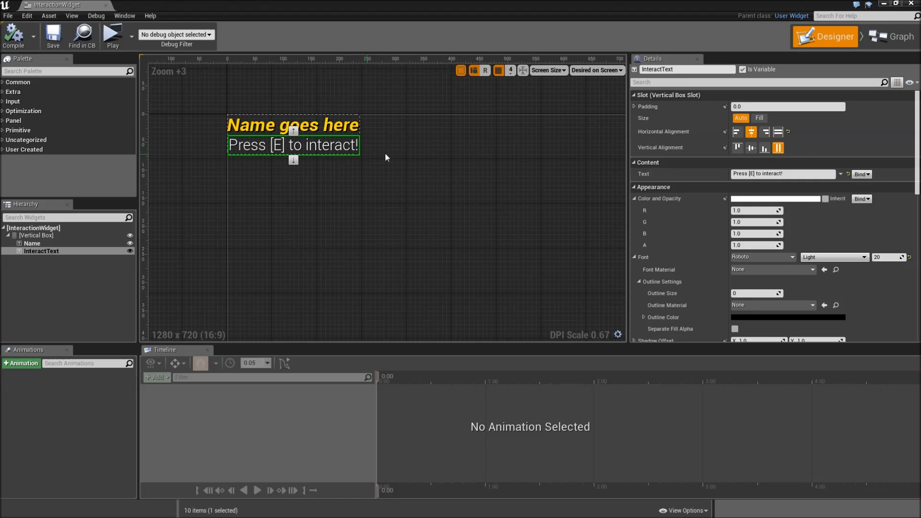
mouse_move(780, 174)
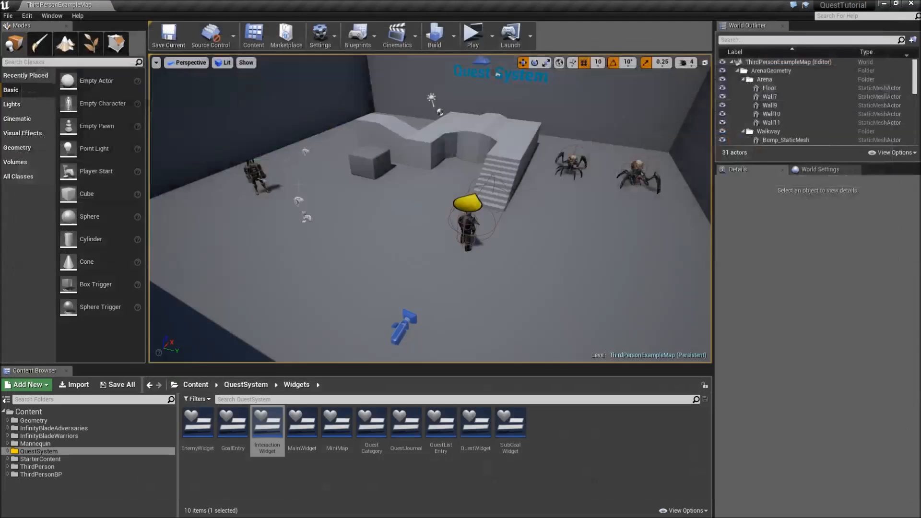
Step: Create a Master_Object Actor blueprint in a new Objects folder under QuestSystem Actors and open it
left_click(39, 451)
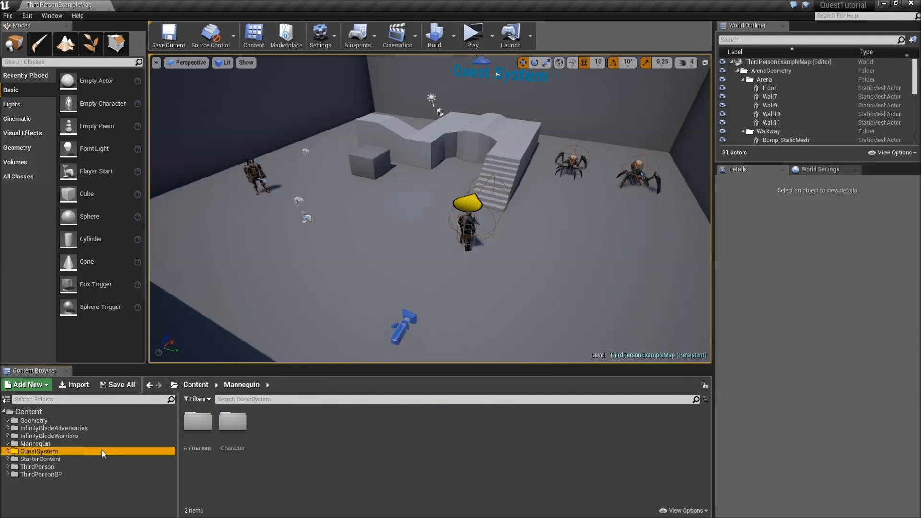
left_click(6, 451)
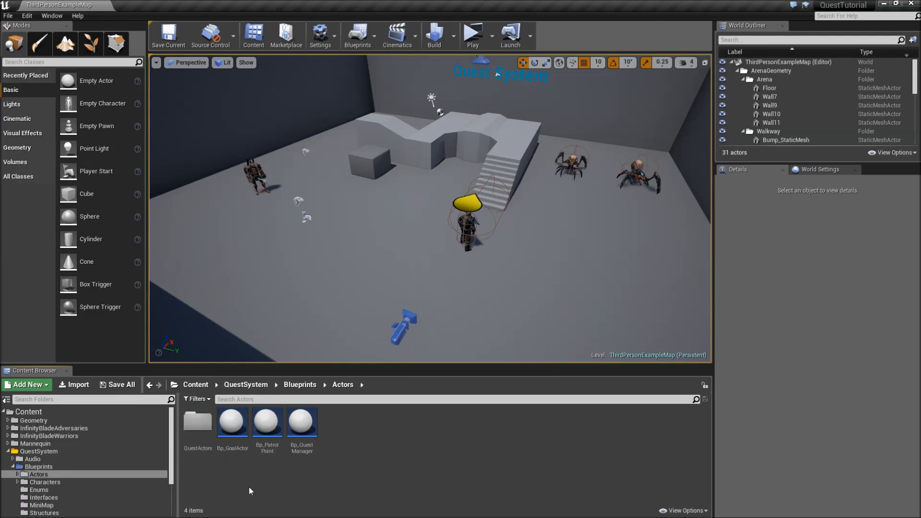
mouse_move(381, 448)
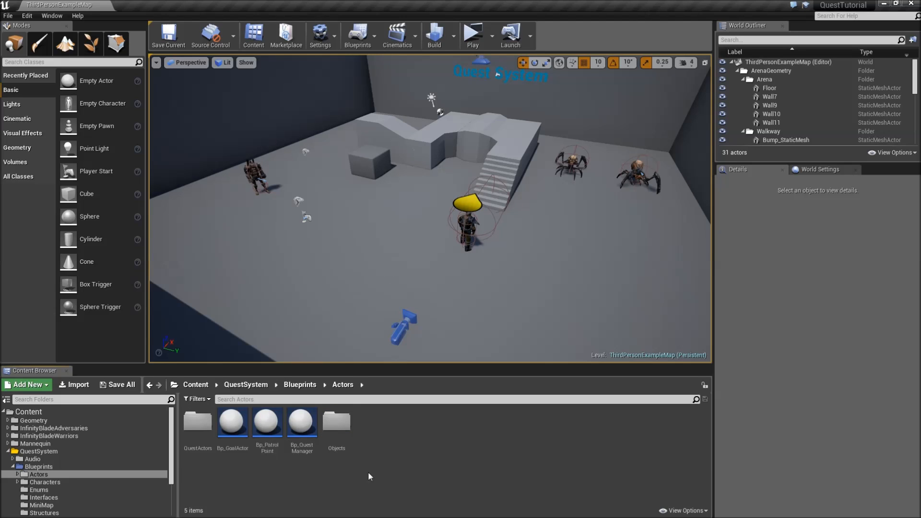
right_click(370, 475)
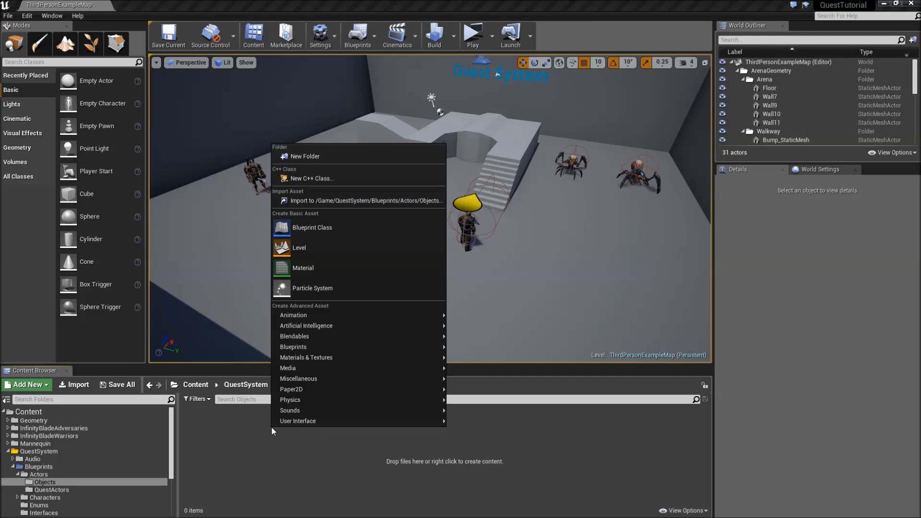
mouse_move(319, 246)
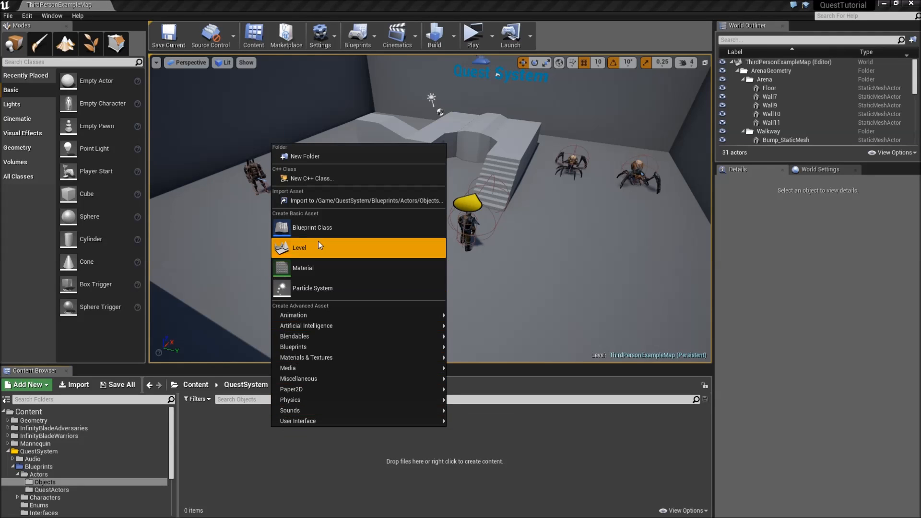
left_click(312, 227)
type("Mes")
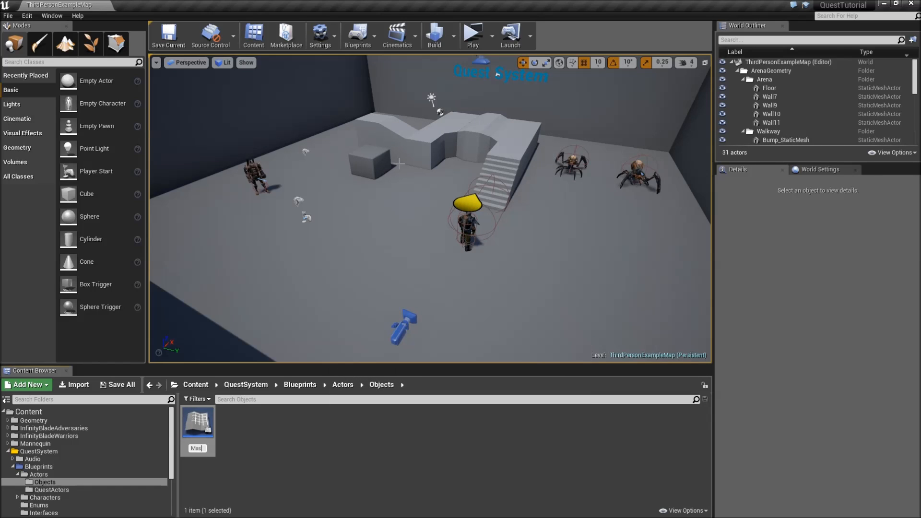
type("ter_Object")
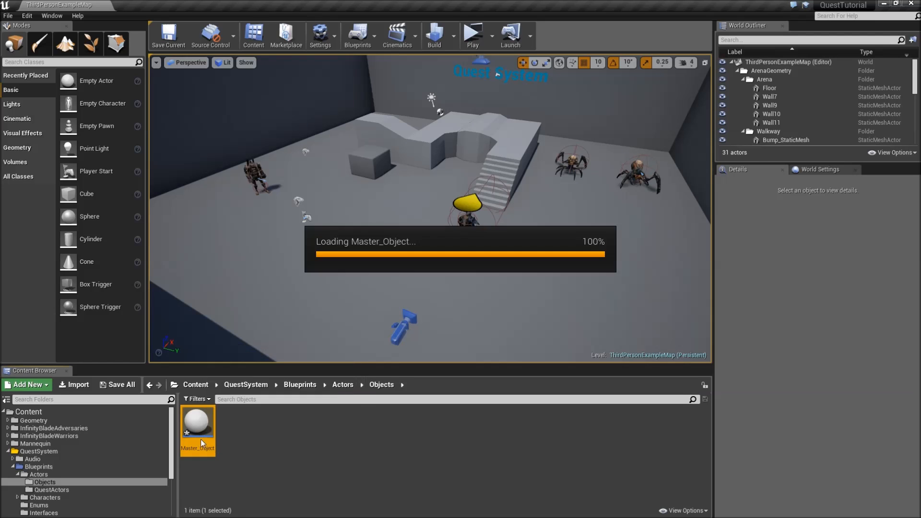
double_click(197, 423)
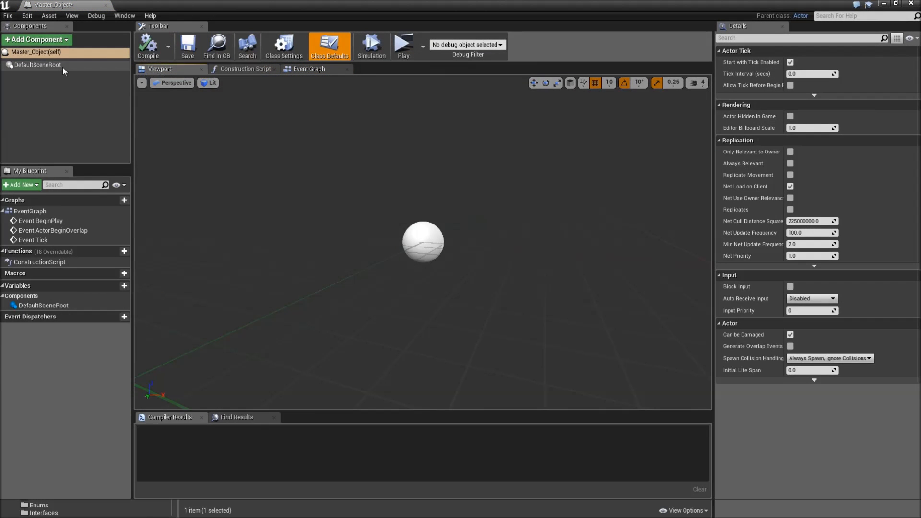
Step: Add a StaticMesh component with a Widget component attached beneath it
left_click(35, 39)
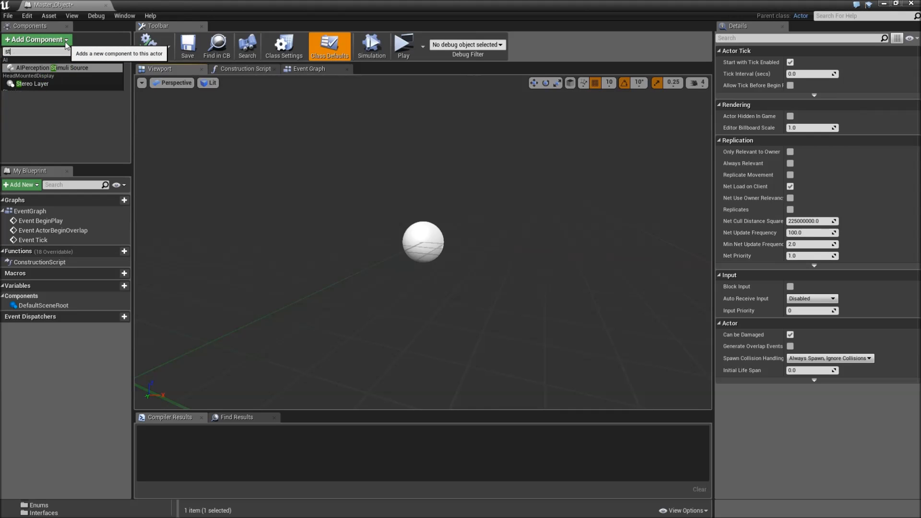
left_click(35, 75)
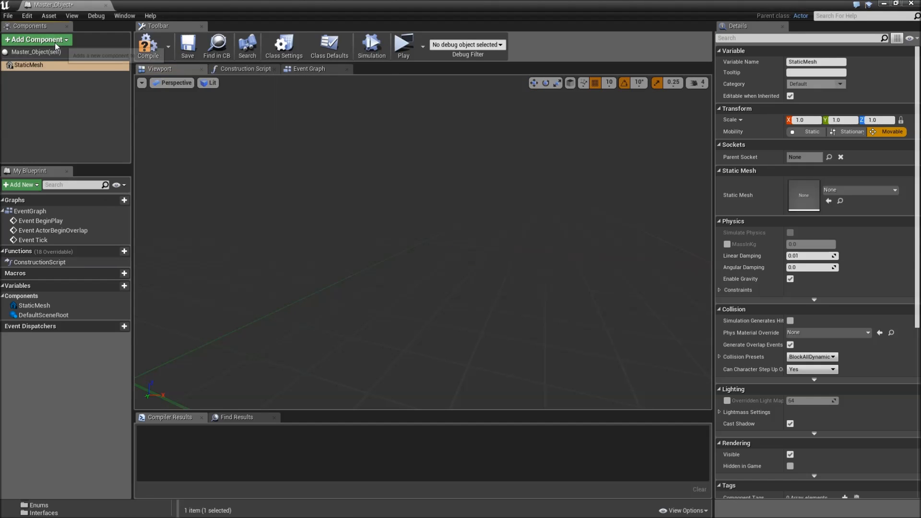
mouse_move(37, 40)
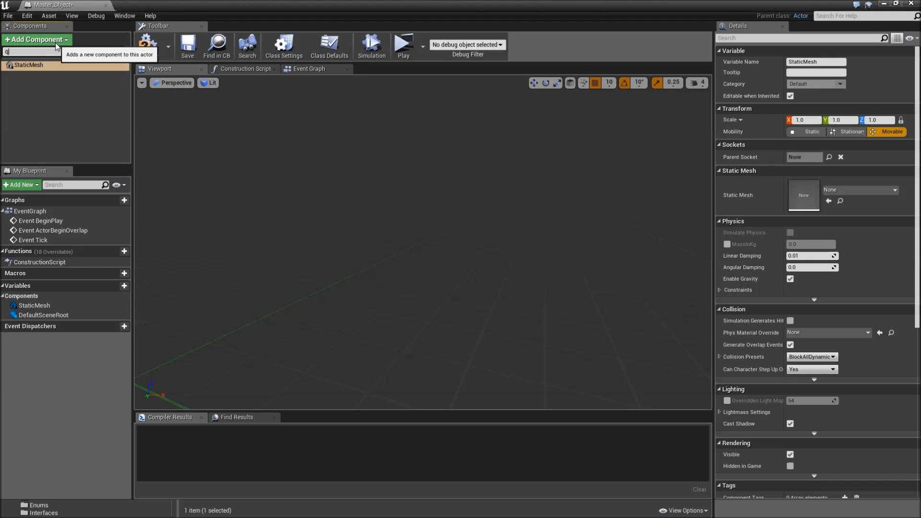
type("id")
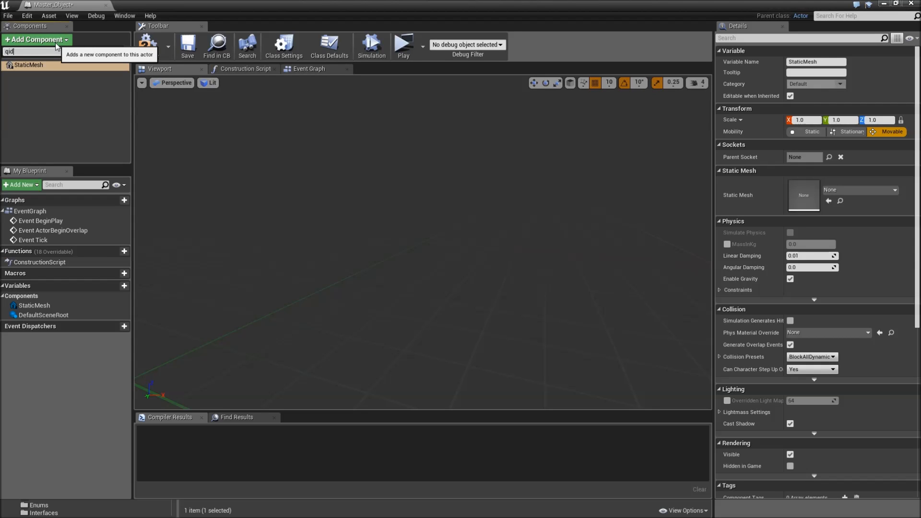
type("widget")
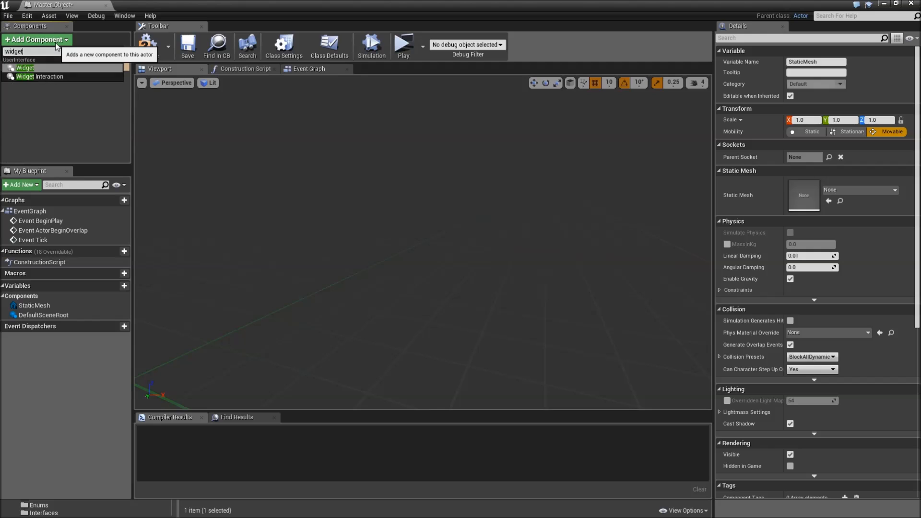
left_click(25, 67)
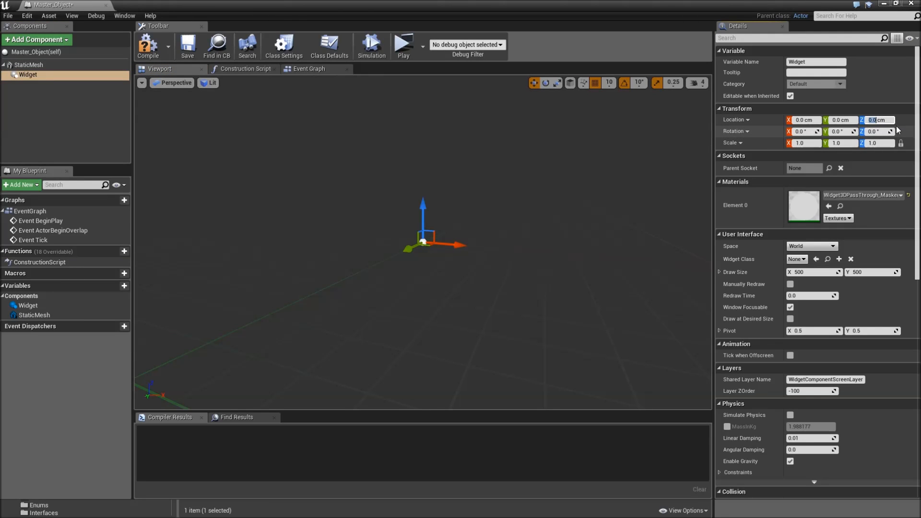
Step: Set the Widget to InteractionWidget in screen space, with NoCollision, no overlap events and Visible off
type("100")
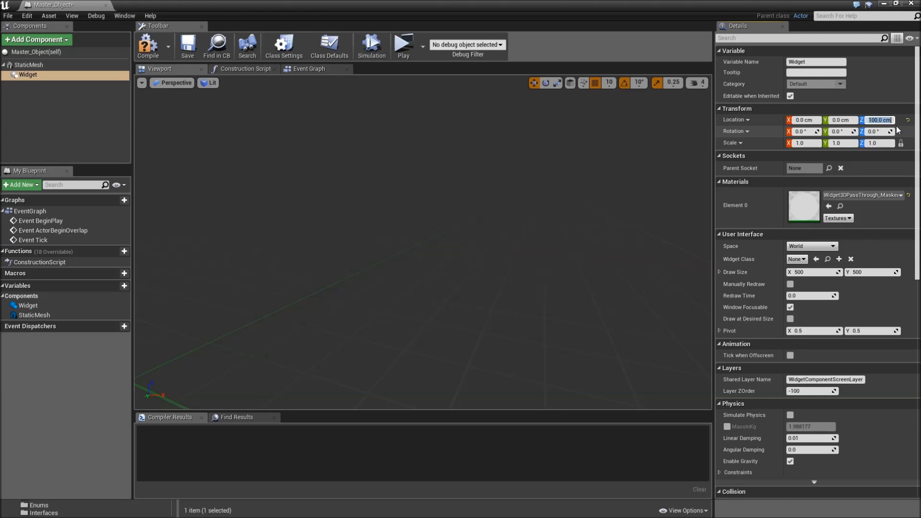
mouse_move(803, 251)
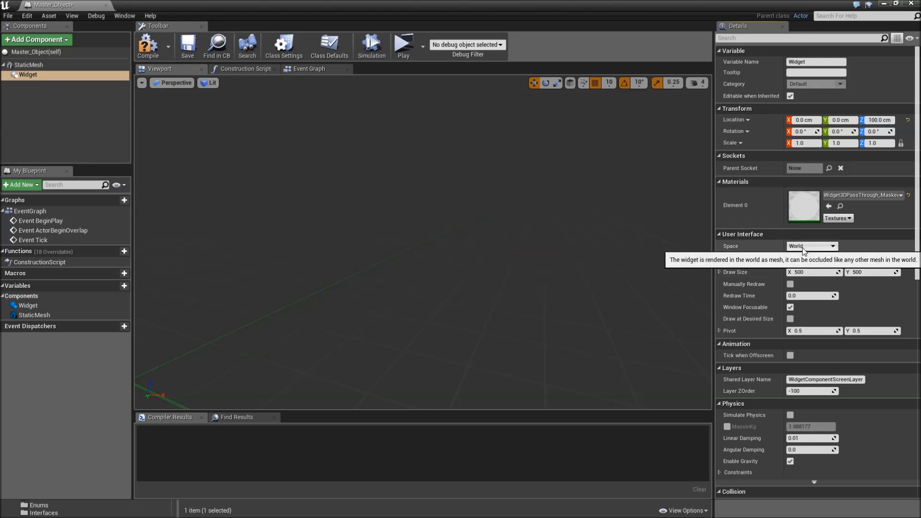
left_click(796, 258)
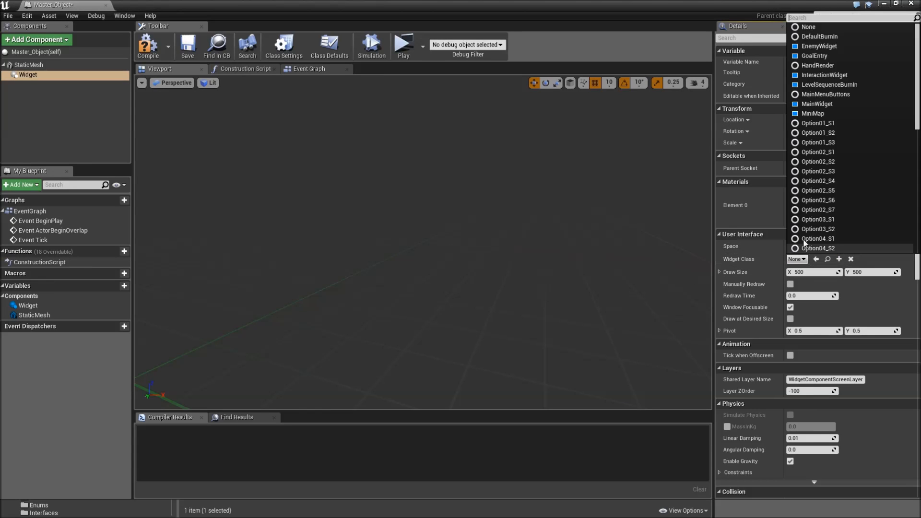
mouse_move(822, 94)
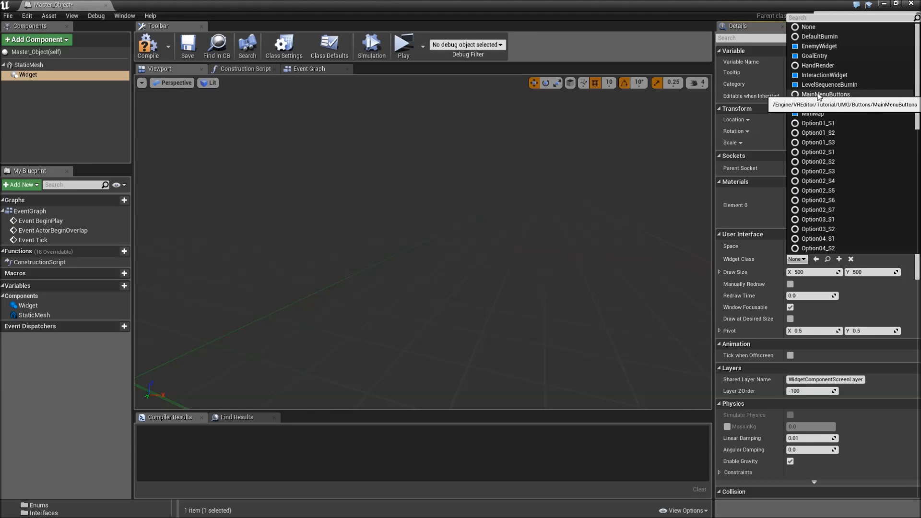
left_click(825, 65)
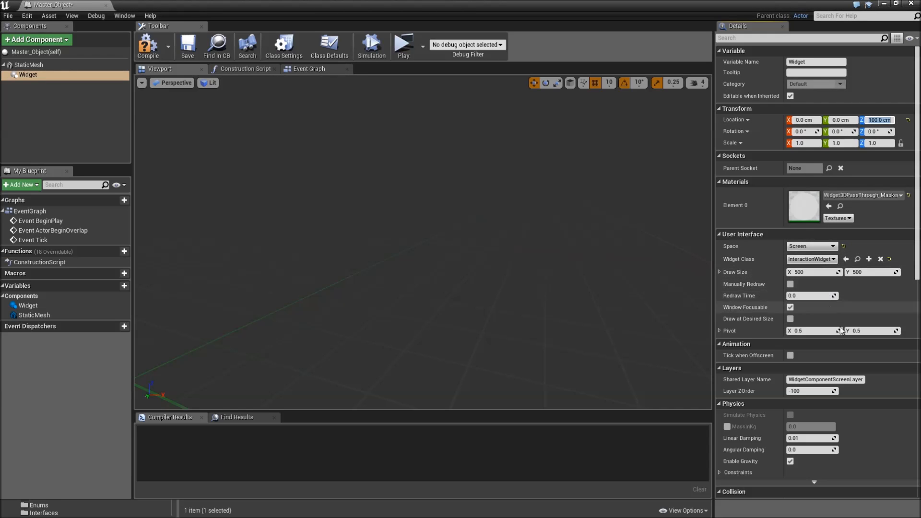
scroll("down", 3)
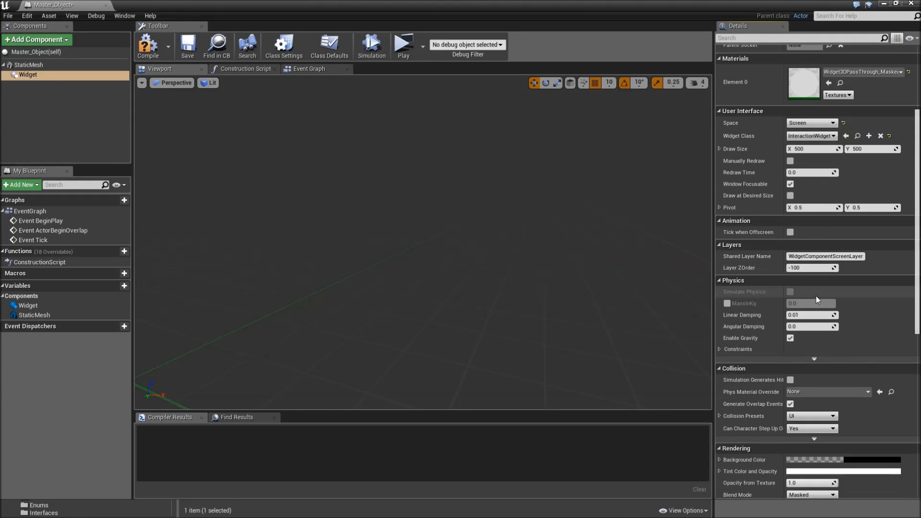
scroll("down", 3)
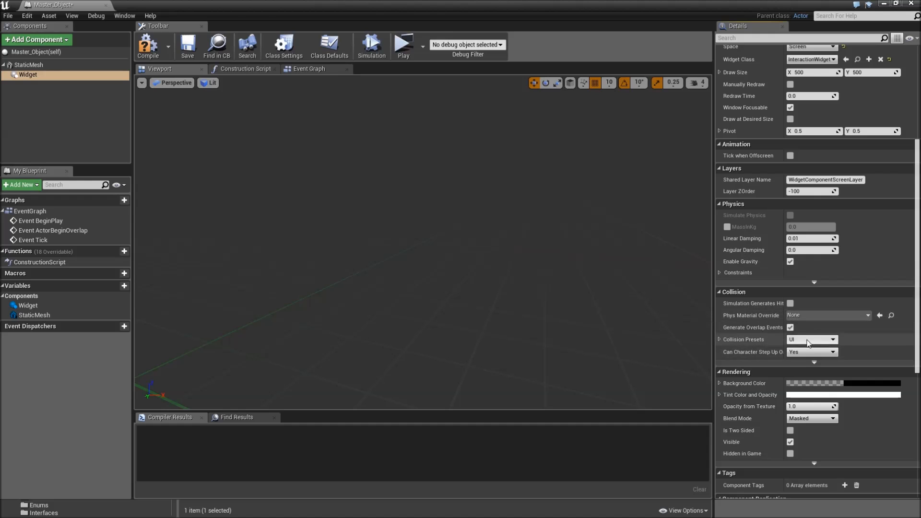
mouse_move(790, 327)
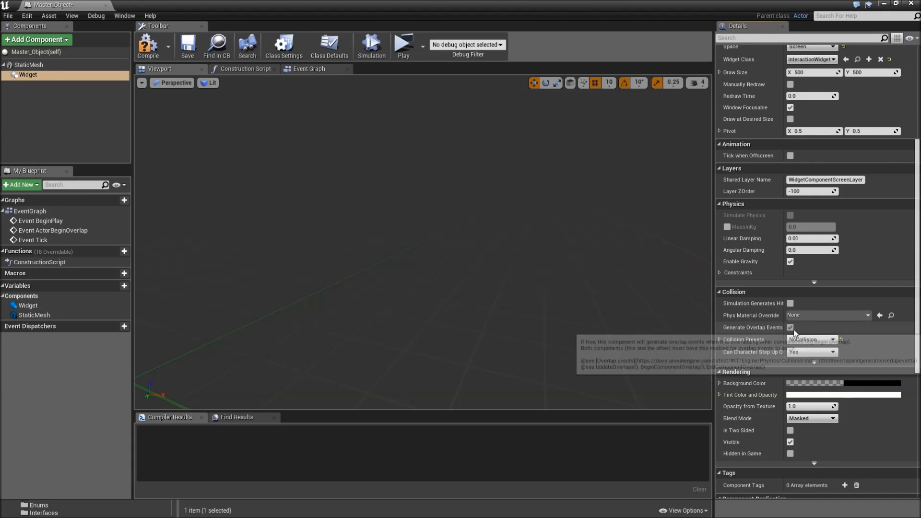
scroll("down", 3)
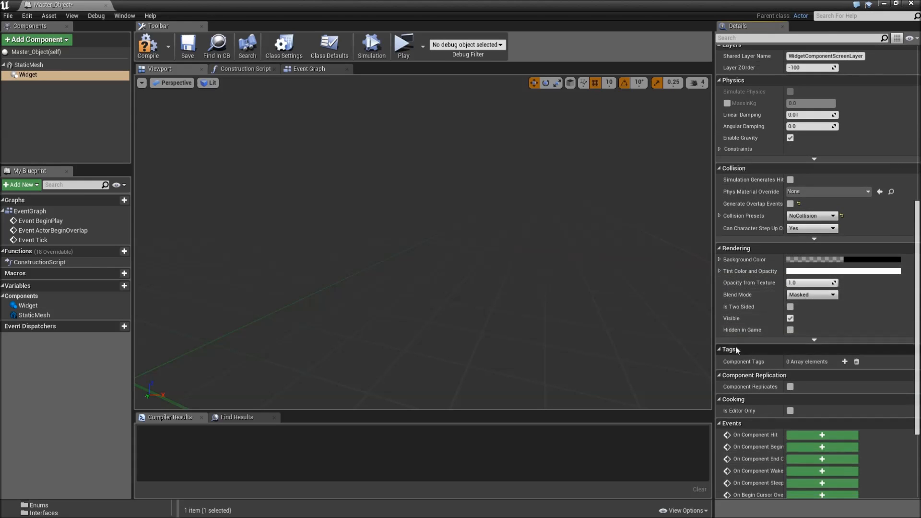
mouse_move(790, 317)
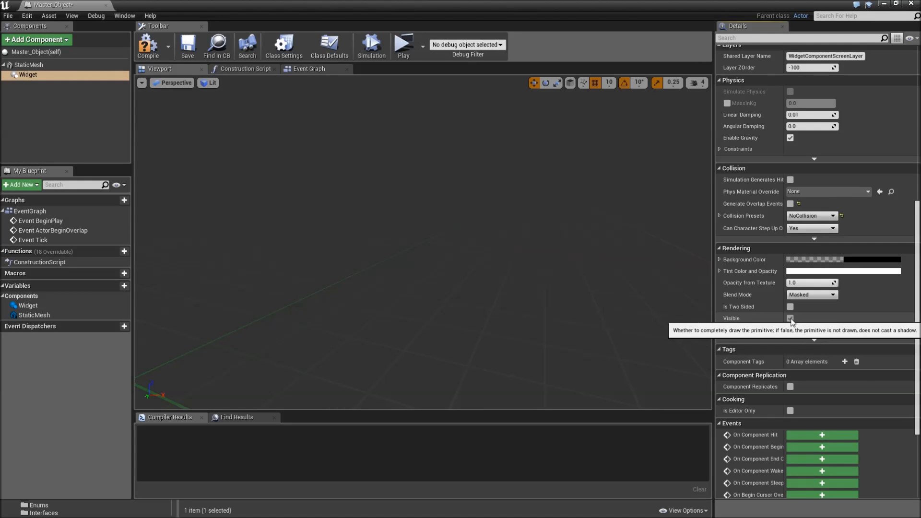
left_click(790, 317)
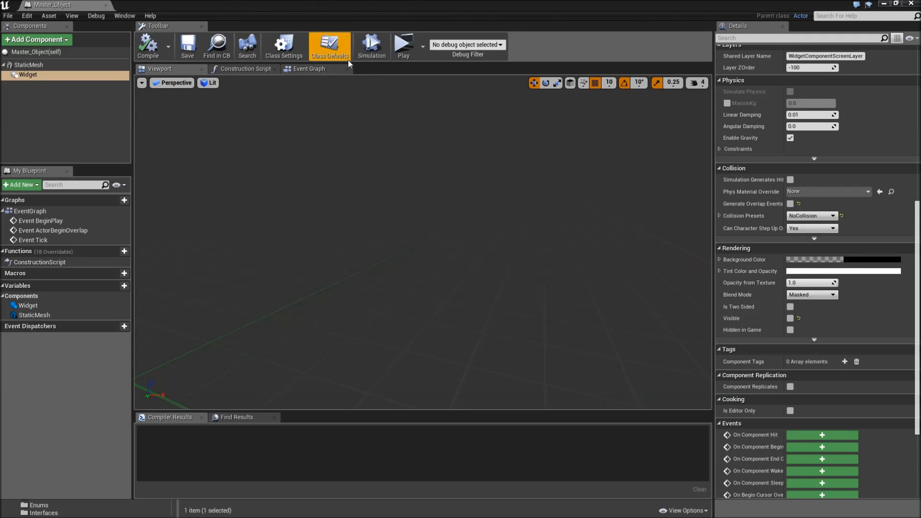
Step: Implement the I_Interactable interface, add a Text variable named Name, and compile
left_click(284, 46)
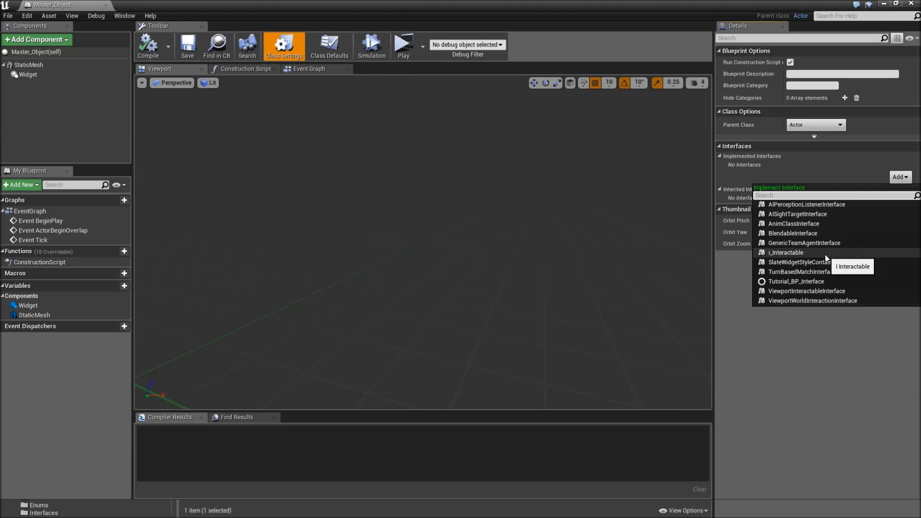
left_click(785, 252)
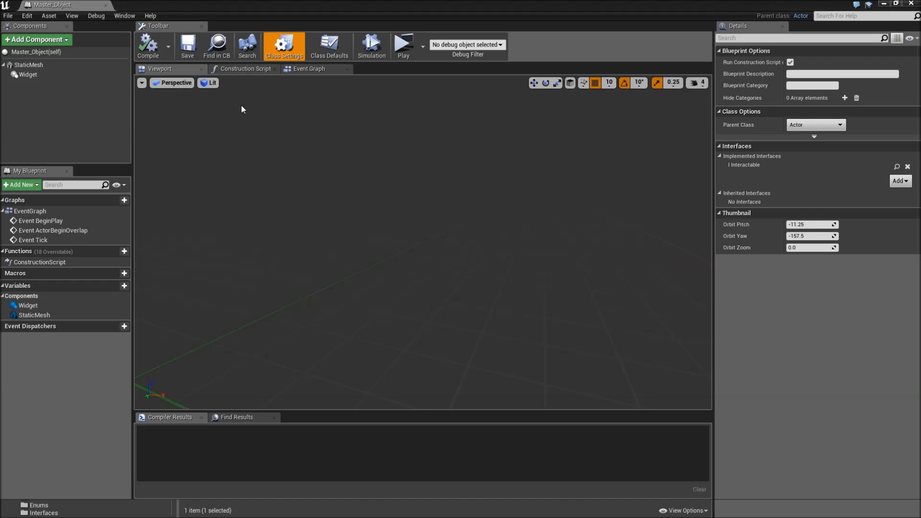
left_click(124, 288)
type("Na")
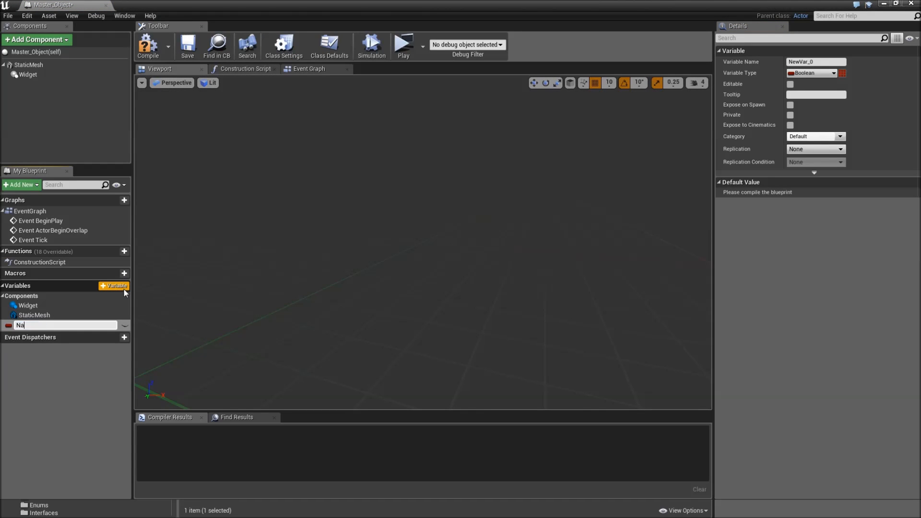
left_click(812, 72)
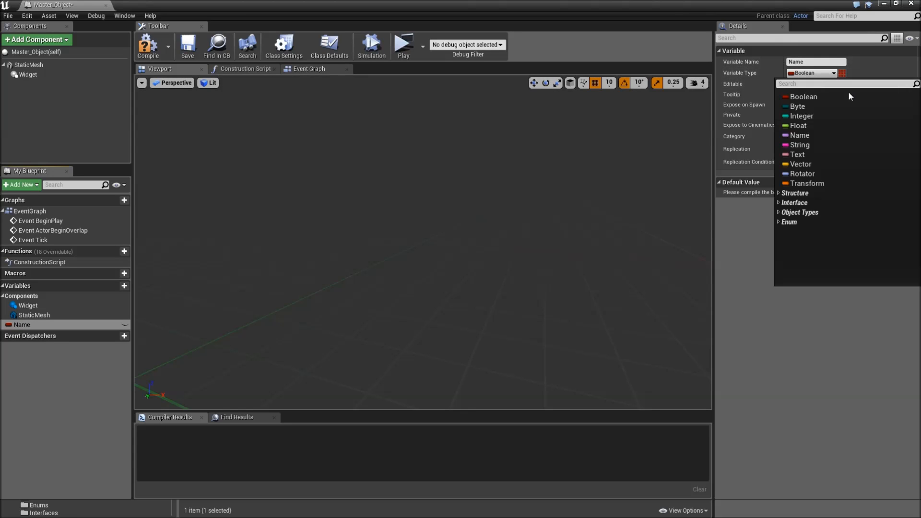
left_click(797, 154)
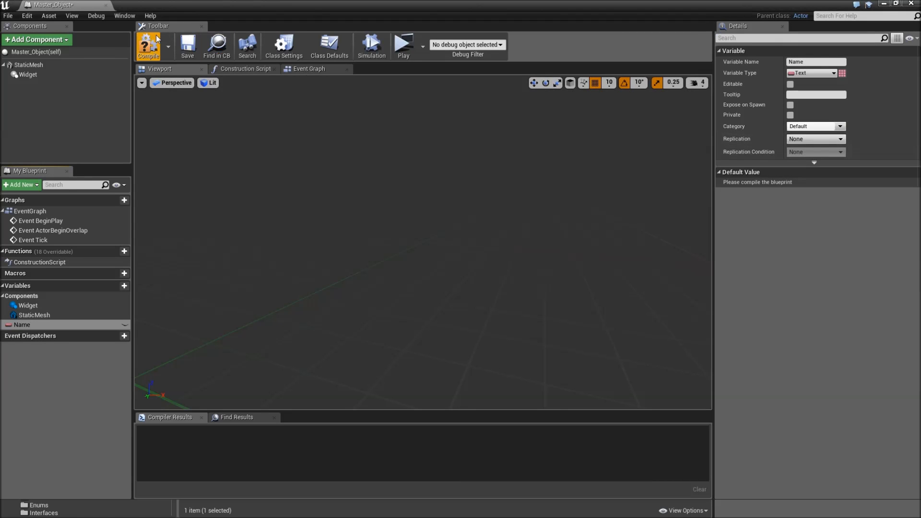
left_click(147, 46)
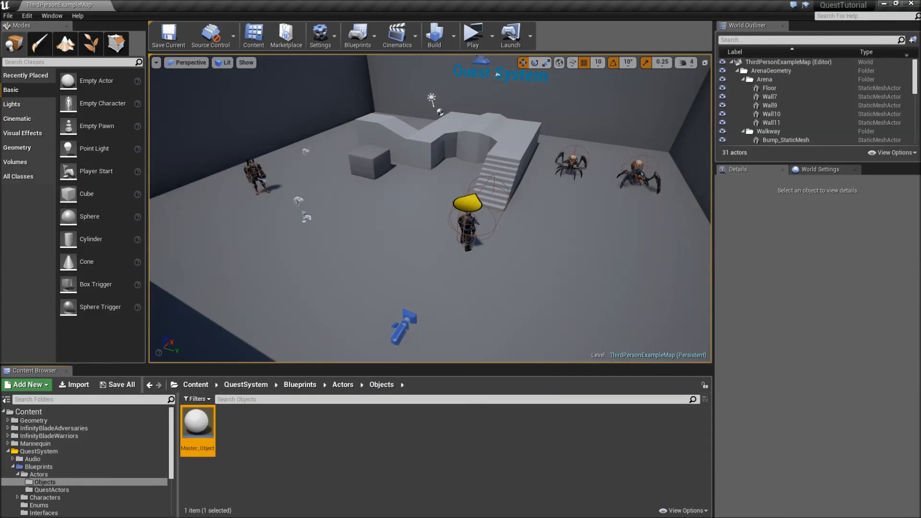
Step: Open Bp_QuestManager from QuestSystem > Blueprints > Actors to its Event Graph
left_click(467, 218)
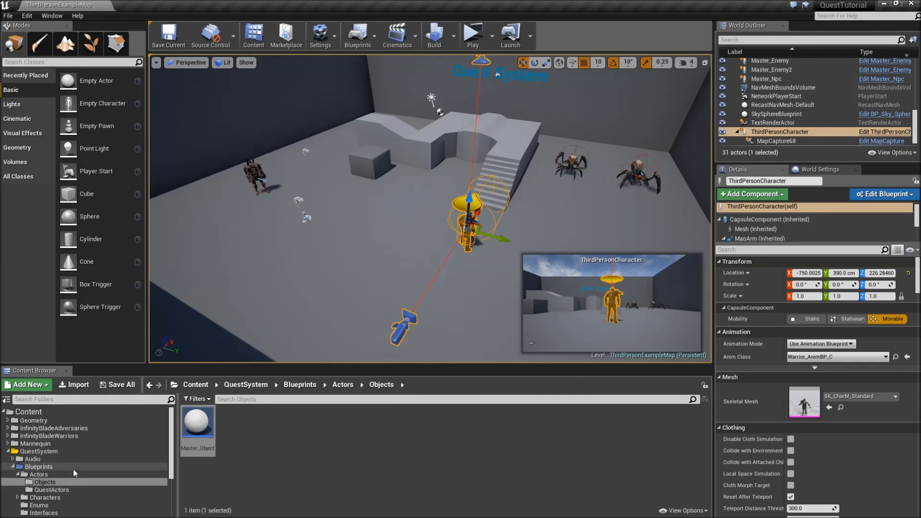
left_click(38, 474)
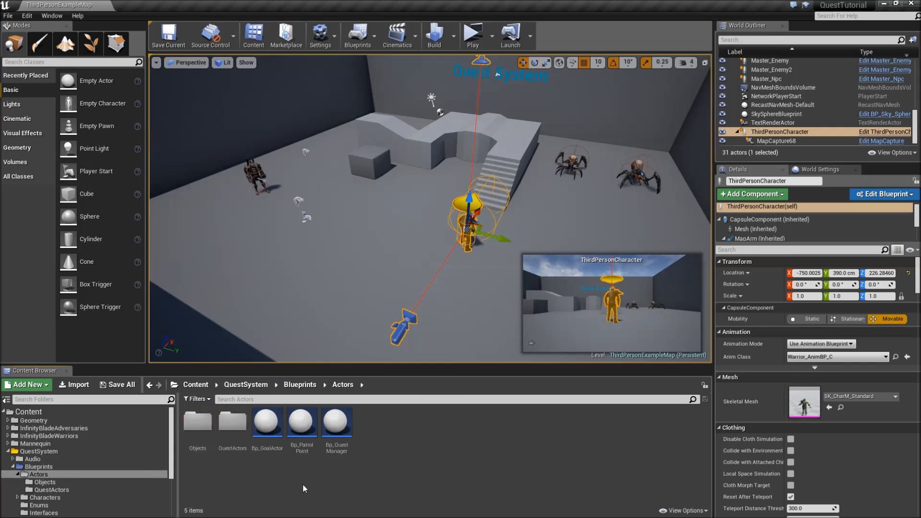
left_click(337, 422)
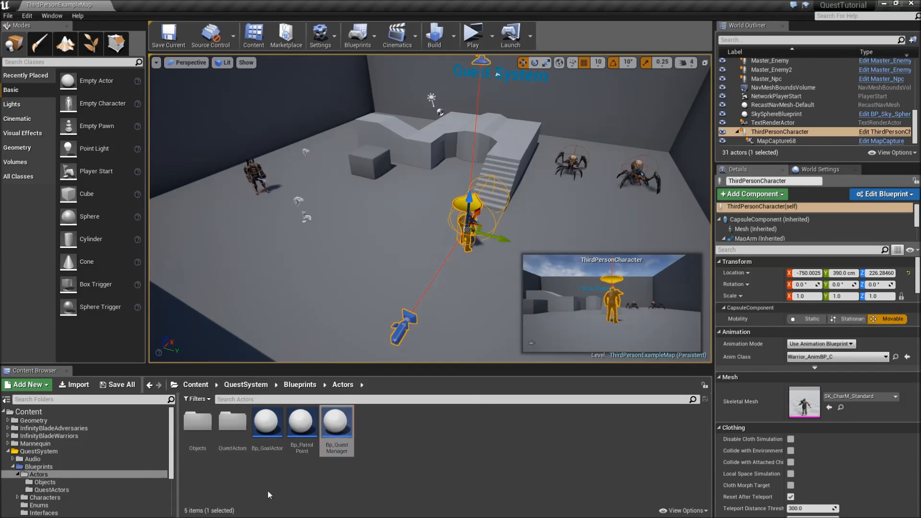
double_click(336, 418)
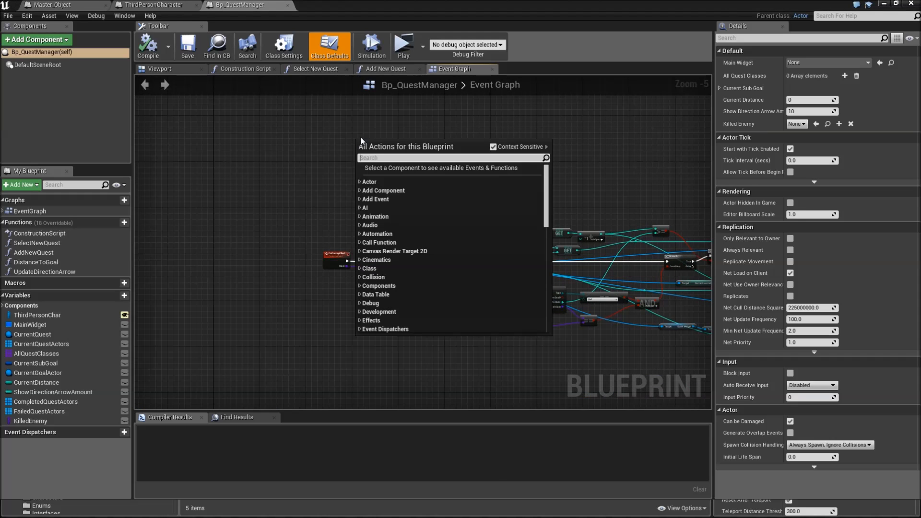
Step: Add custom event OnObjectFound with a FoundObject input of type Master Object Reference
type("add cust")
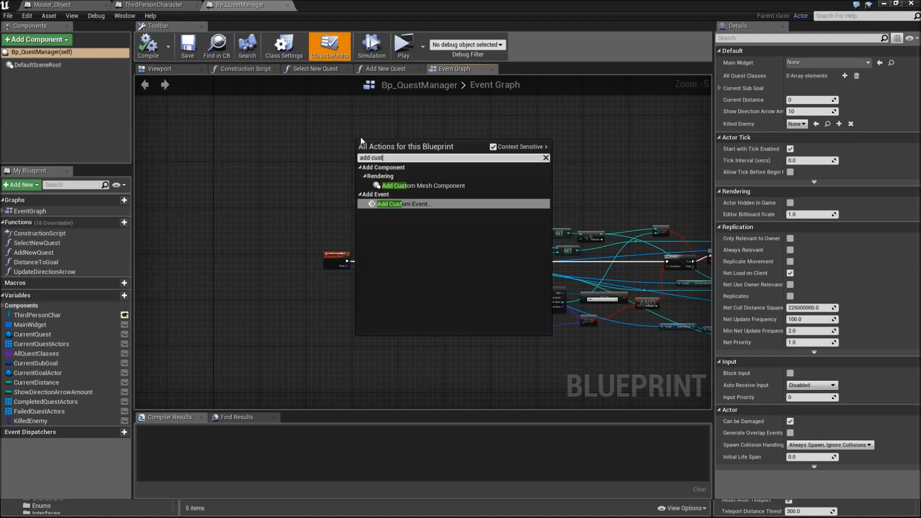
left_click(403, 204)
type("On")
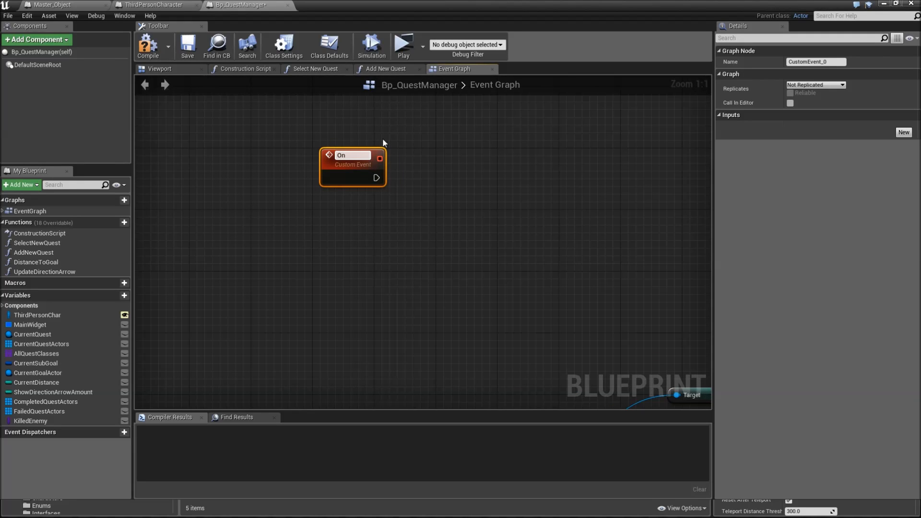
type("0")
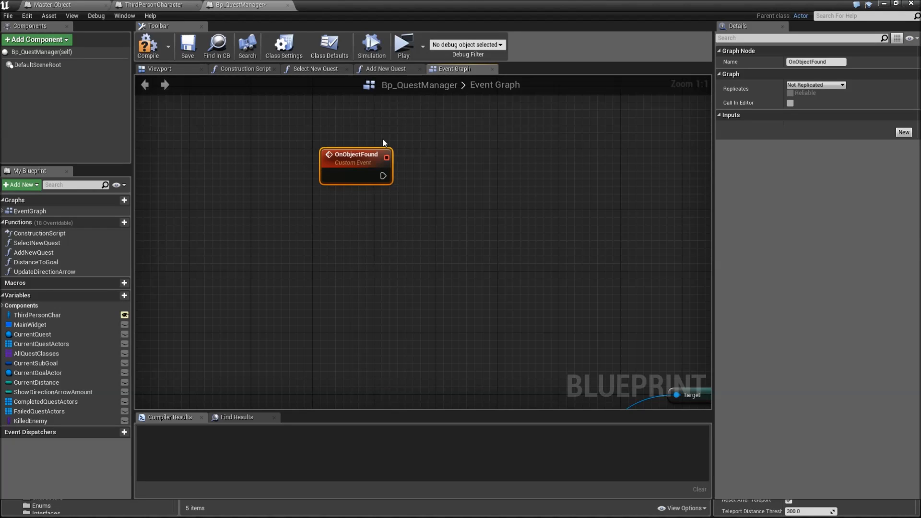
left_click(903, 133)
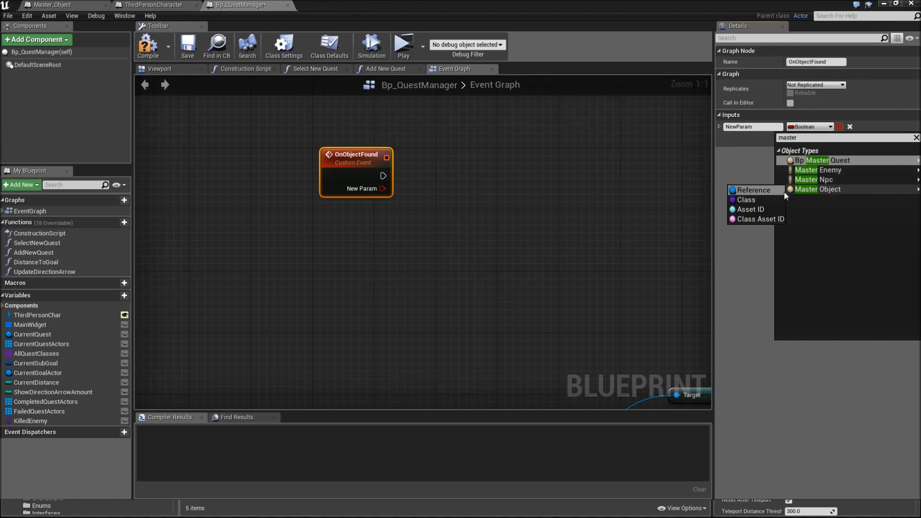
left_click(819, 189)
type("FoundObject")
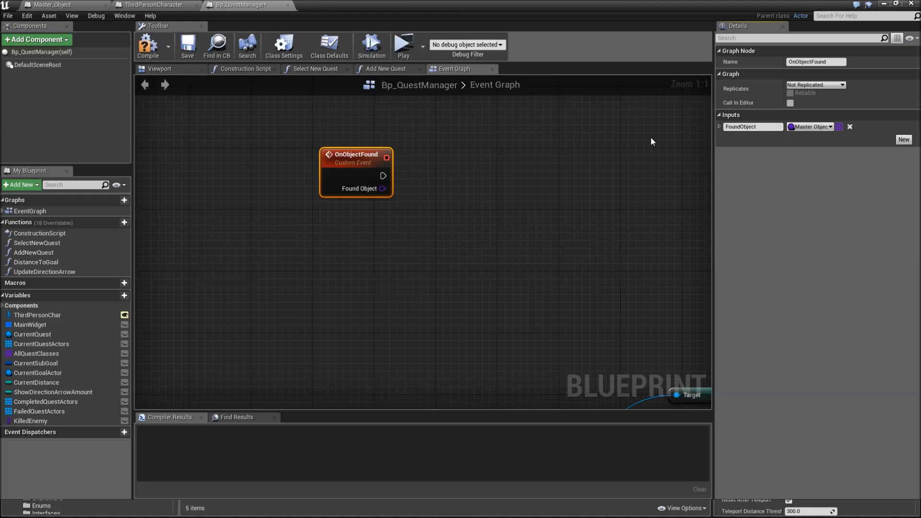
mouse_move(216, 46)
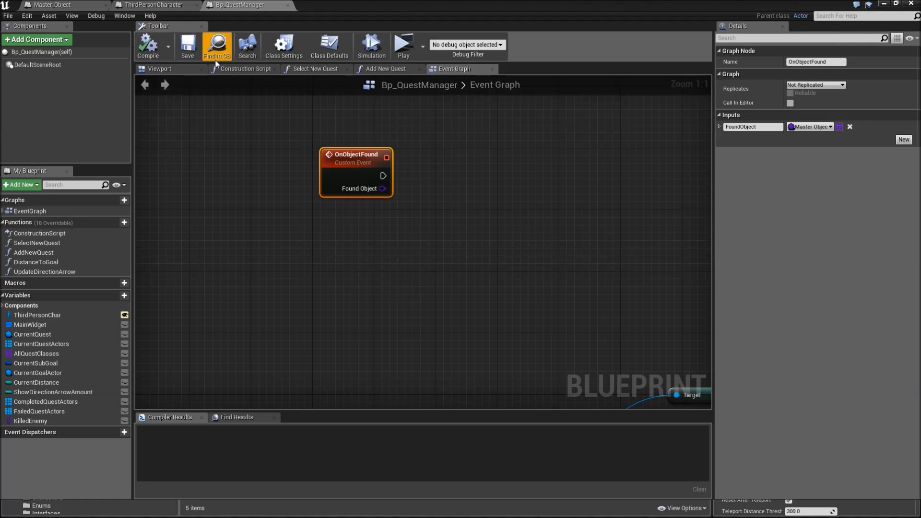
mouse_move(148, 5)
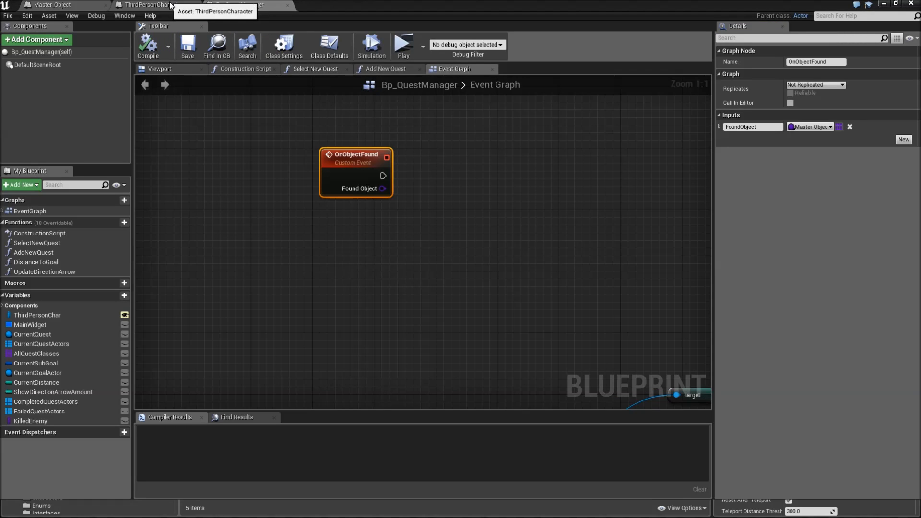
Step: Add ObtainedObjects, an array of Master Object references, to ThirdPersonCharacter, compile and close it
left_click(149, 5)
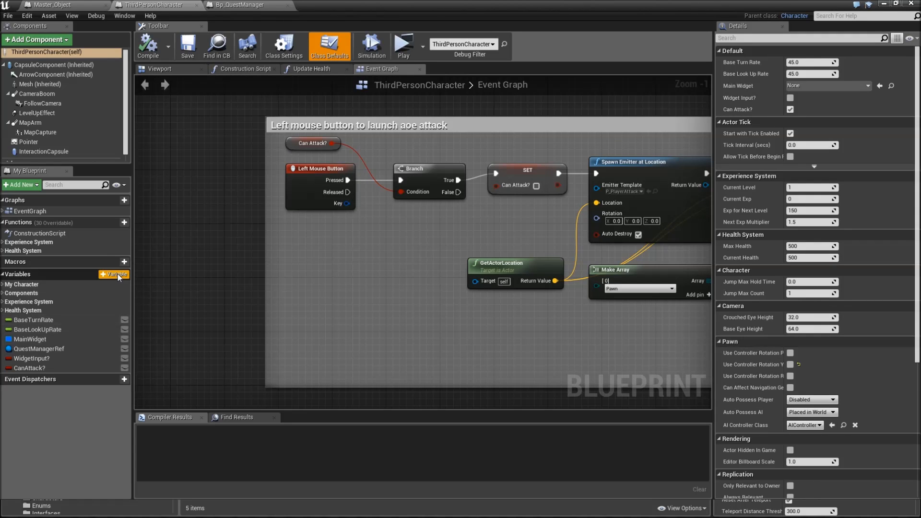
left_click(115, 273)
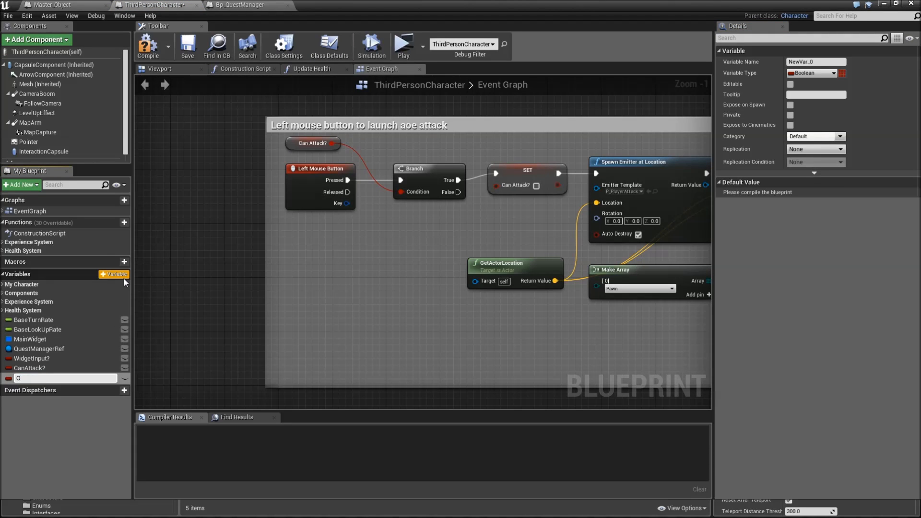
type("ObtainedObjects")
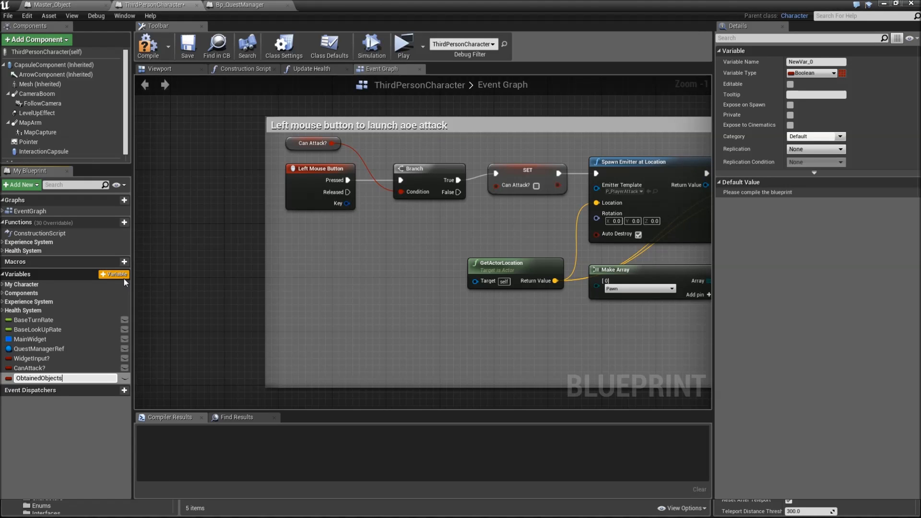
key("Return")
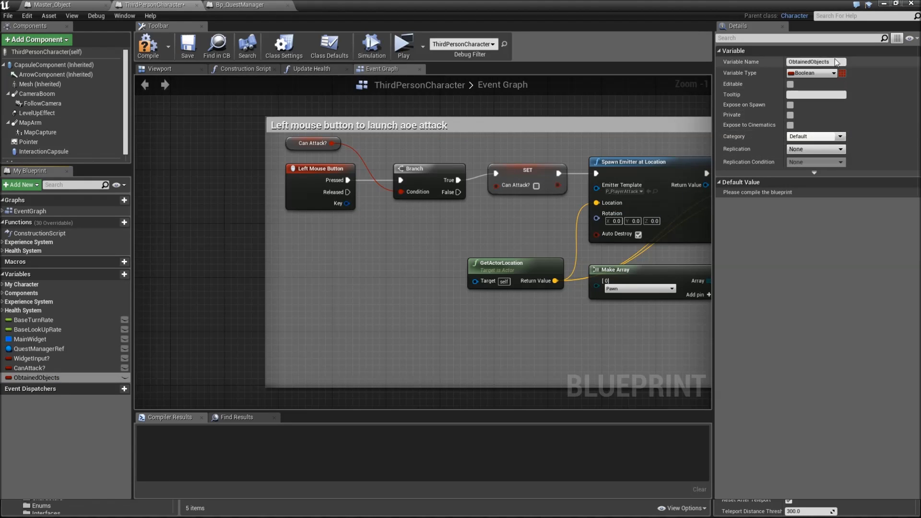
left_click(811, 73)
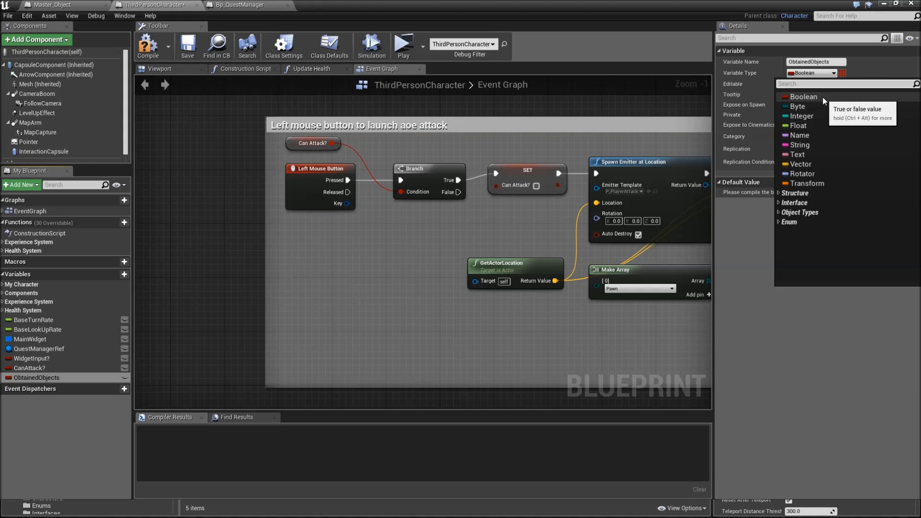
type("master")
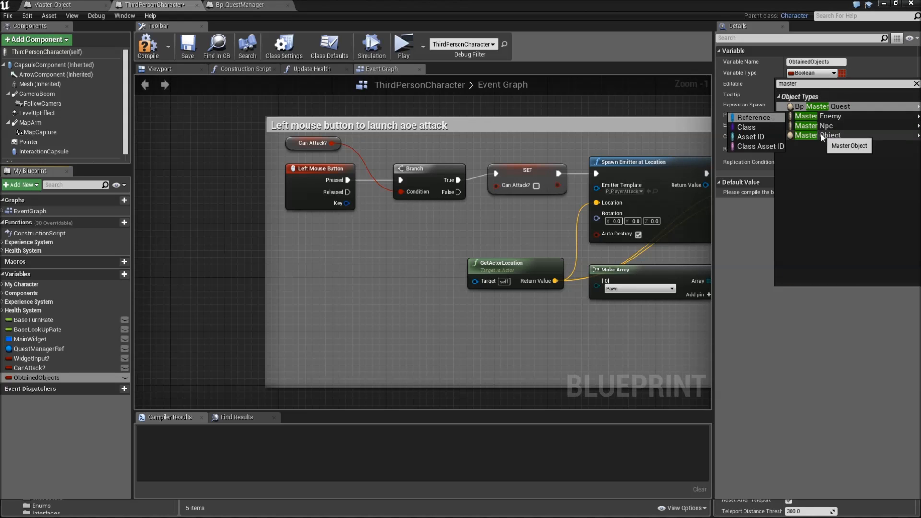
left_click(815, 136)
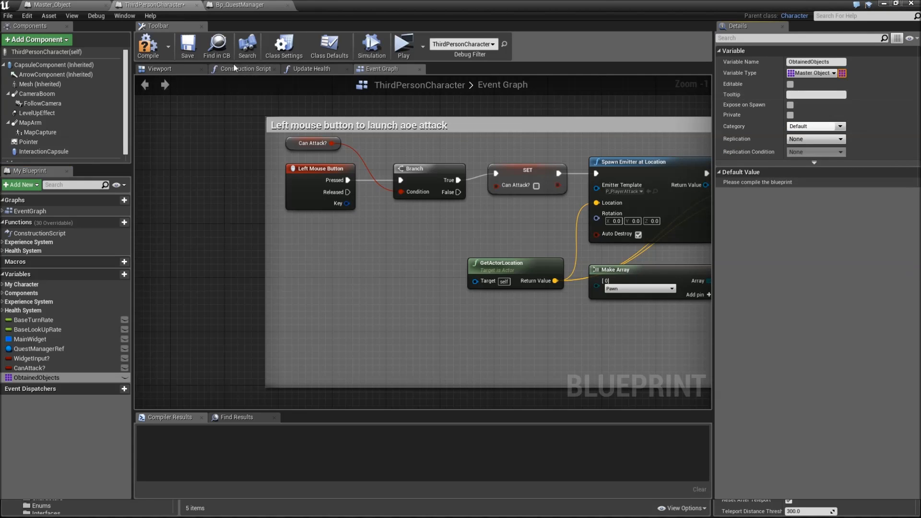
left_click(187, 46)
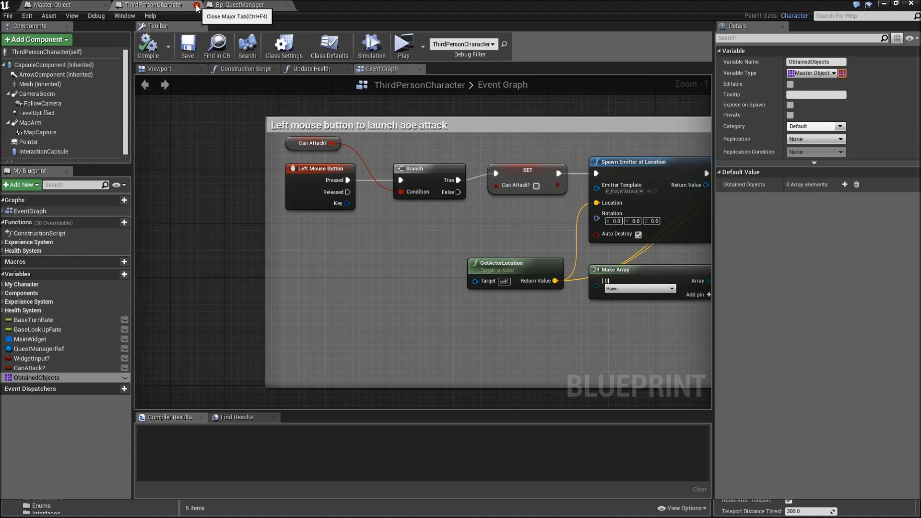
left_click(195, 5)
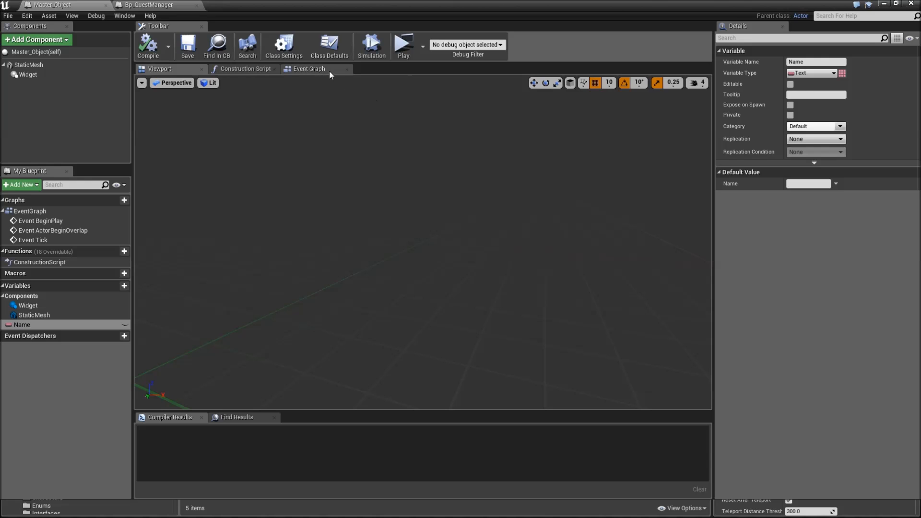
Step: Delete unused events and wire BeginPlay → Widget → Get User Widget Object → Cast To InteractionWidget
left_click(307, 69)
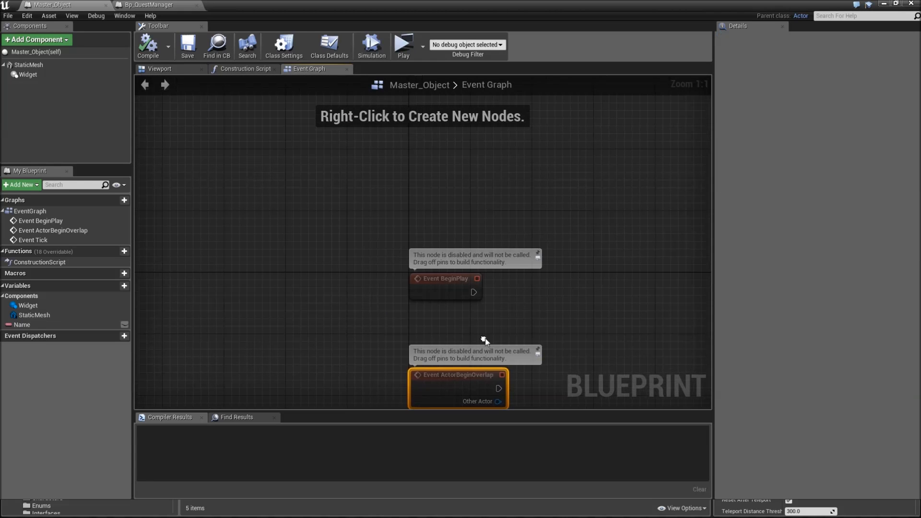
key("Delete")
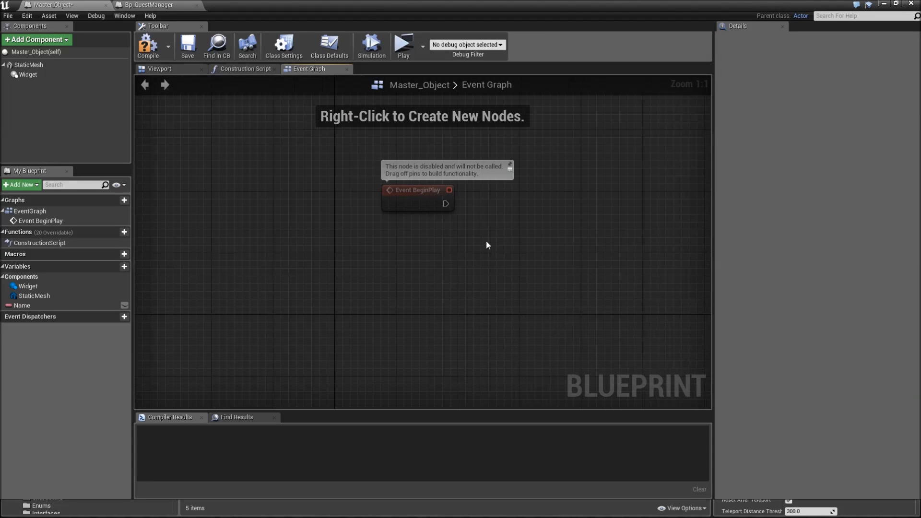
mouse_move(28, 75)
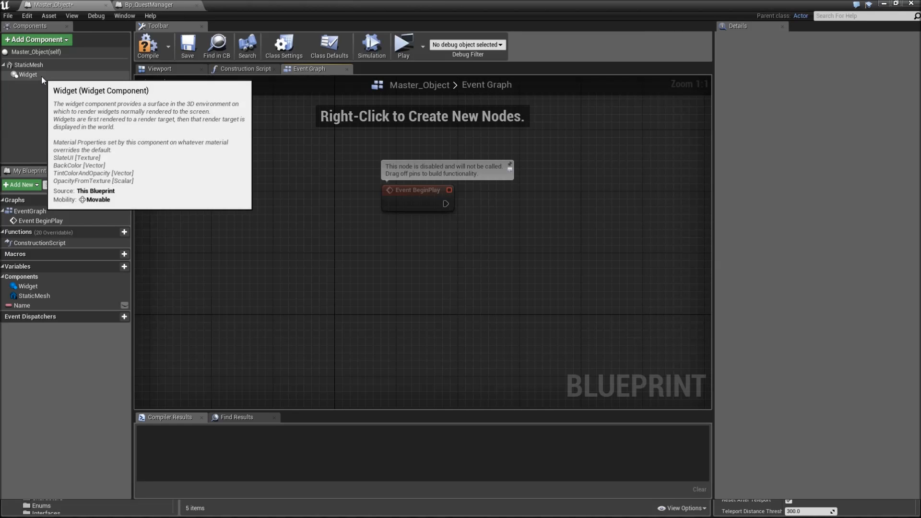
mouse_move(308, 69)
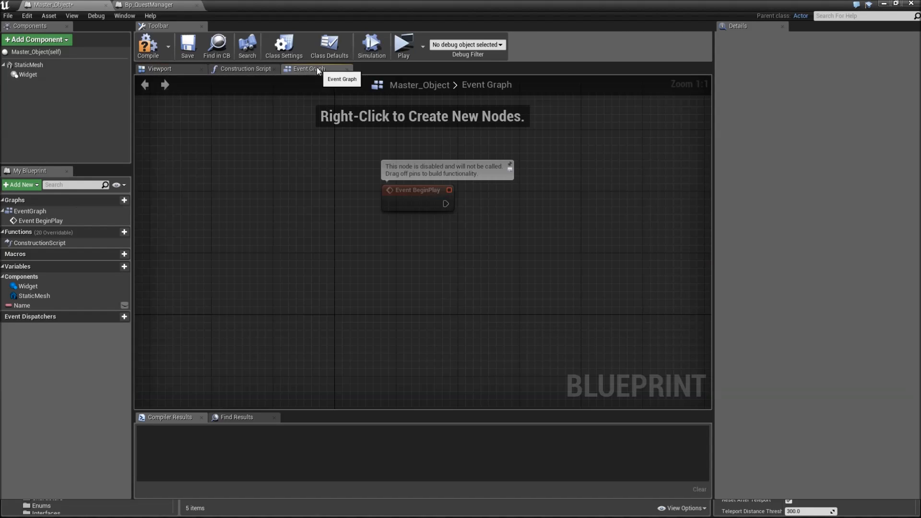
left_click(28, 75)
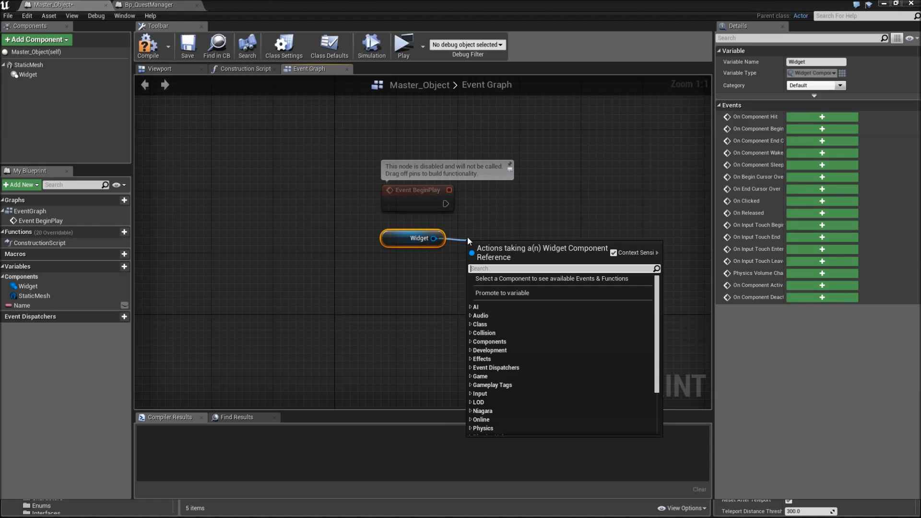
type("get user")
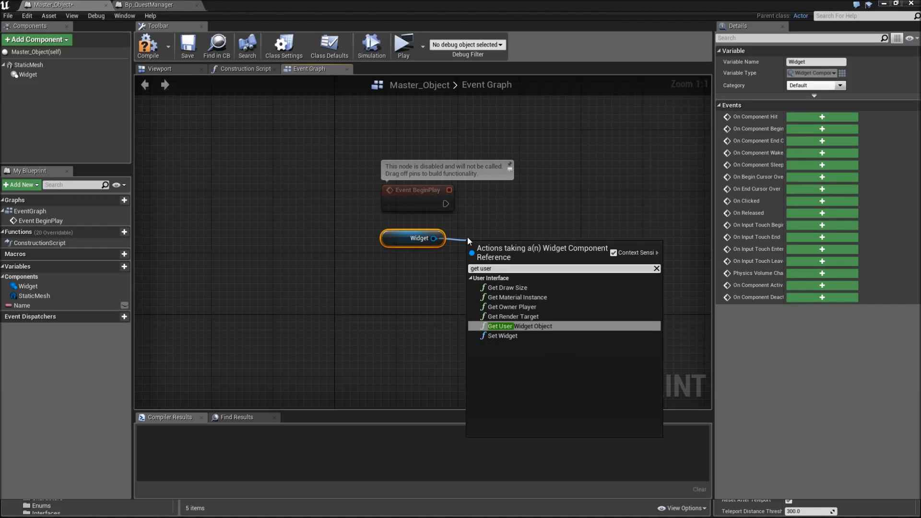
left_click(519, 326)
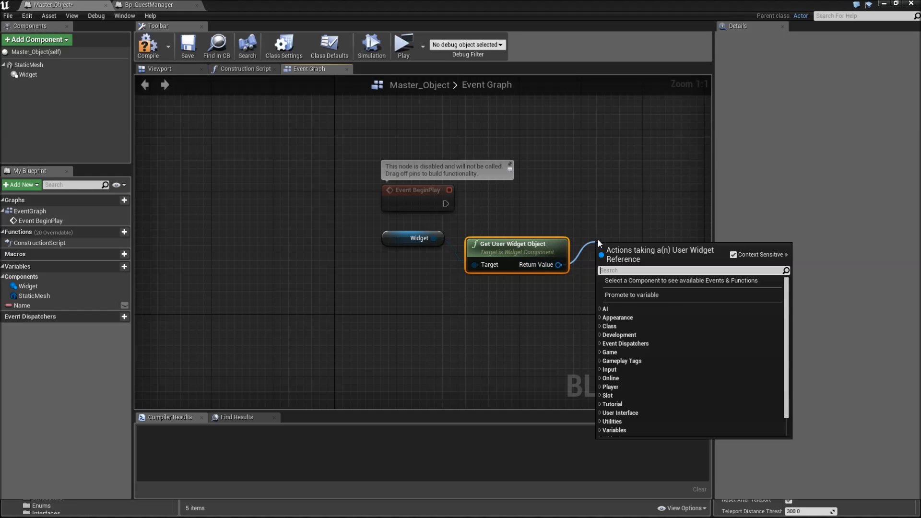
type("cast to in")
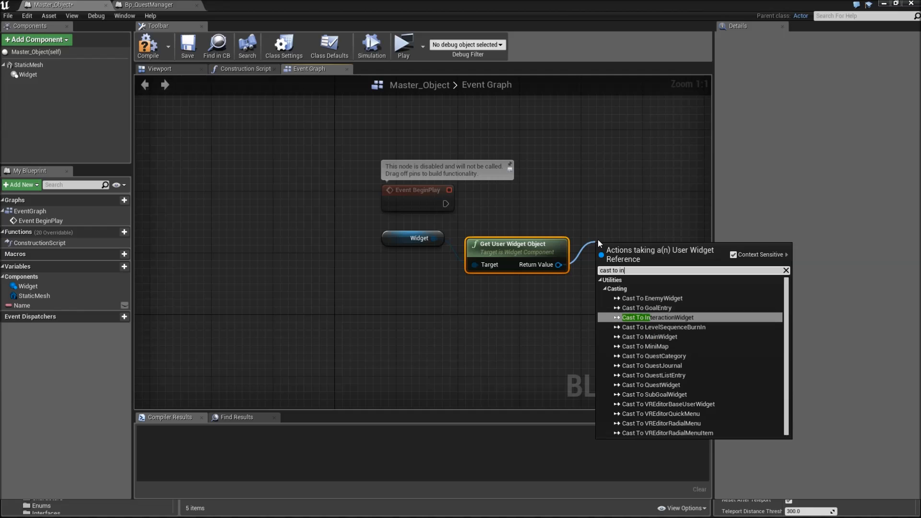
left_click(650, 317)
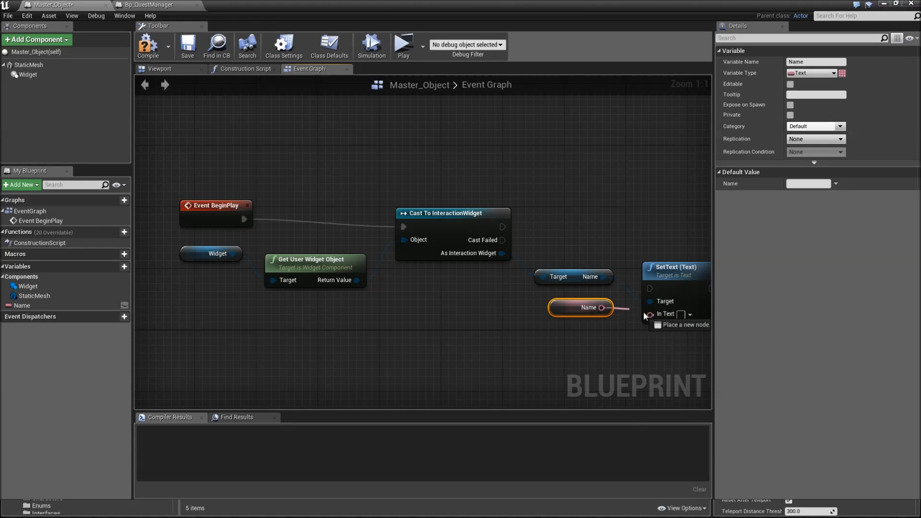
Step: Set the widget's Name text from the Name variable and its InteractText to the interact prompt
left_click_drag(411, 265, 329, 276)
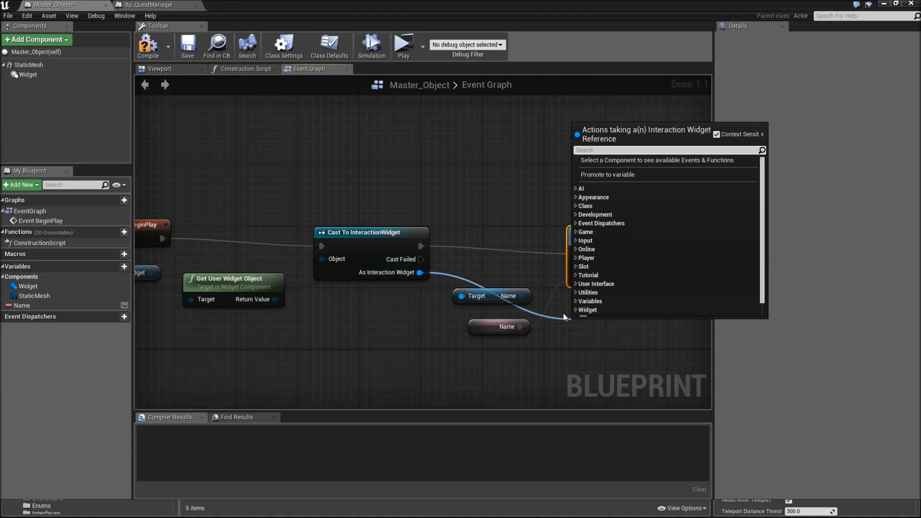
type("intera")
type("Press")
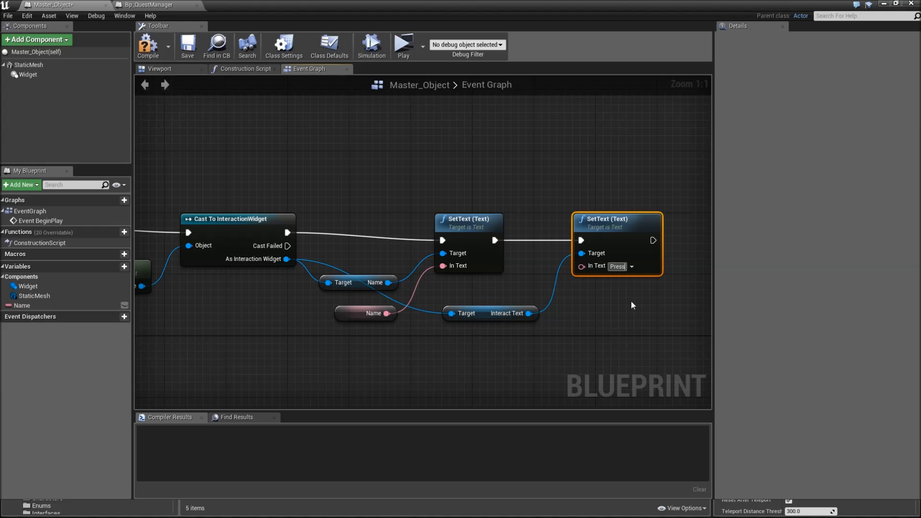
left_click(616, 265)
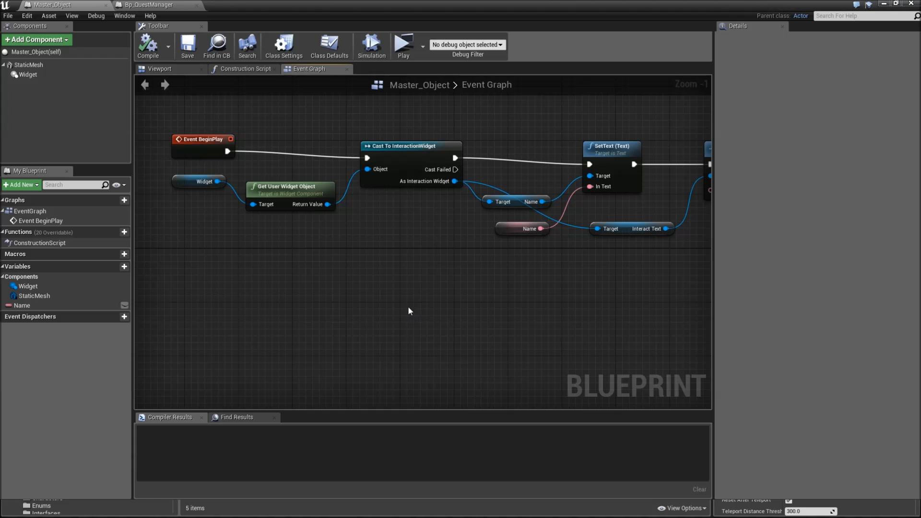
right_click(408, 310)
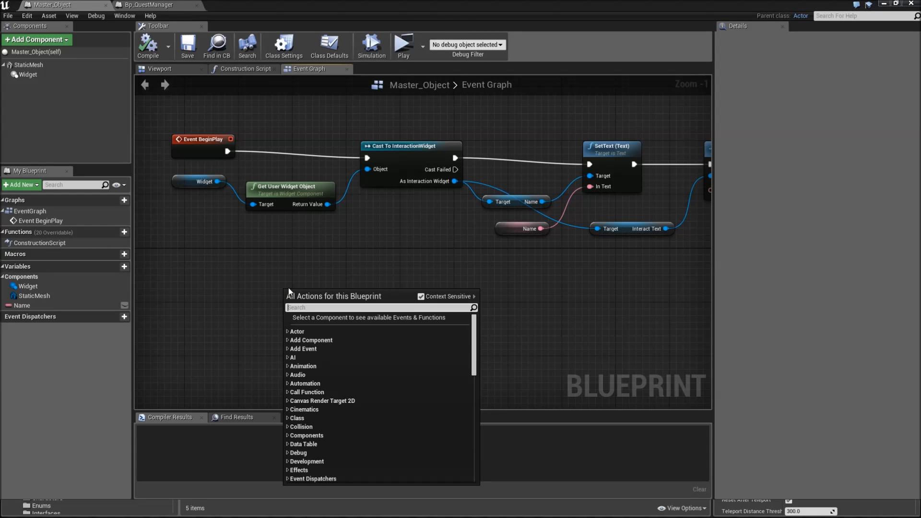
Step: Add Event On Enter Player Radius, On Leave Player Radius and On Interact With nodes
type("event enter")
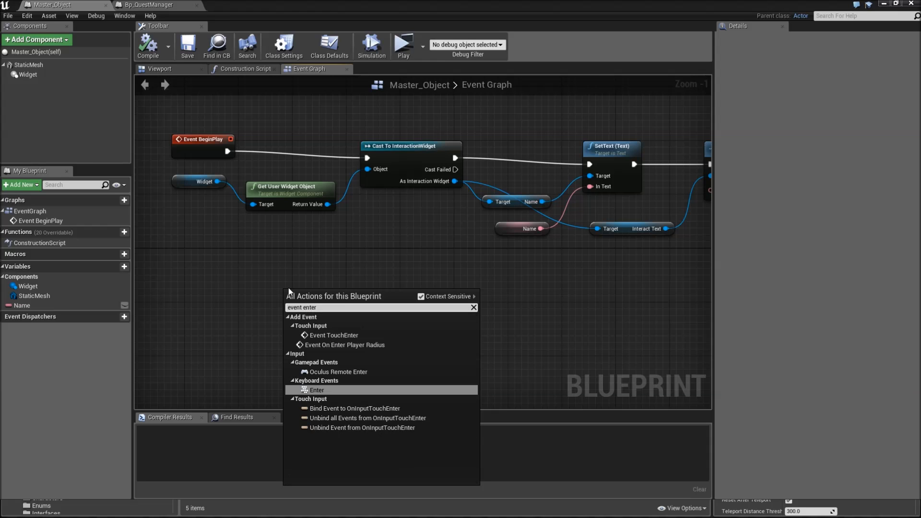
left_click(344, 345)
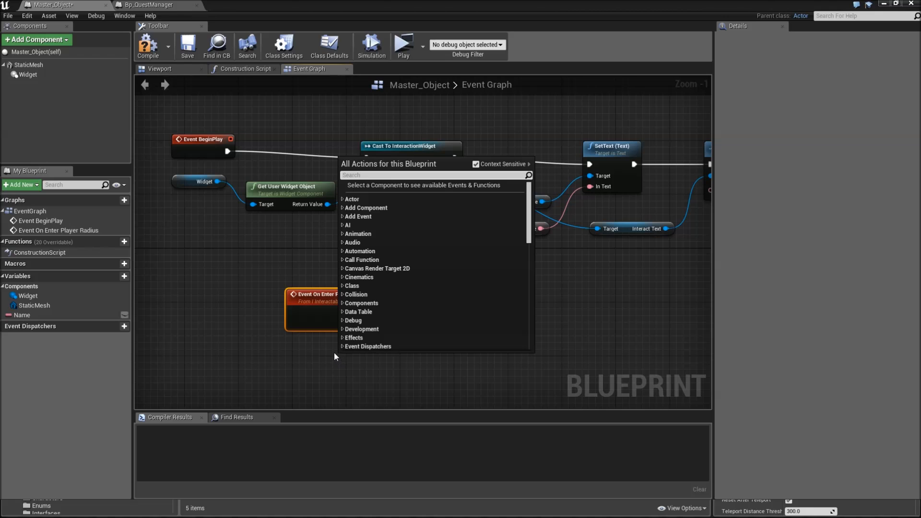
type("event o")
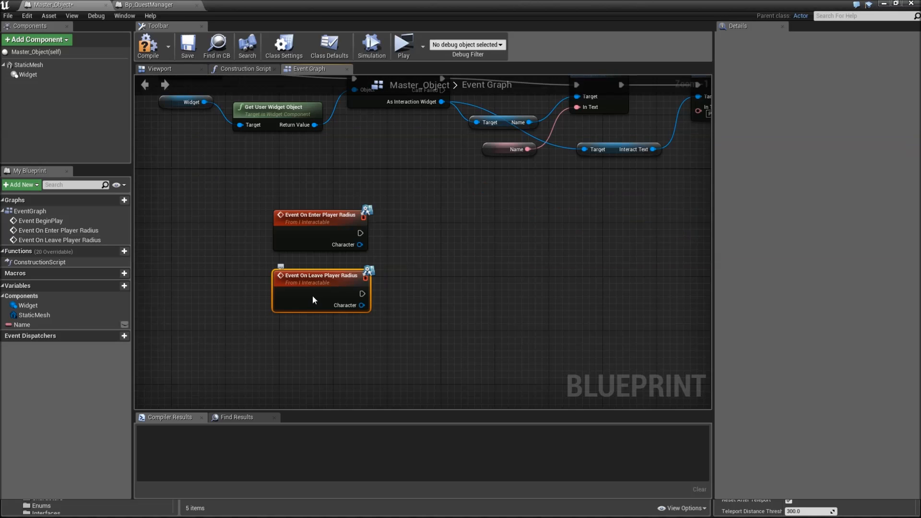
right_click(305, 347)
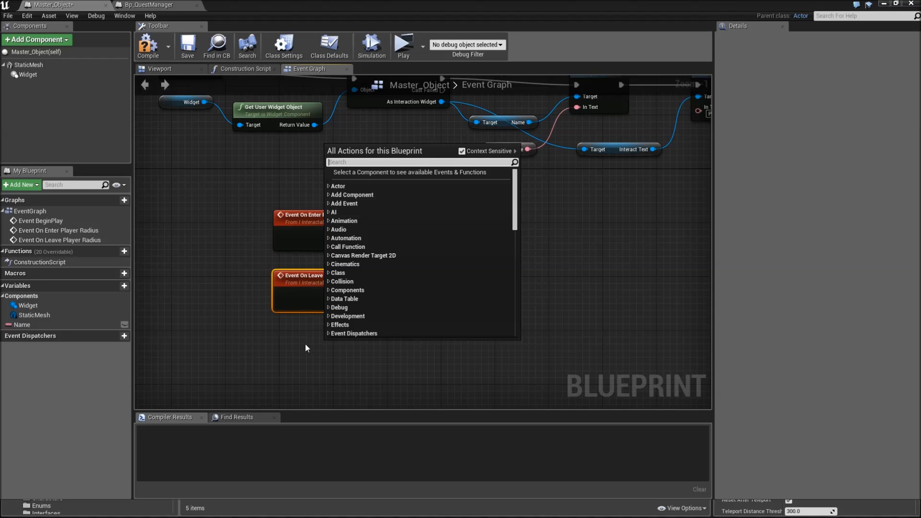
type("event on")
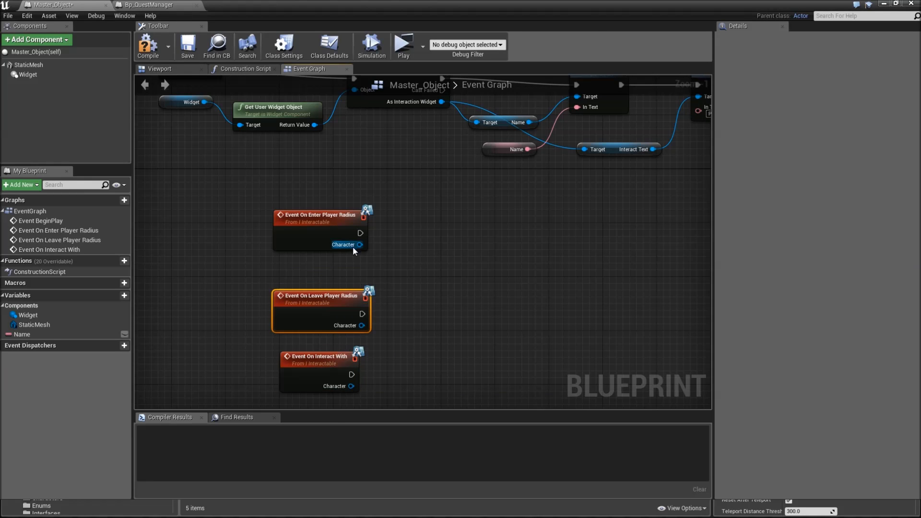
mouse_move(27, 315)
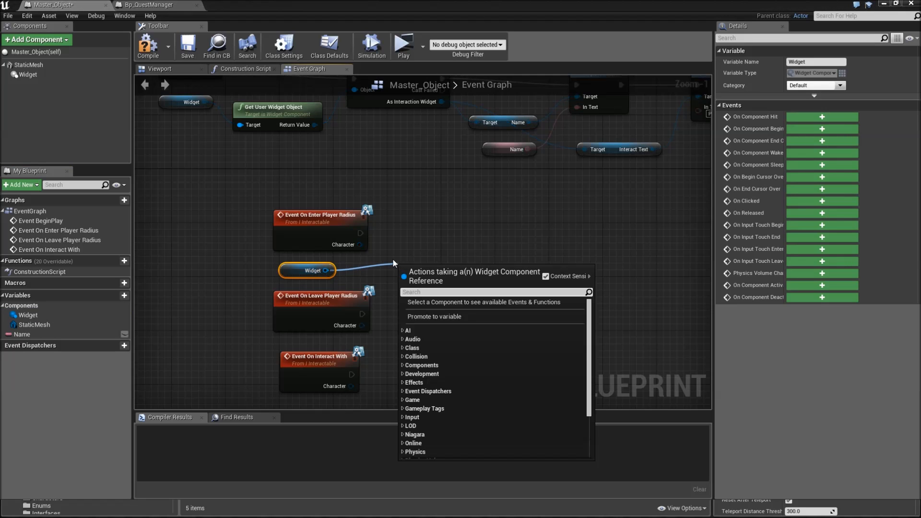
Step: Add Set Visibility on the Widget, wired to the enter event with New Visibility ticked
type("set v")
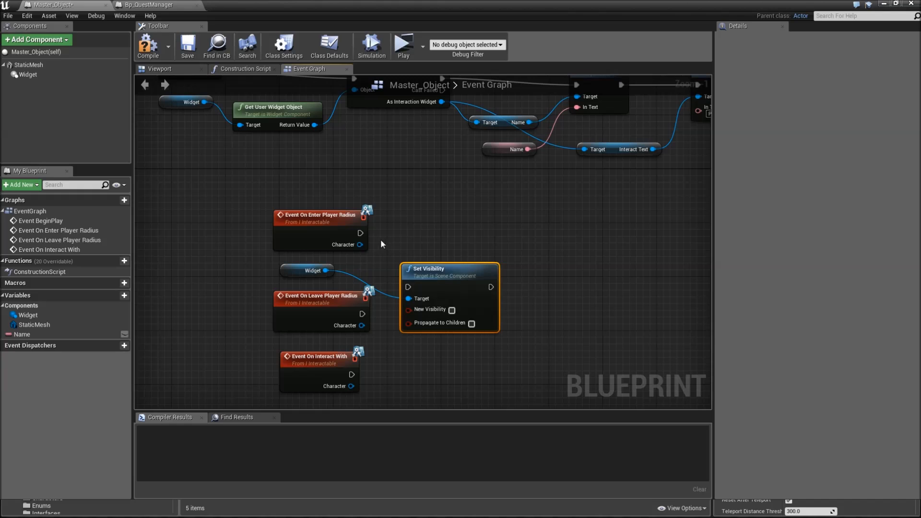
left_click_drag(428, 268, 434, 214)
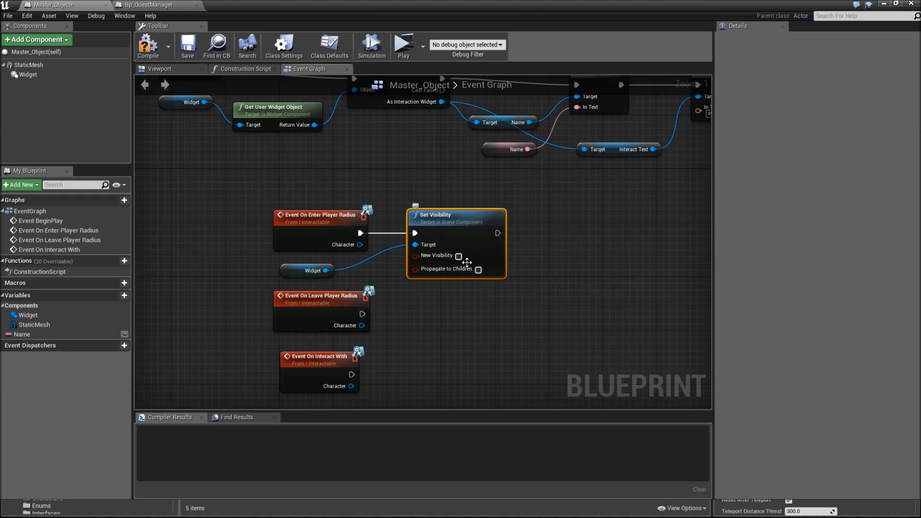
left_click(458, 255)
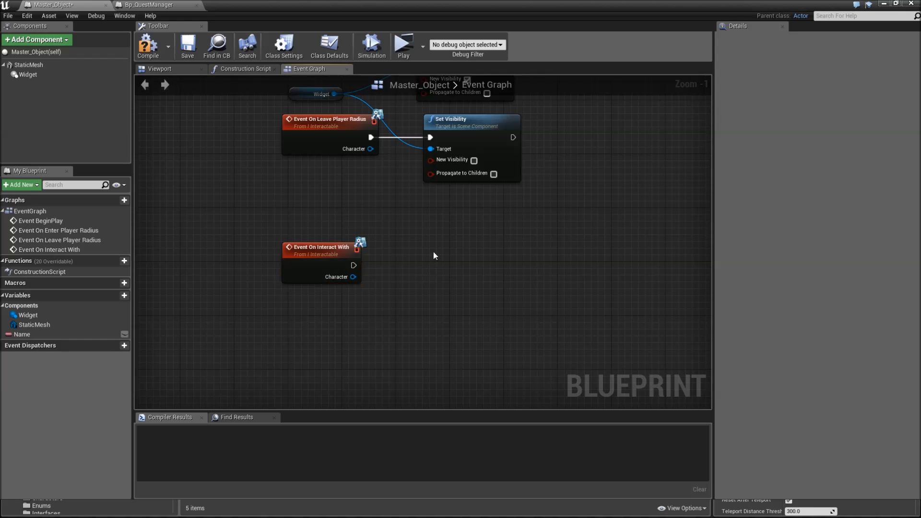
mouse_move(362, 293)
type("obta")
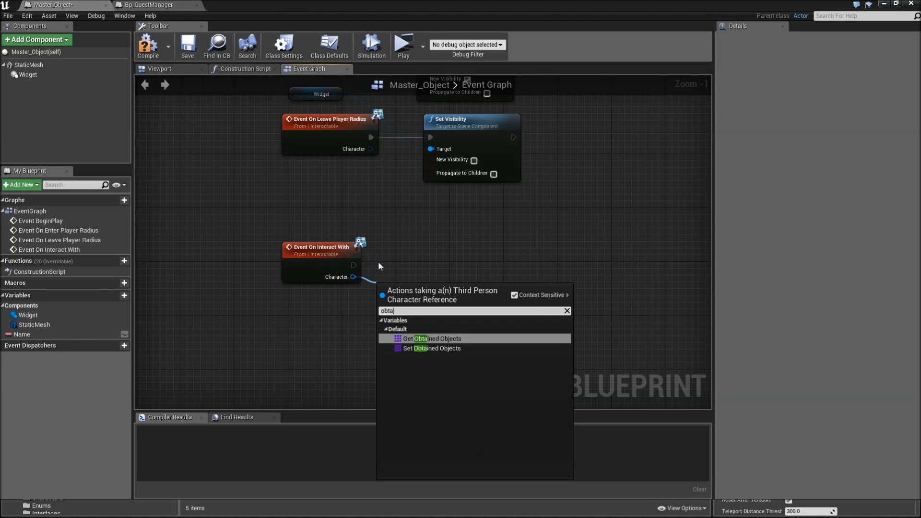
Step: Get the character's Obtained Objects and add a GetClass node for this object
left_click(429, 339)
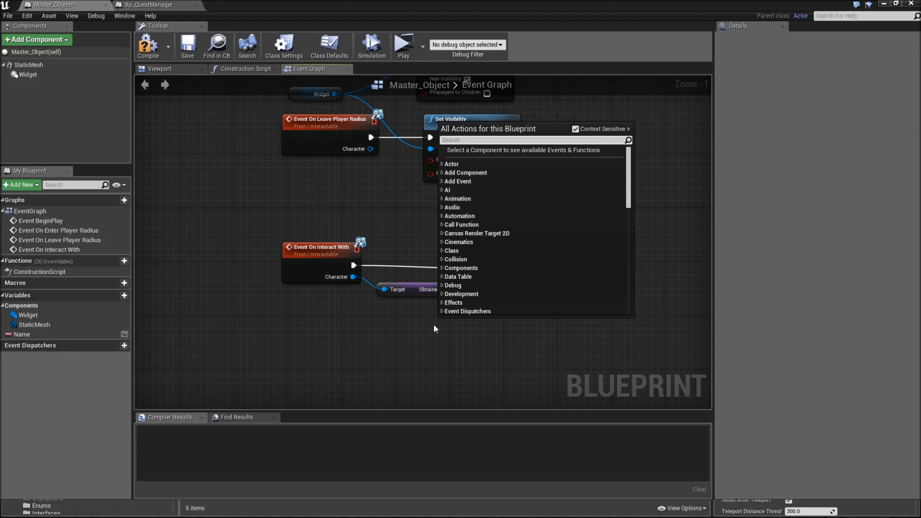
type("get vis")
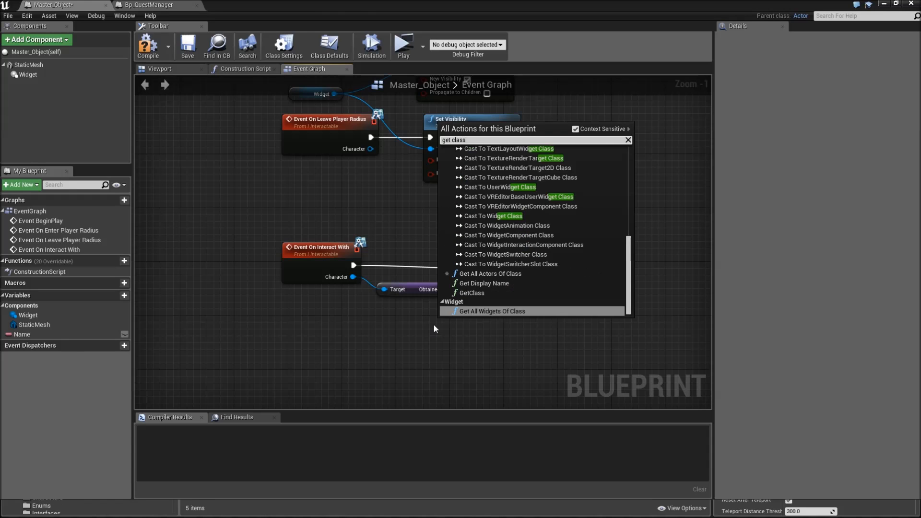
left_click(473, 293)
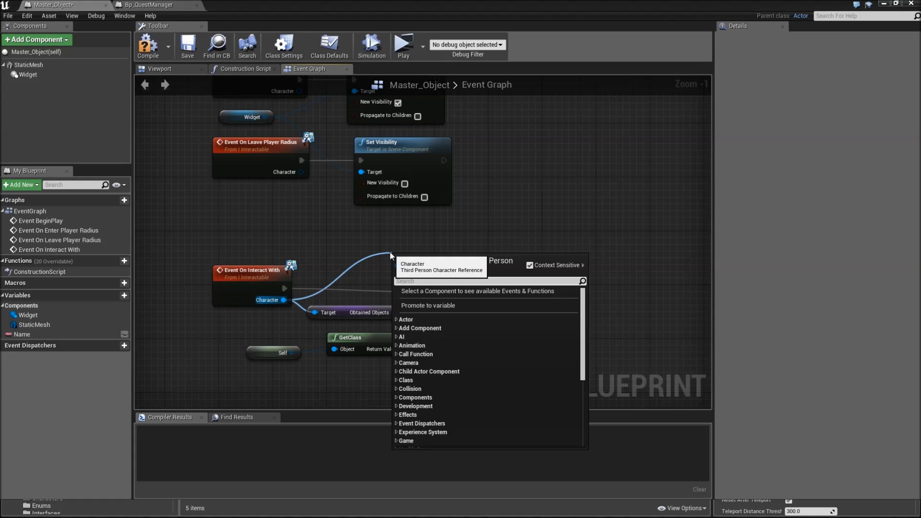
Step: From Quest Manager Ref, call On Object Found after the ADD node
type("quest")
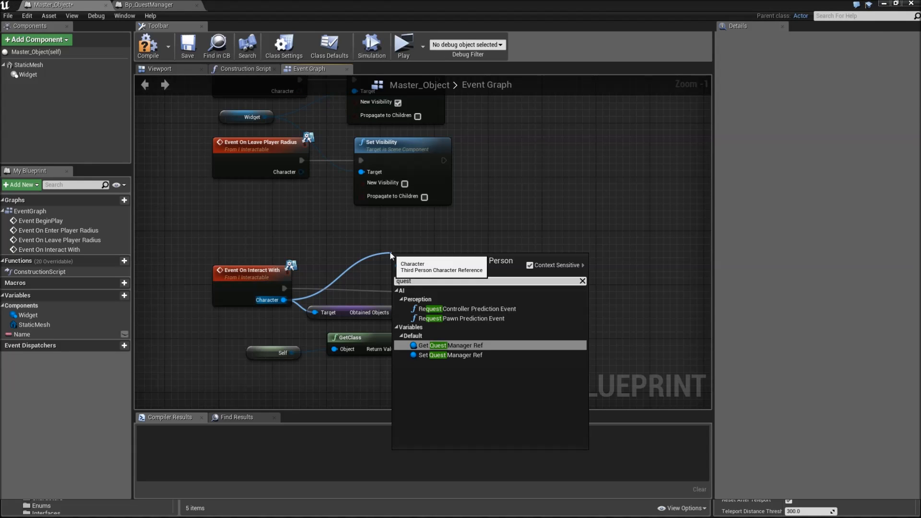
left_click(449, 344)
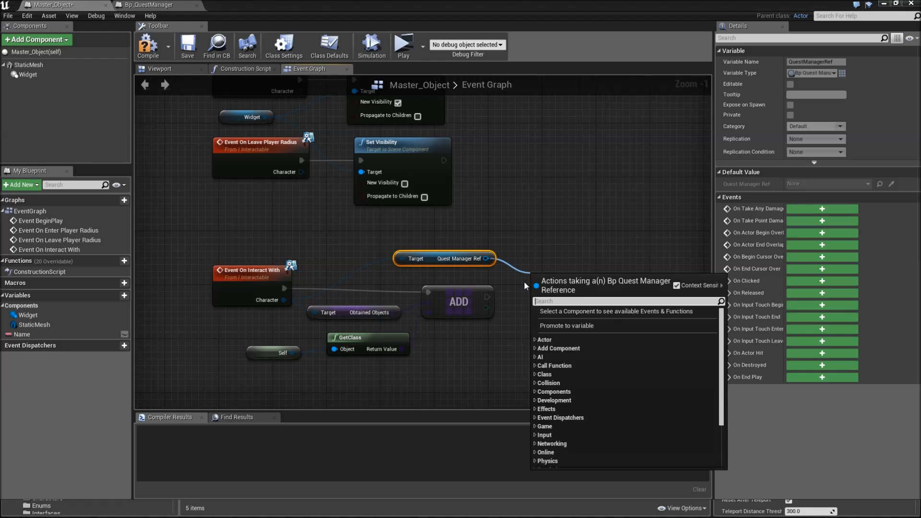
type("on ob")
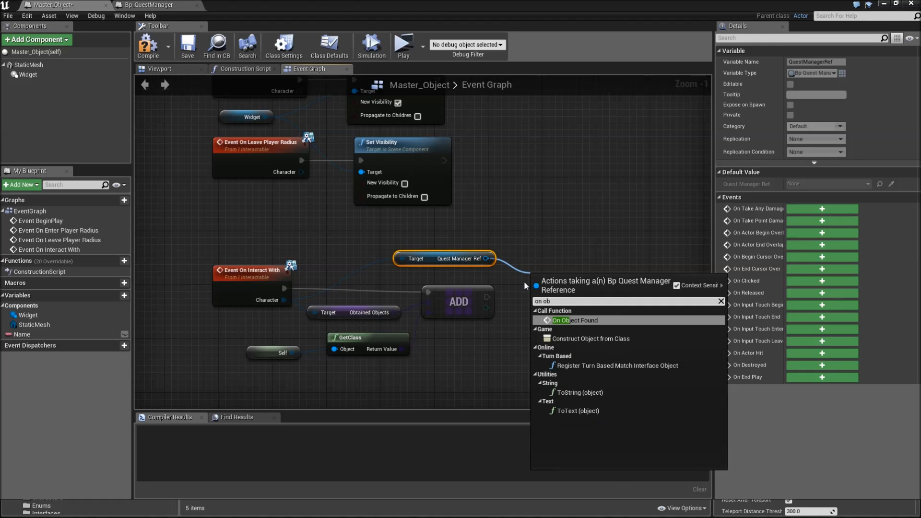
left_click(571, 321)
type("destroy")
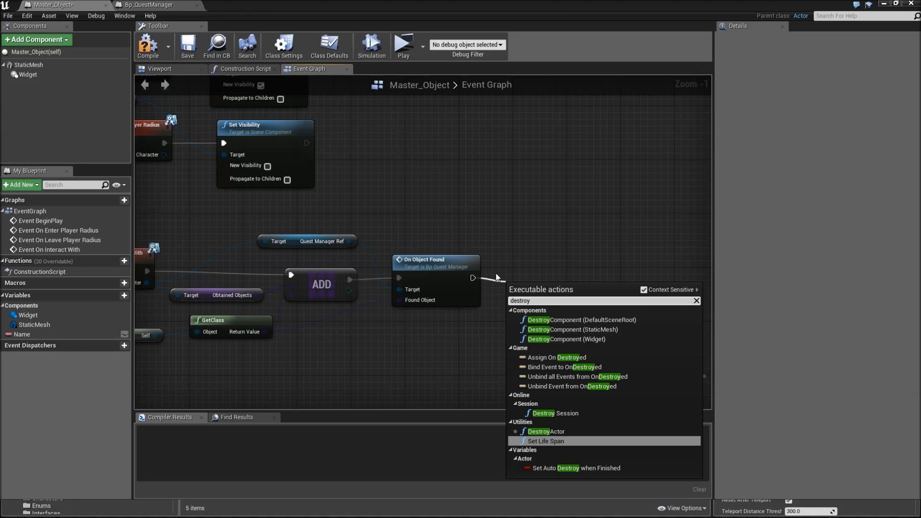
Step: Add DestroyActor after On Object Found, then move to the quest manager blueprint
left_click(545, 431)
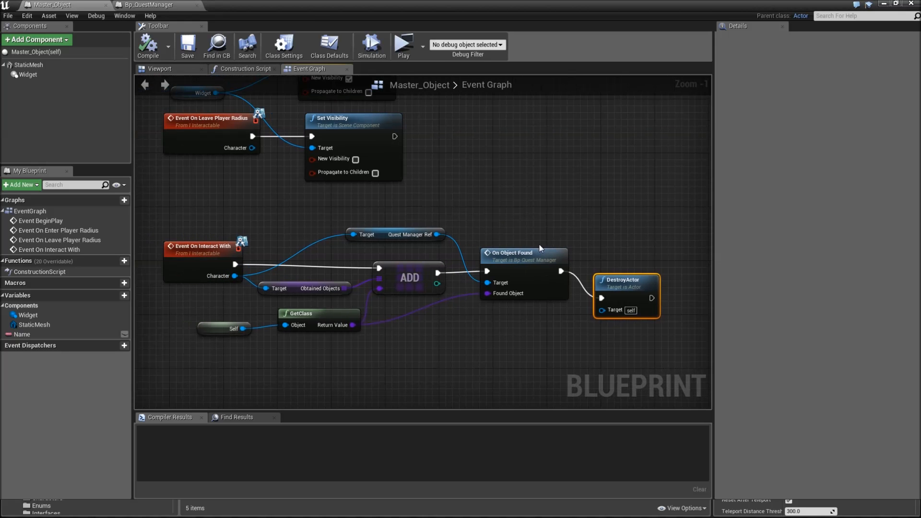
left_click(535, 228)
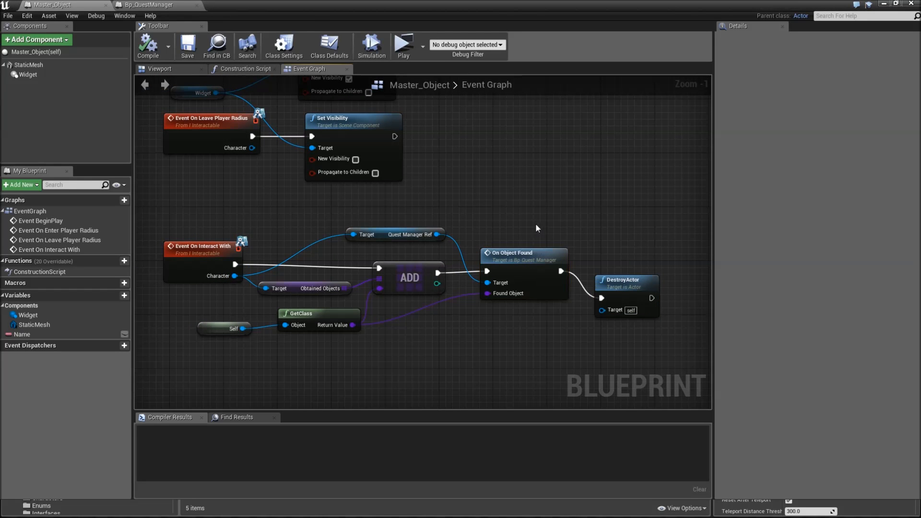
mouse_move(257, 88)
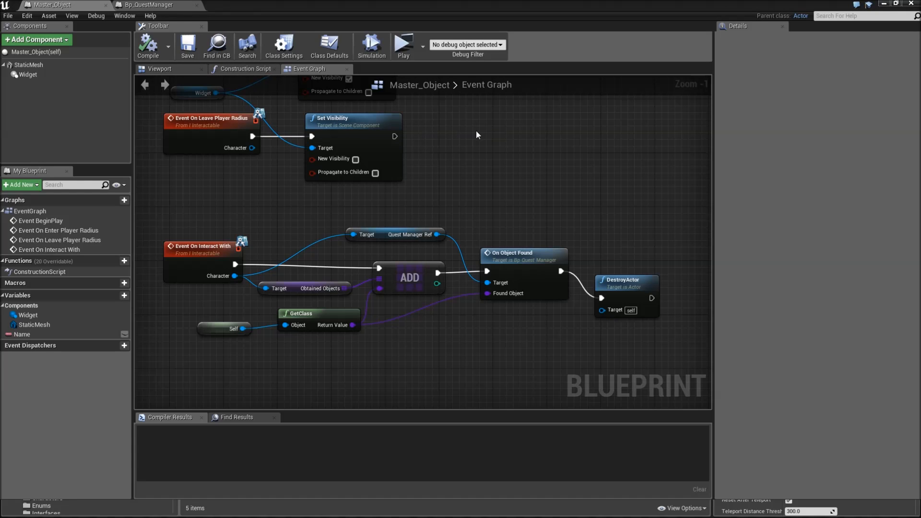
left_click(157, 4)
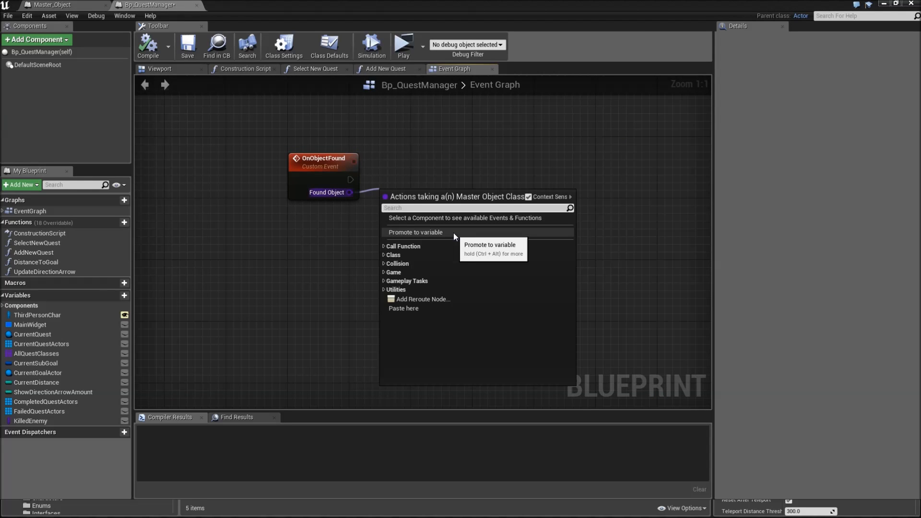
Step: Promote Found Object to a FoundObject variable in OnObjectFound
left_click(415, 232)
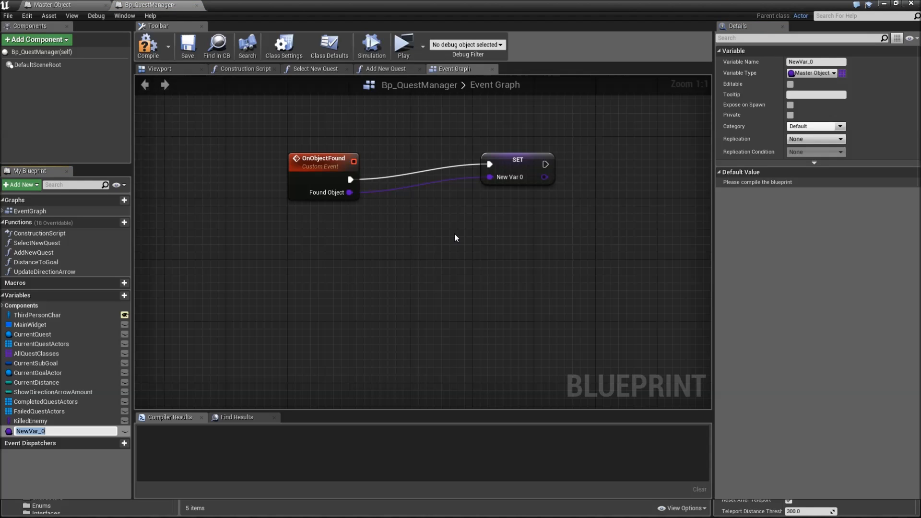
type("FoundObject")
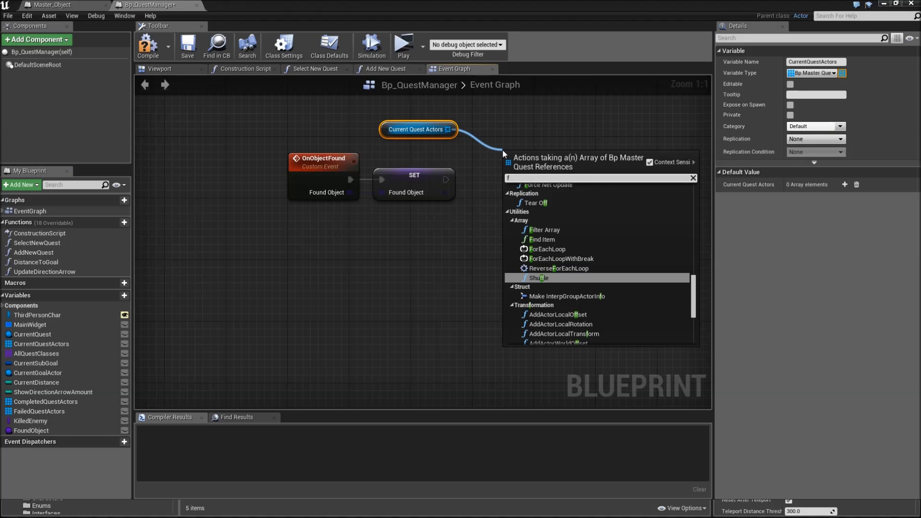
Step: Loop over Current Quest Actors and, for each, loop over its Current Goals
left_click(545, 248)
type("c")
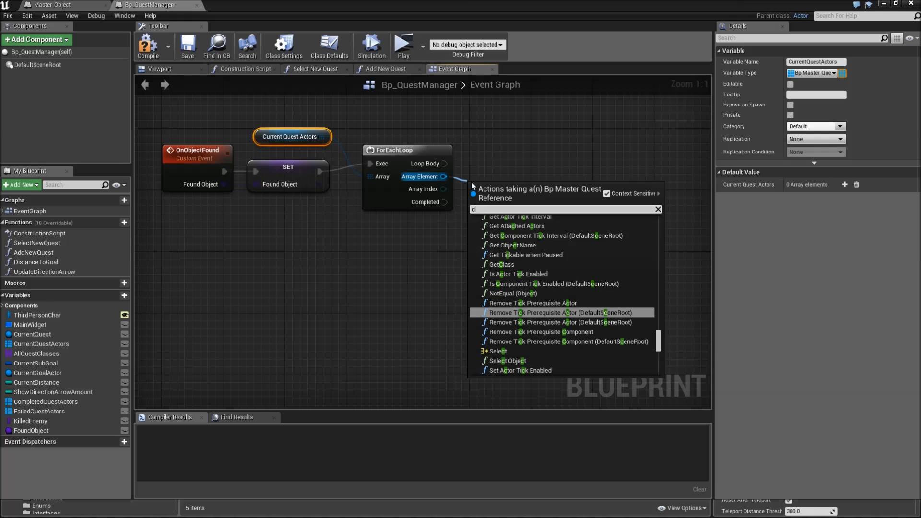
left_click(499, 359)
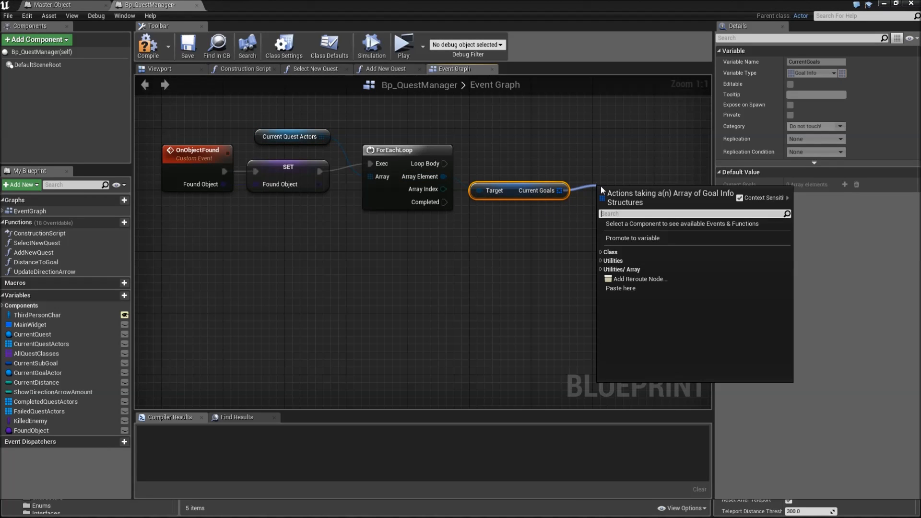
left_click(635, 269)
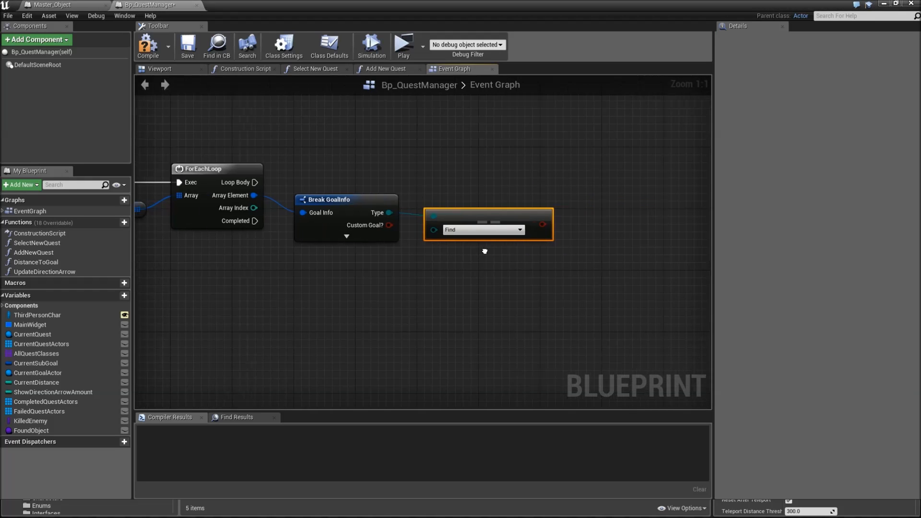
Step: AND the Find-type check with Goal Class equals Found Object to feed the Branch
type("an")
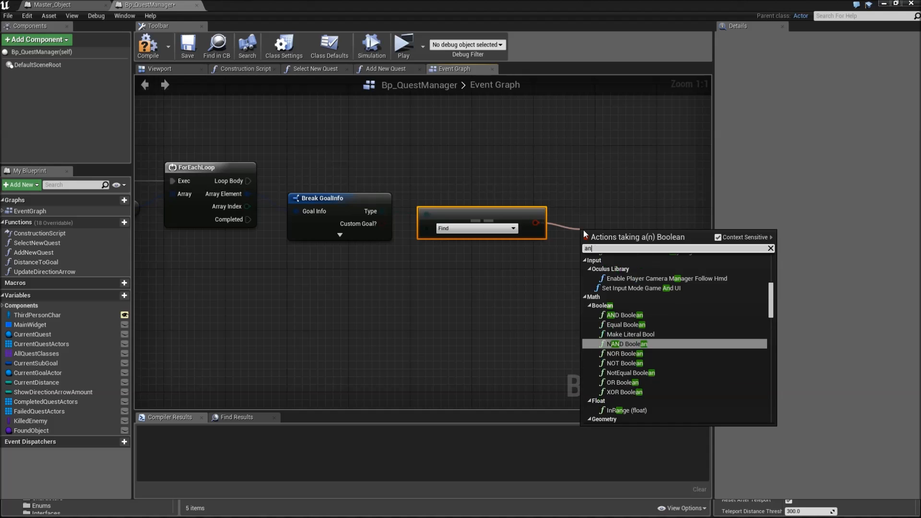
left_click(624, 315)
type("=")
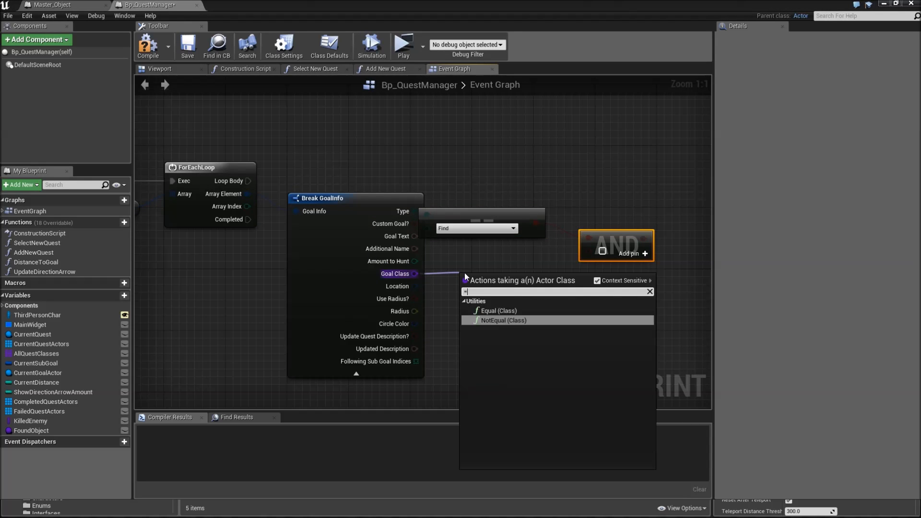
left_click(499, 310)
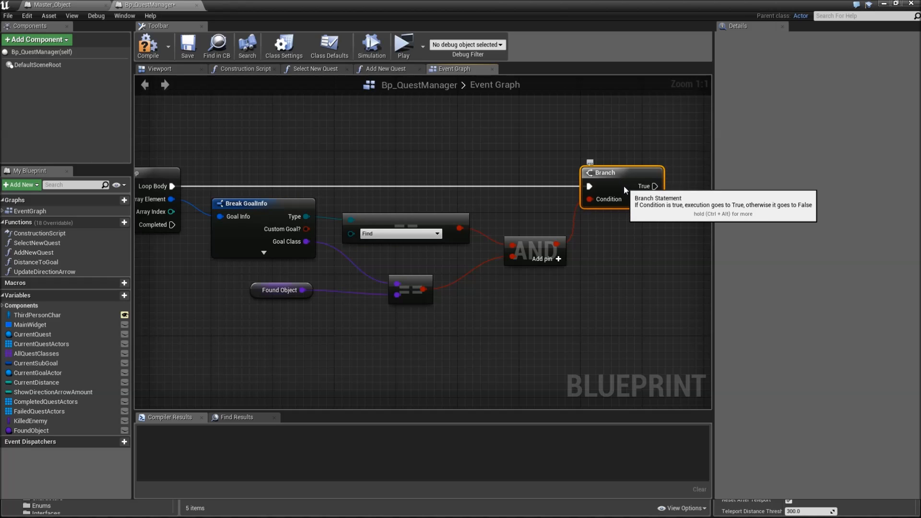
scroll("down", 3)
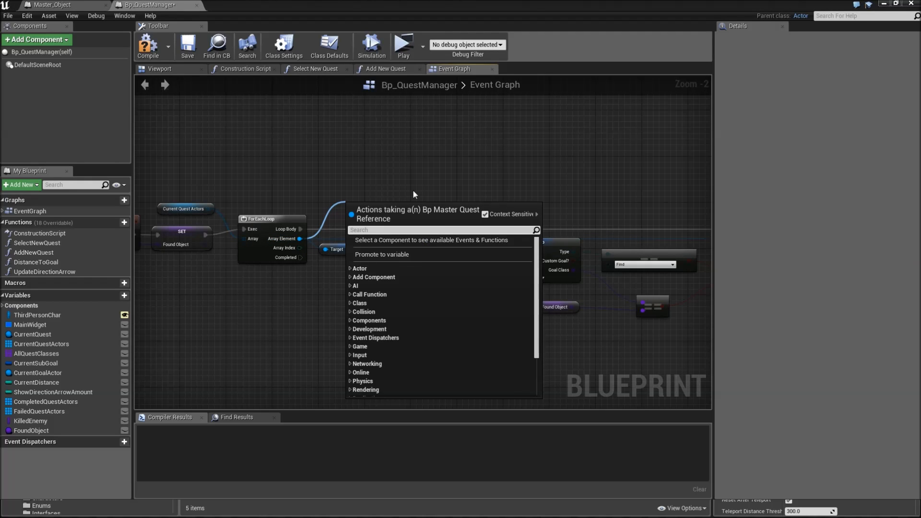
Step: Get Current Quest to complete the matching sub goal, save, and close Bp_QuestManager
type("cur")
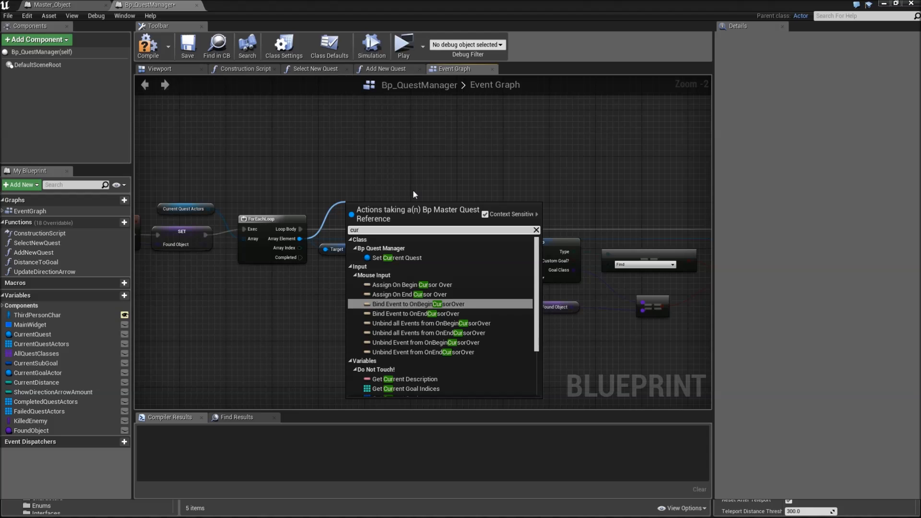
left_click(410, 388)
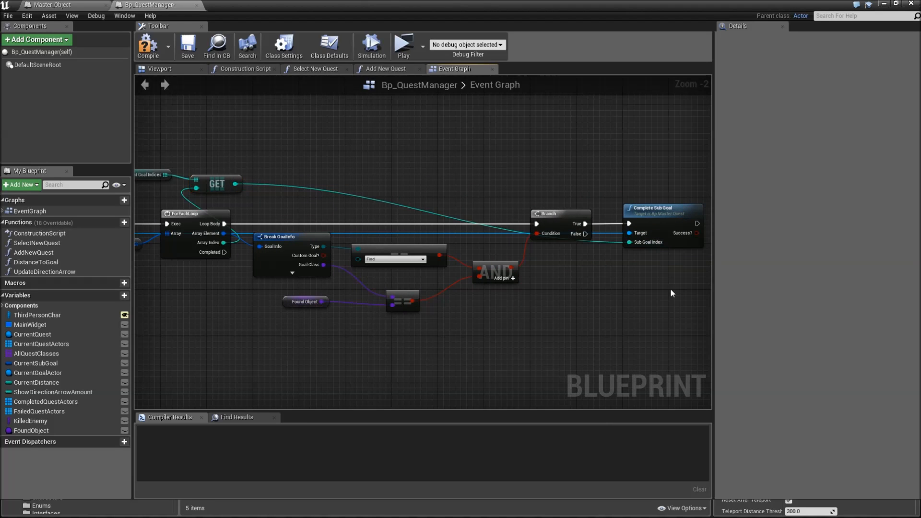
mouse_move(187, 46)
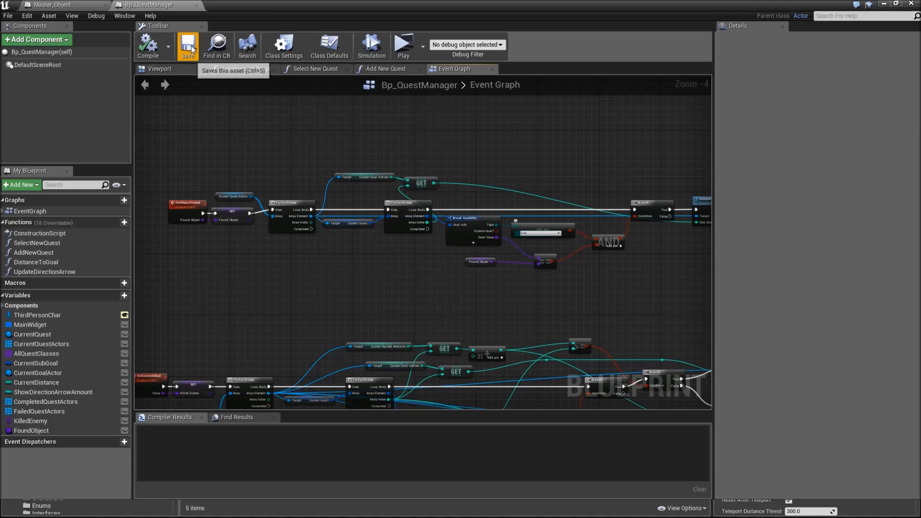
mouse_move(198, 6)
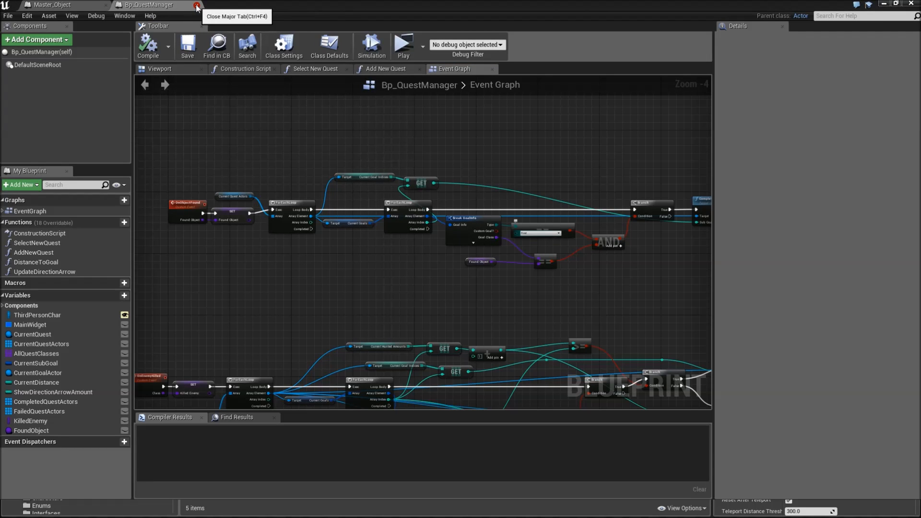
left_click(197, 5)
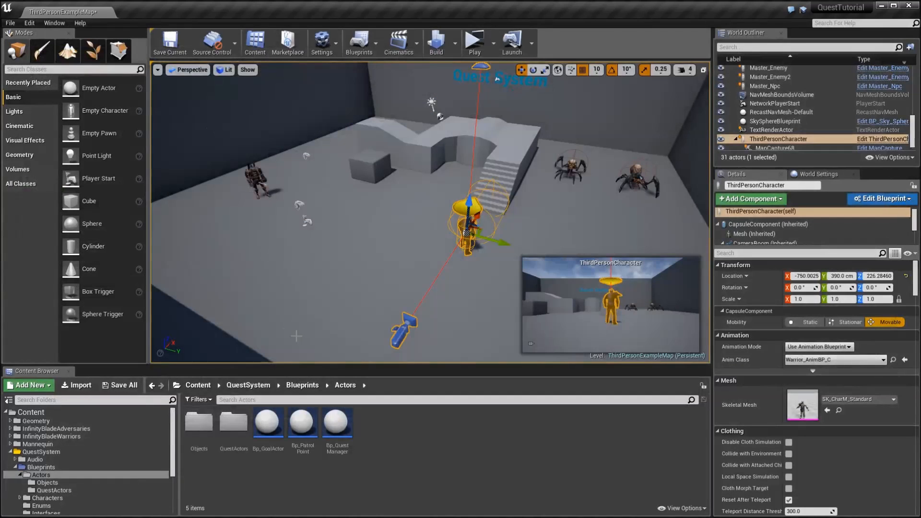
Step: Create material Mat_Object in Objects/Materials and open it
left_click(47, 482)
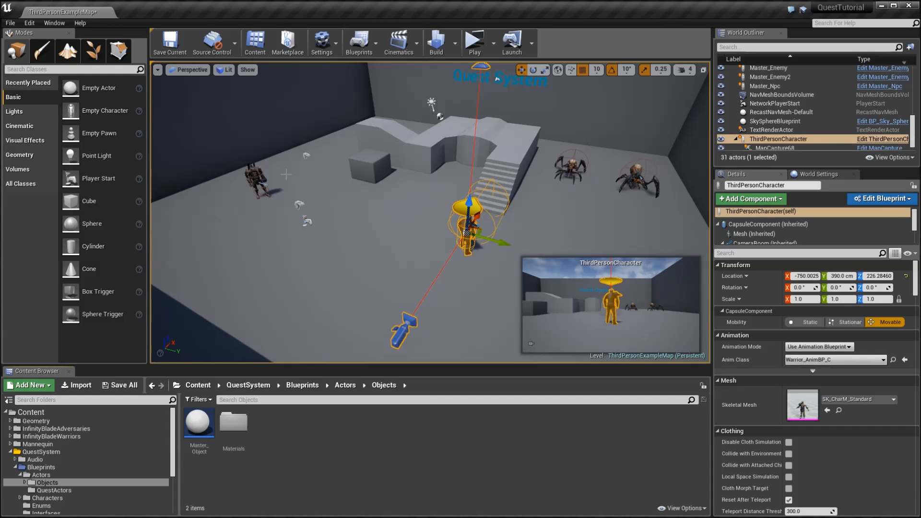
left_click(28, 385)
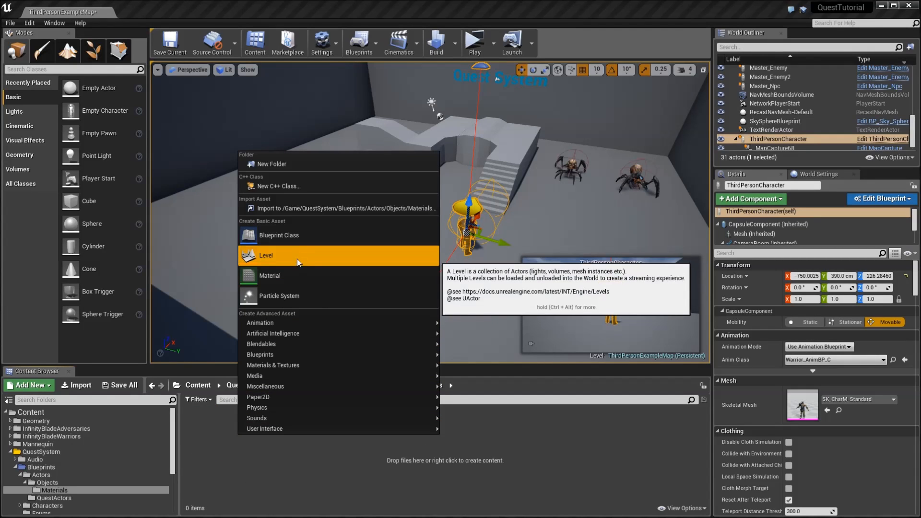
left_click(269, 275)
type("Mat_Object")
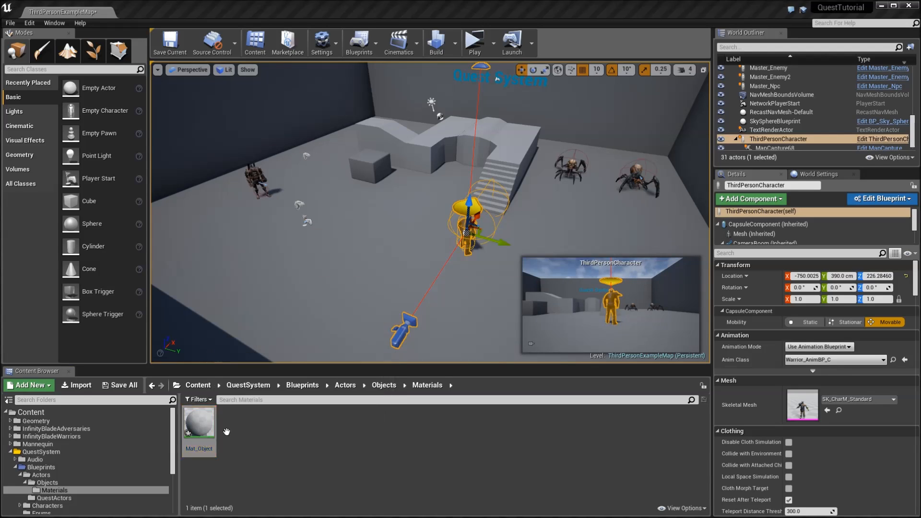
double_click(198, 422)
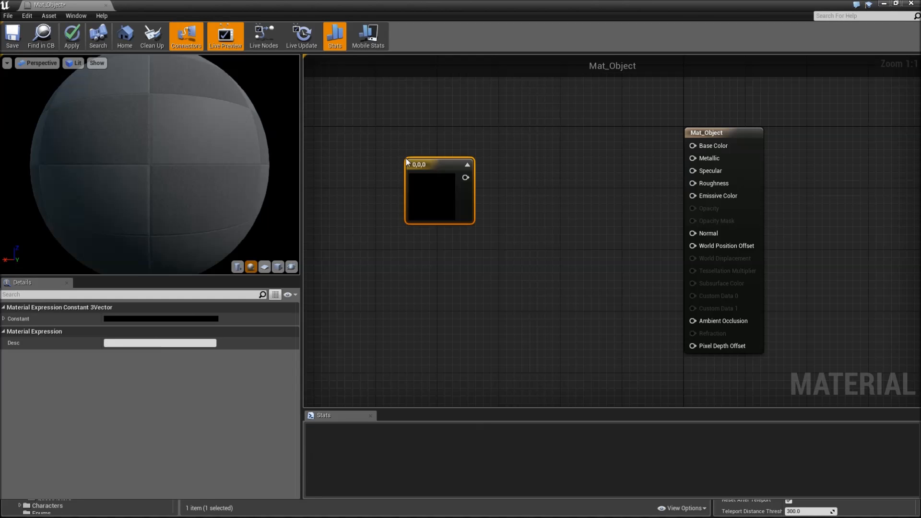
Step: Convert the constant to a Color parameter feeding Base Color and edit its default to dark grey
right_click(438, 188)
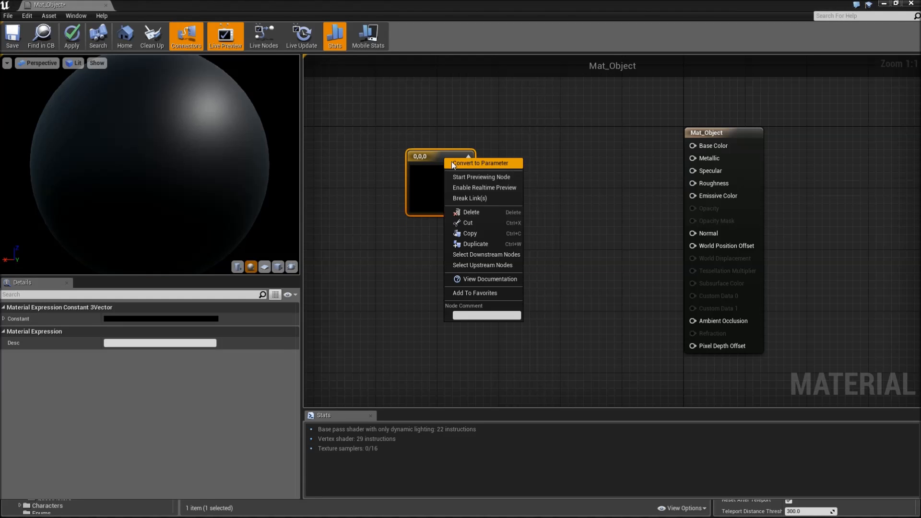
left_click(480, 163)
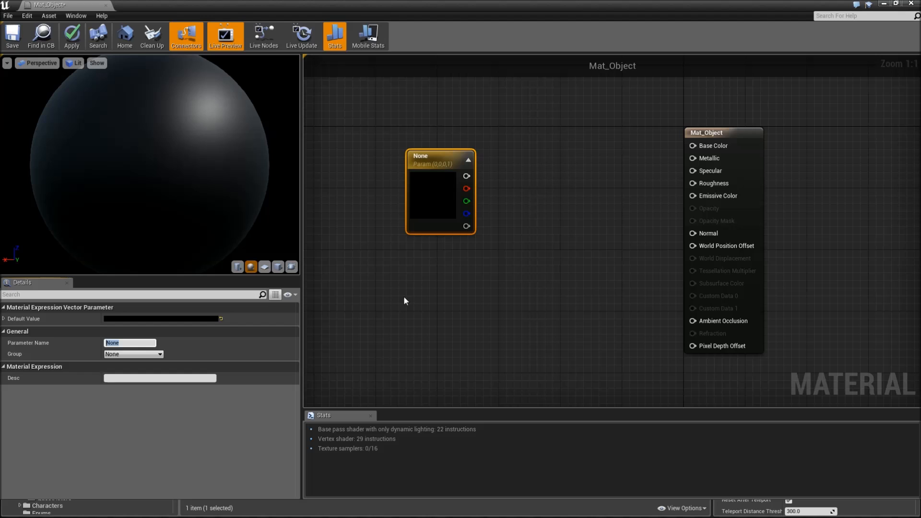
type("Color")
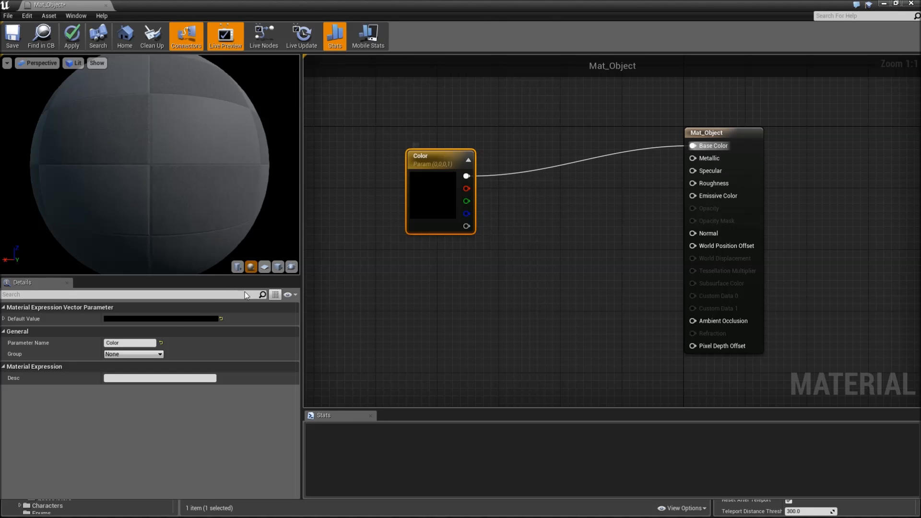
left_click(162, 318)
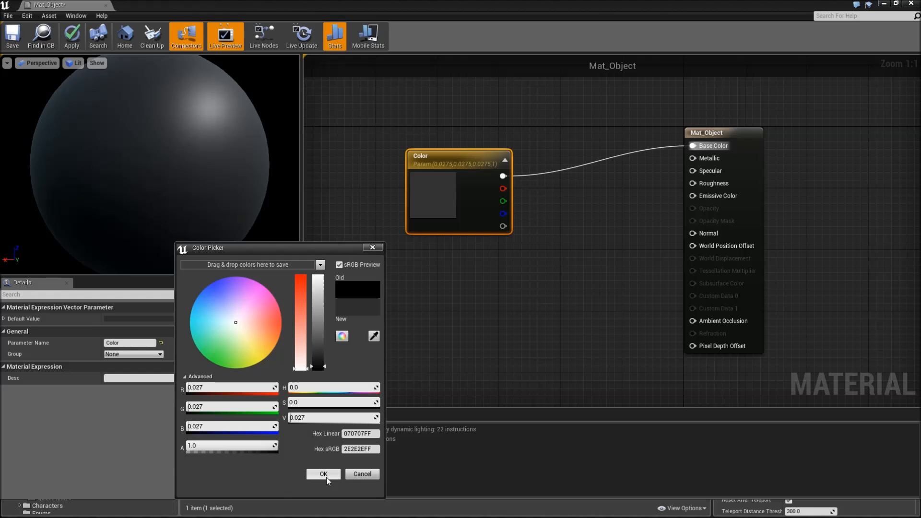
Step: Confirm the colour, feed a 0.2 constant into Roughness, and save Mat_Object
left_click(322, 473)
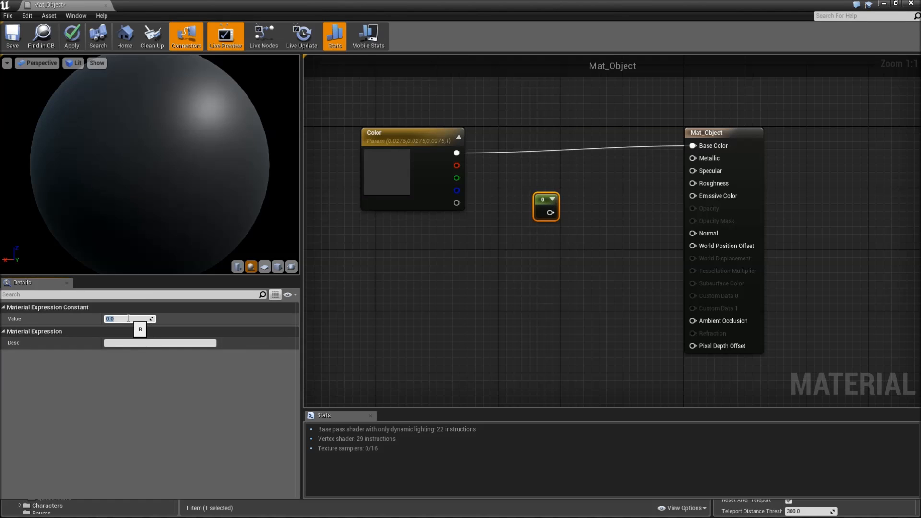
type("0.2")
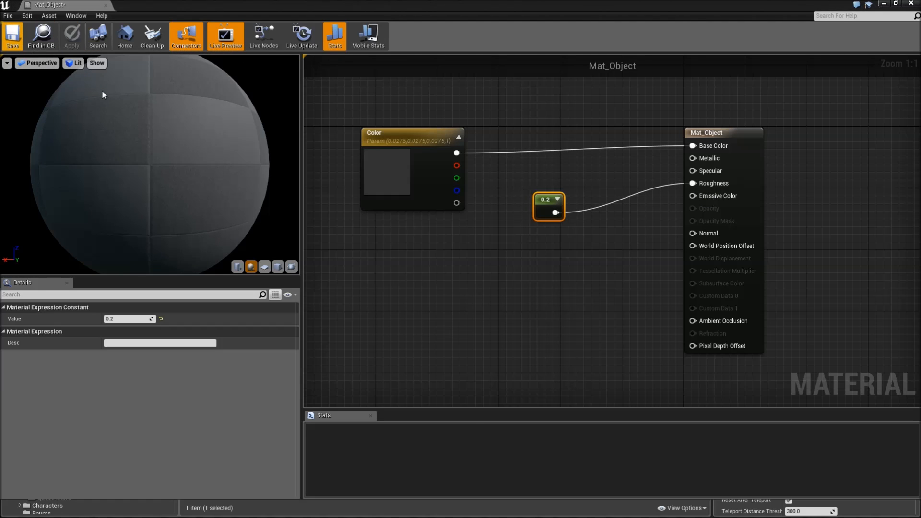
left_click(71, 37)
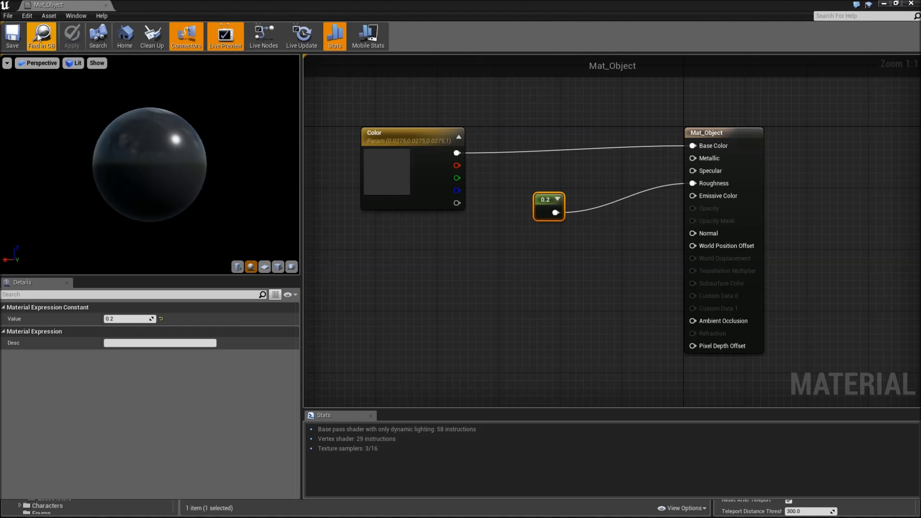
left_click(533, 262)
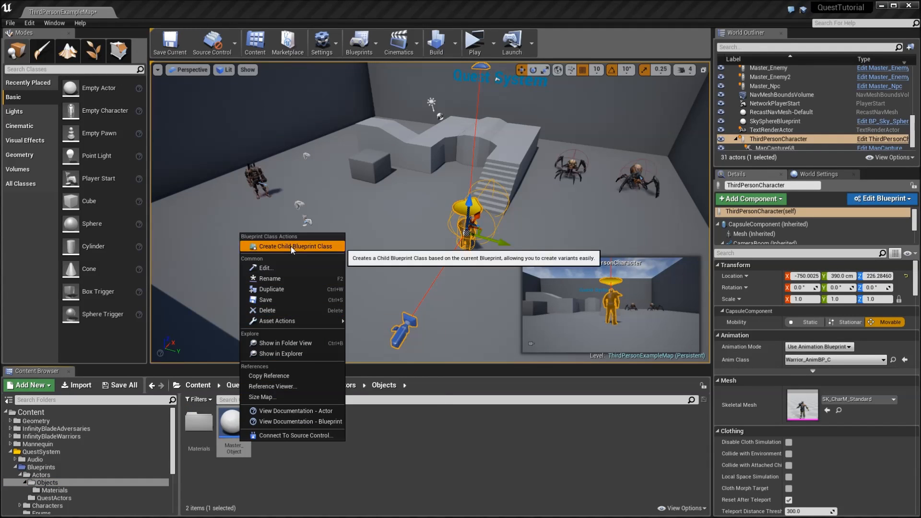
Step: Create child blueprint Object_Cone from Master_Object and open it
left_click(295, 247)
type("Object_Cone")
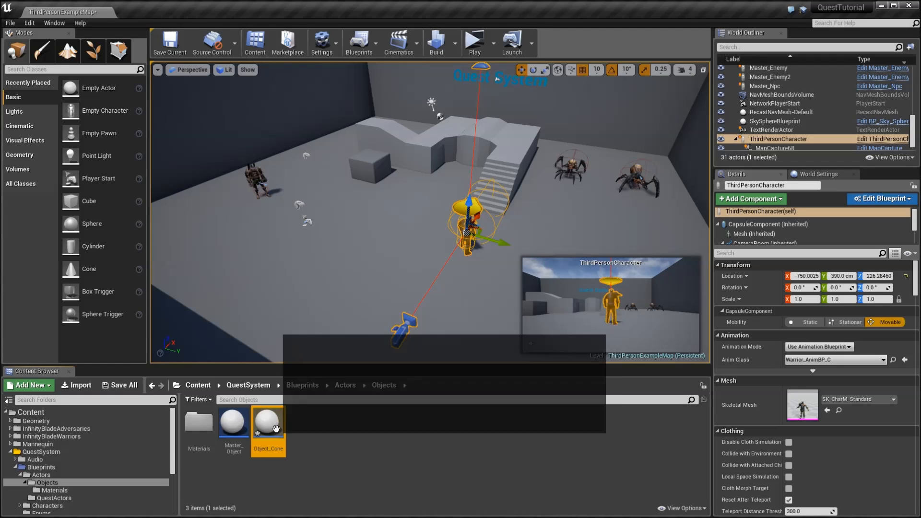
double_click(268, 422)
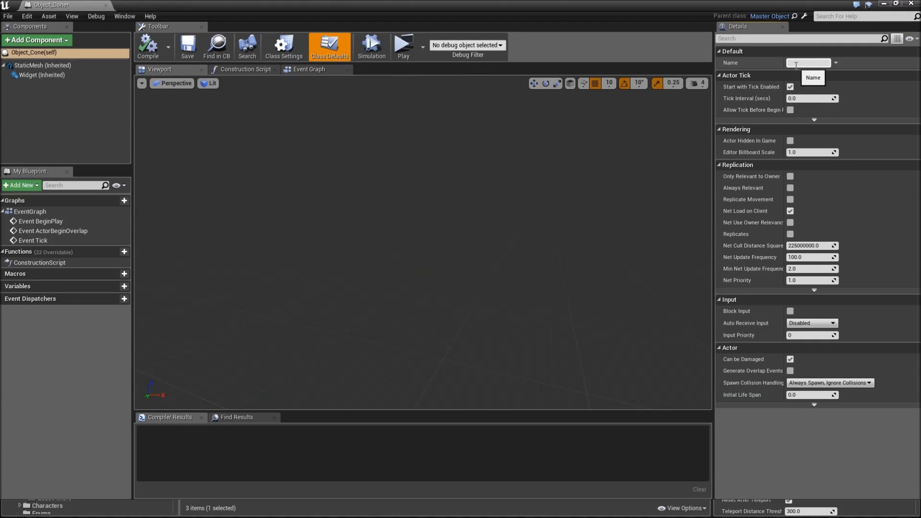
Step: Name the object Mystical Cone and set its StaticMesh to Shape_Cone
type("Mystical Cone")
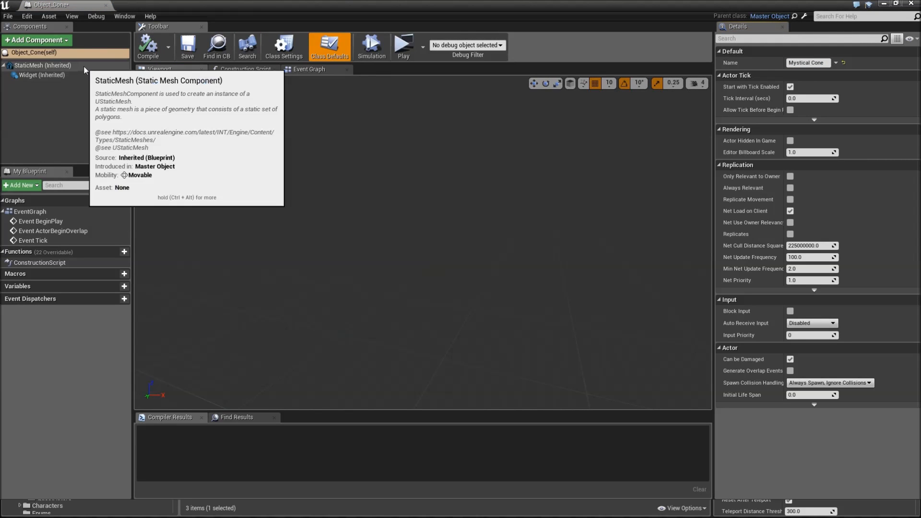
left_click(42, 66)
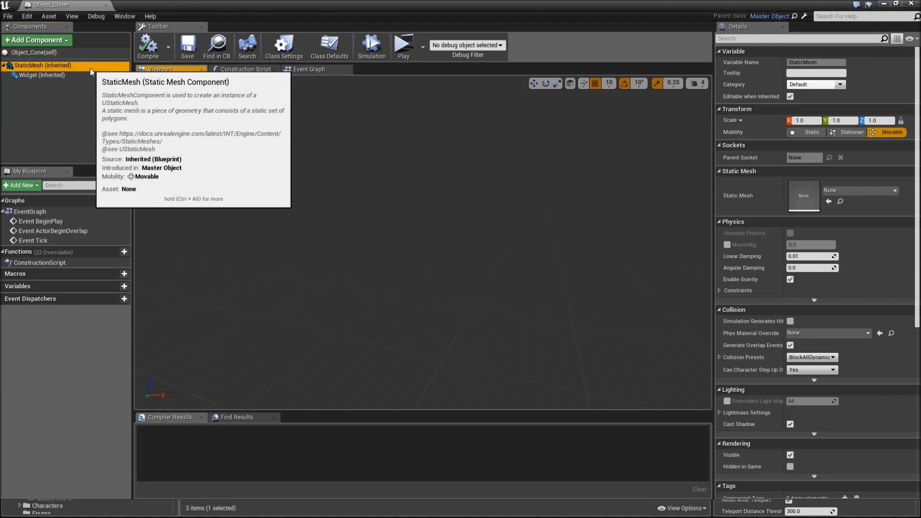
mouse_move(539, 211)
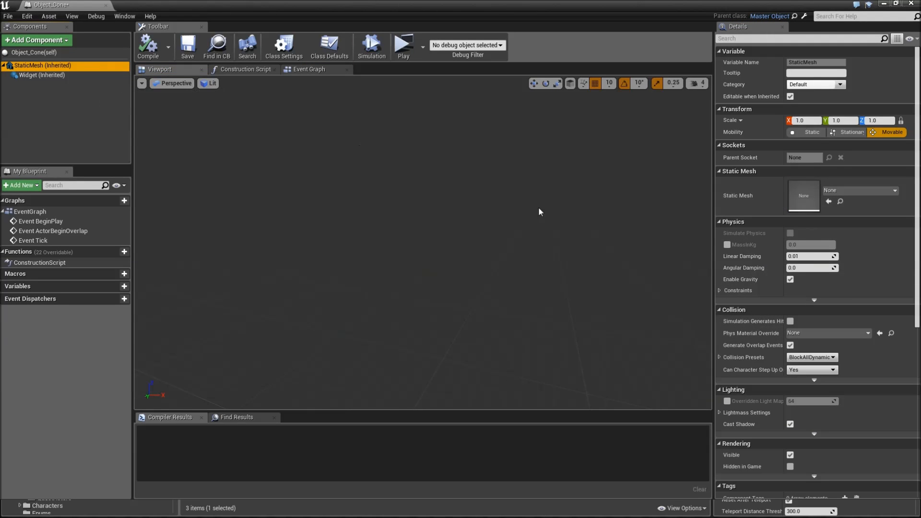
left_click(893, 190)
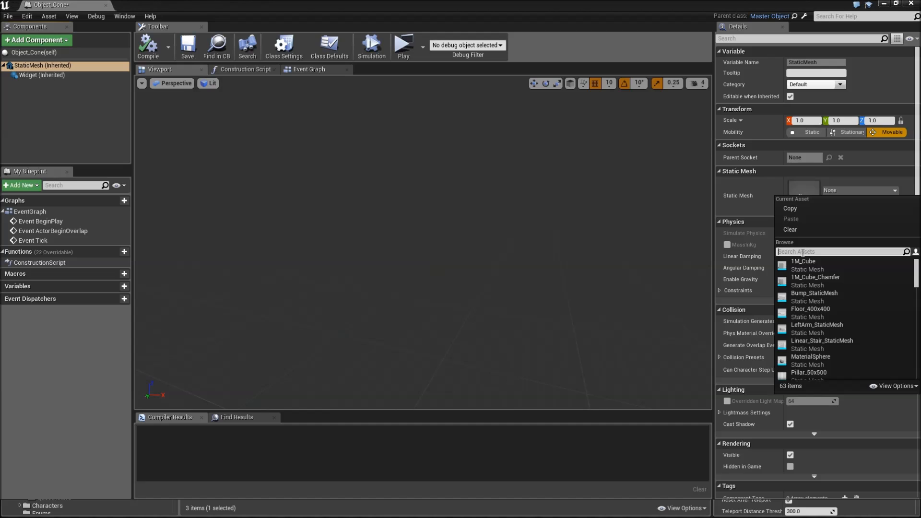
type("cone")
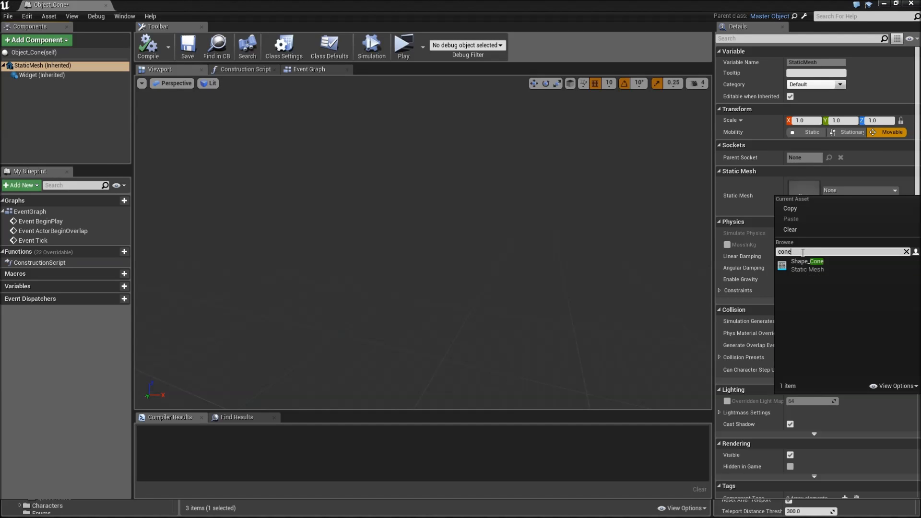
left_click(807, 265)
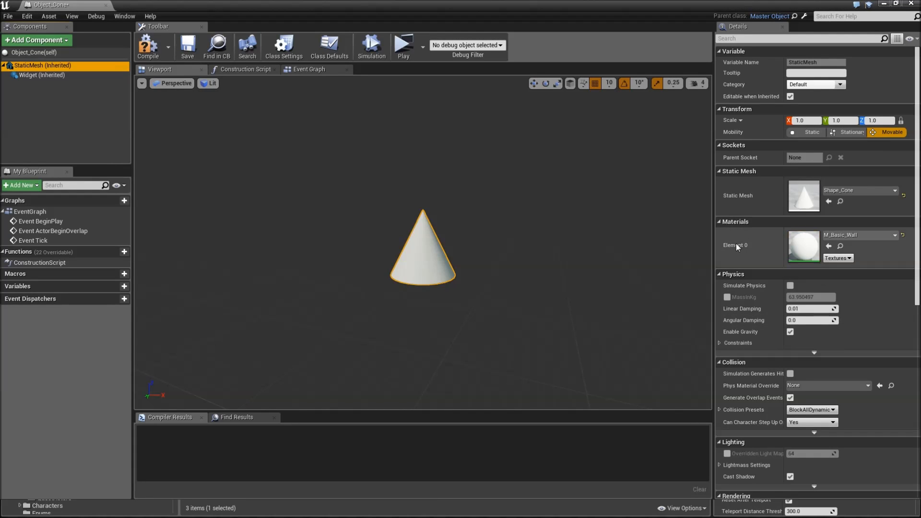
Step: Apply Mat_Object as the cone's material and go to the Event Graph
left_click(893, 234)
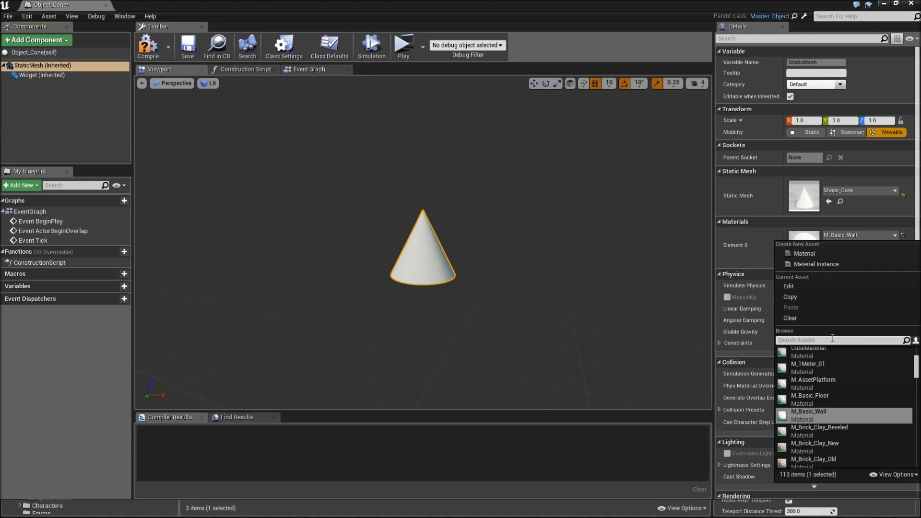
type("obje")
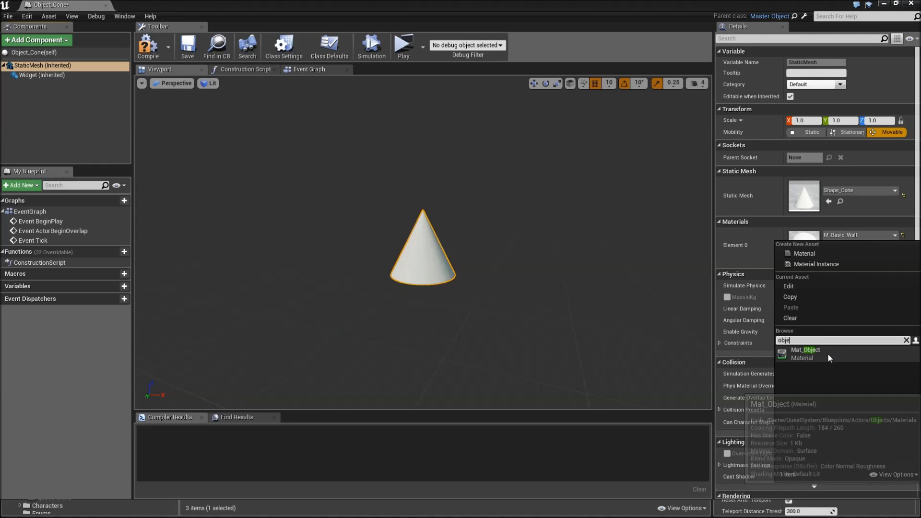
left_click(804, 354)
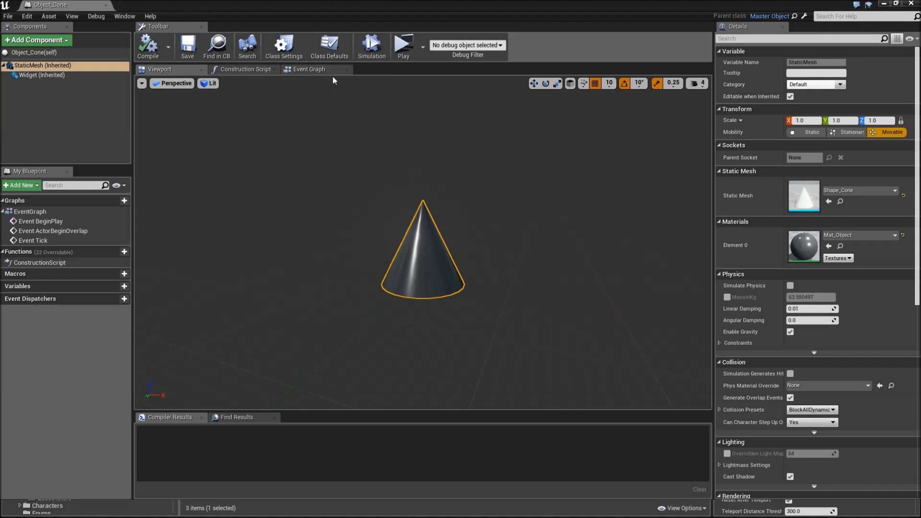
left_click(308, 69)
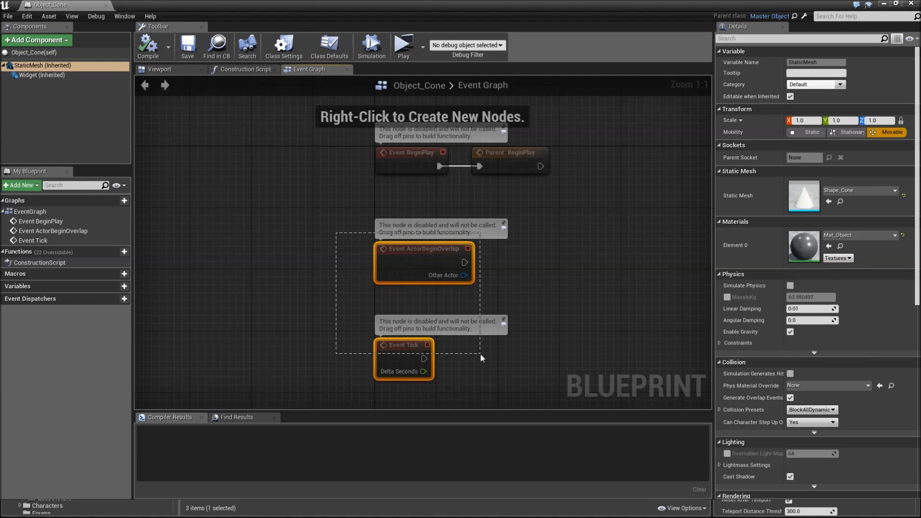
Step: Remove the unused overlap and tick events and add a Create Dynamic Material Instance node off BeginPlay
key("Delete")
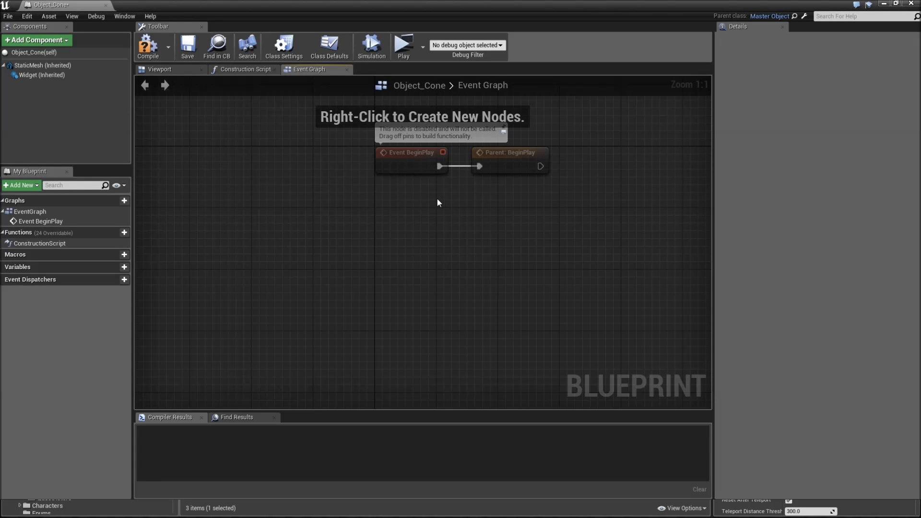
left_click(509, 160)
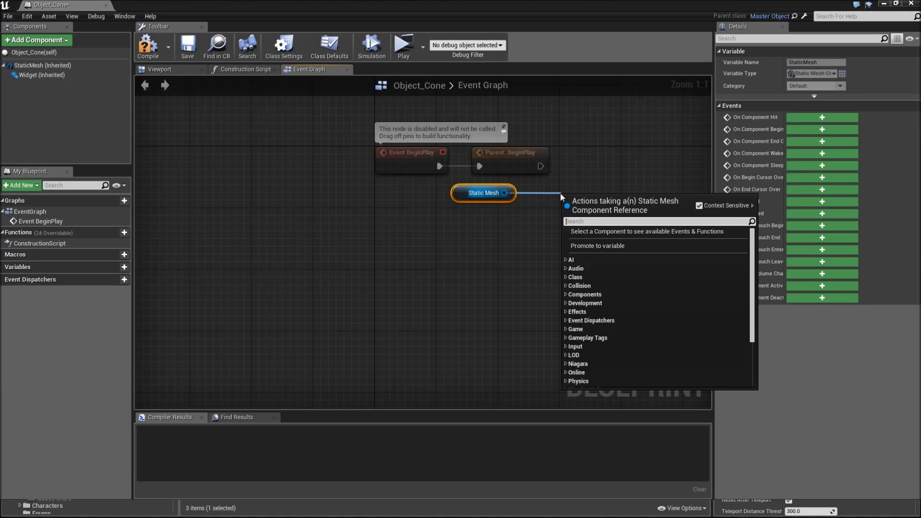
type("crea")
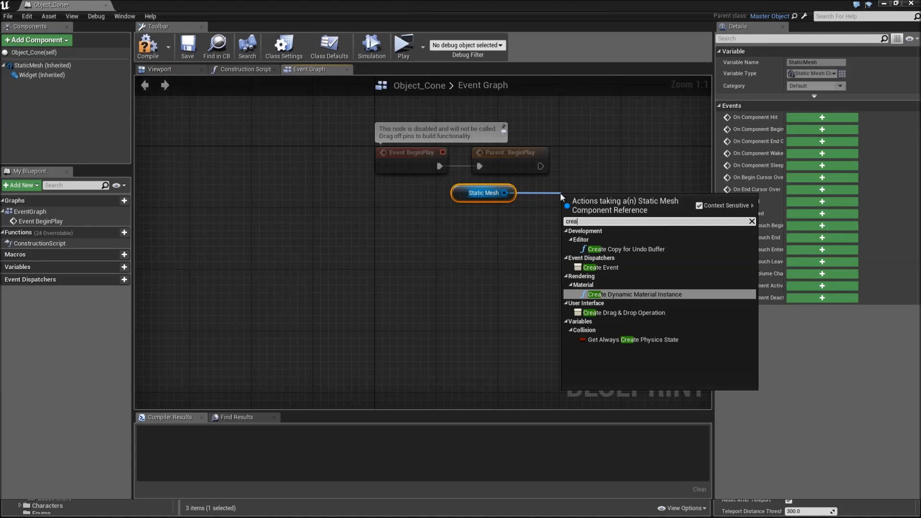
left_click(633, 293)
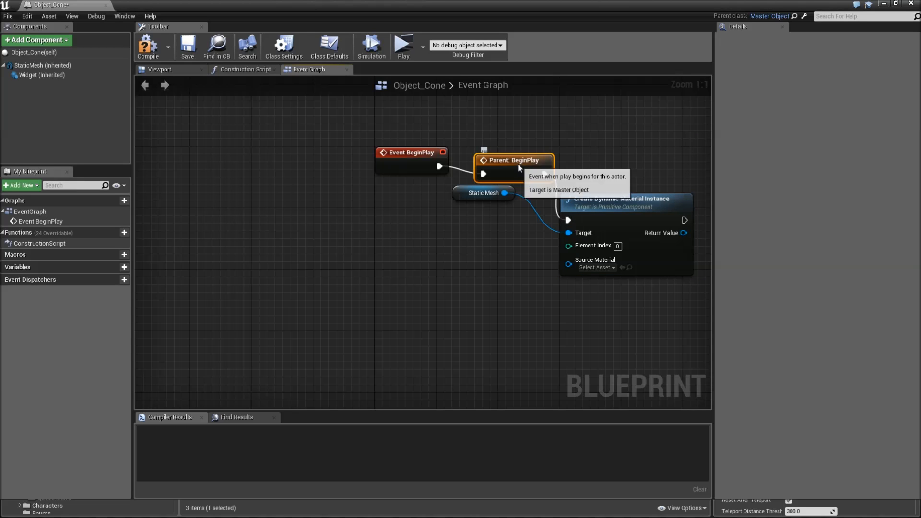
Step: Add a Get Material node from the static mesh to feed the dynamic instance
left_click(406, 192)
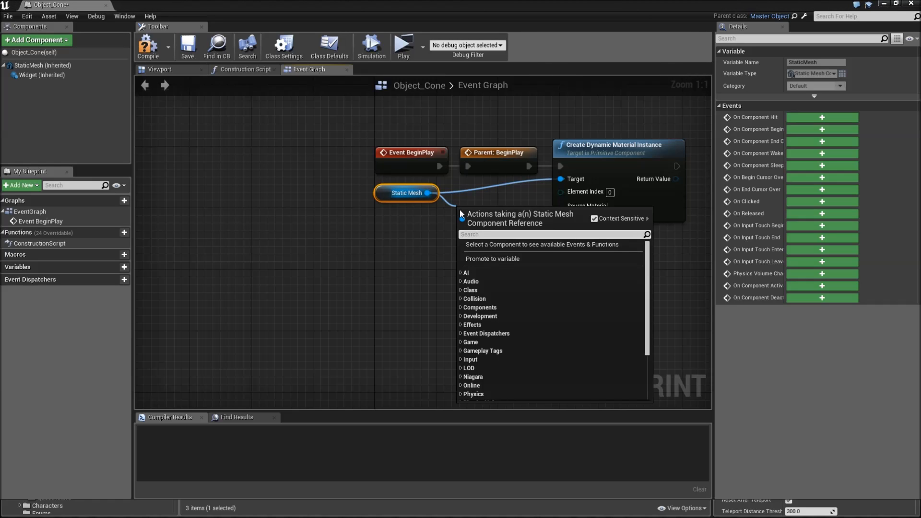
type("get ma")
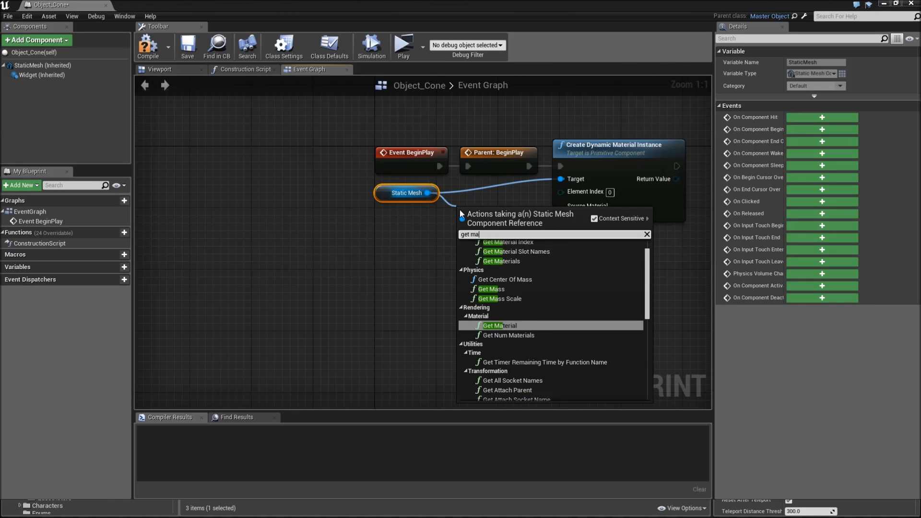
left_click(498, 325)
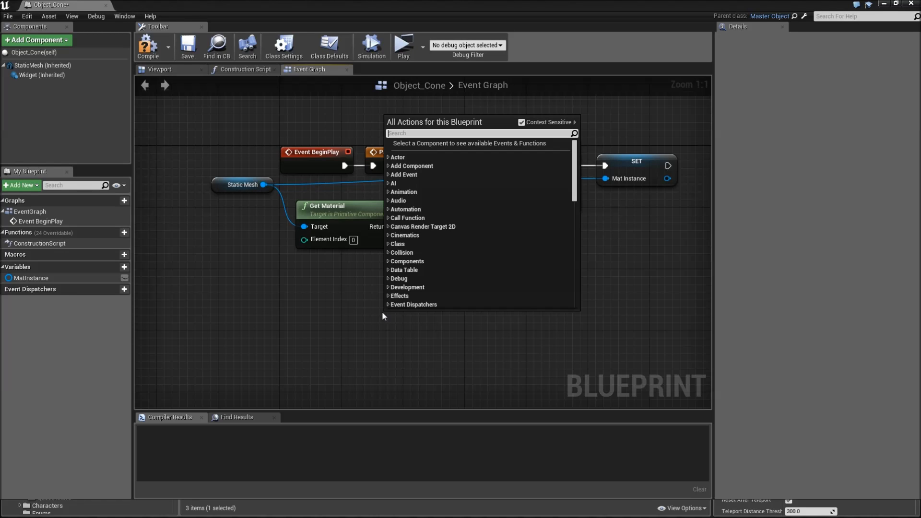
Step: On Enter Player Radius, call the parent event and set MatInstance's Color parameter to a dark teal blue
type("ente")
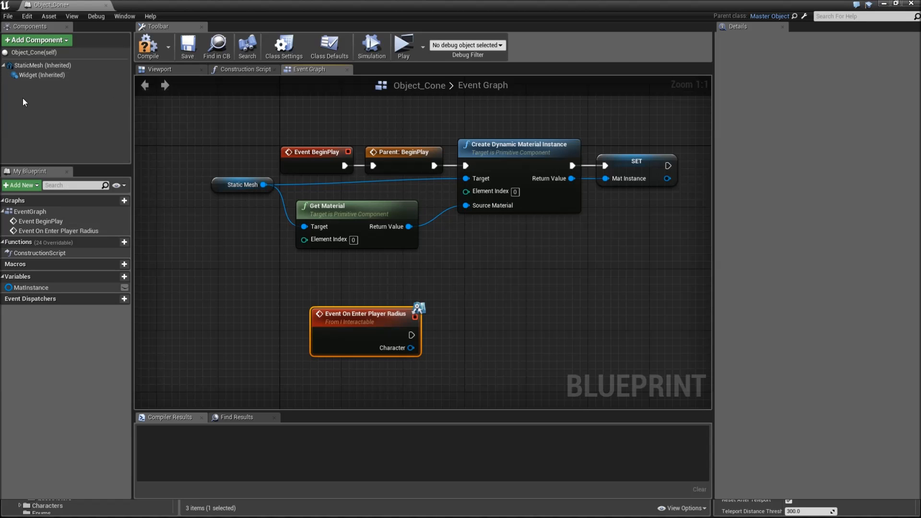
right_click(365, 334)
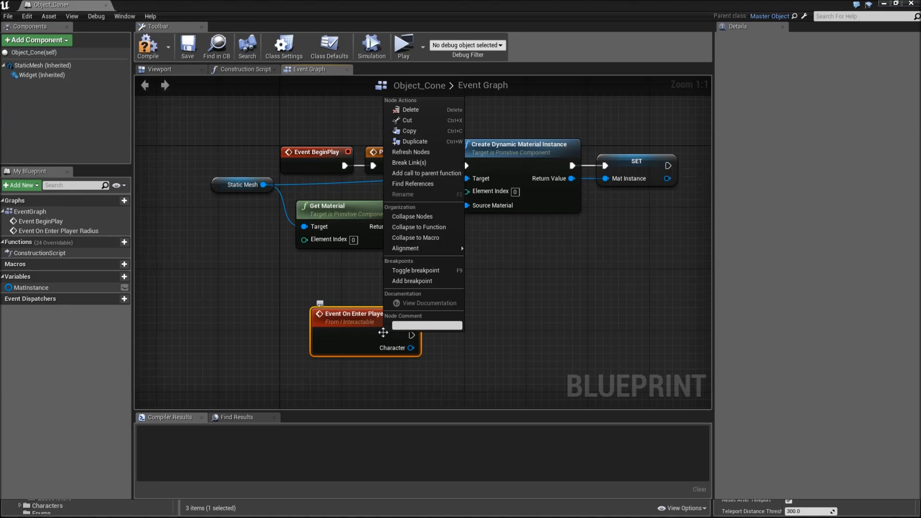
left_click(426, 173)
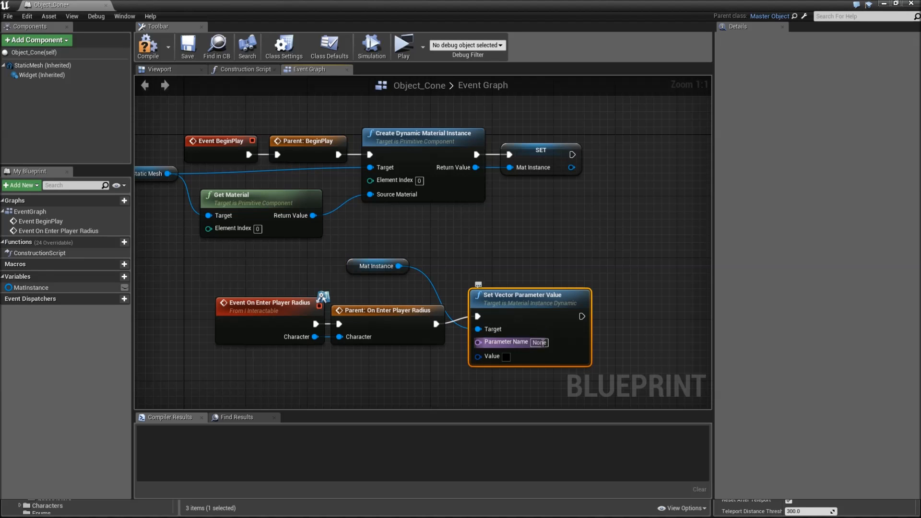
type("Color")
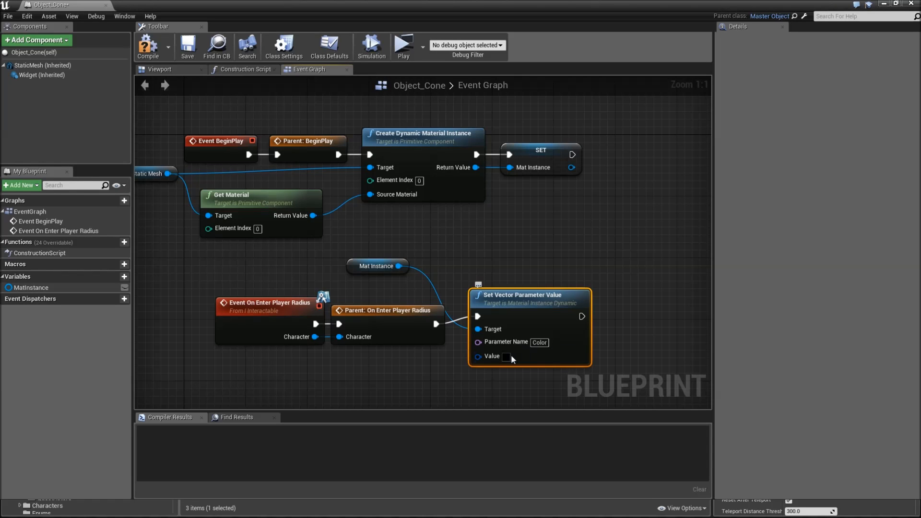
left_click(505, 356)
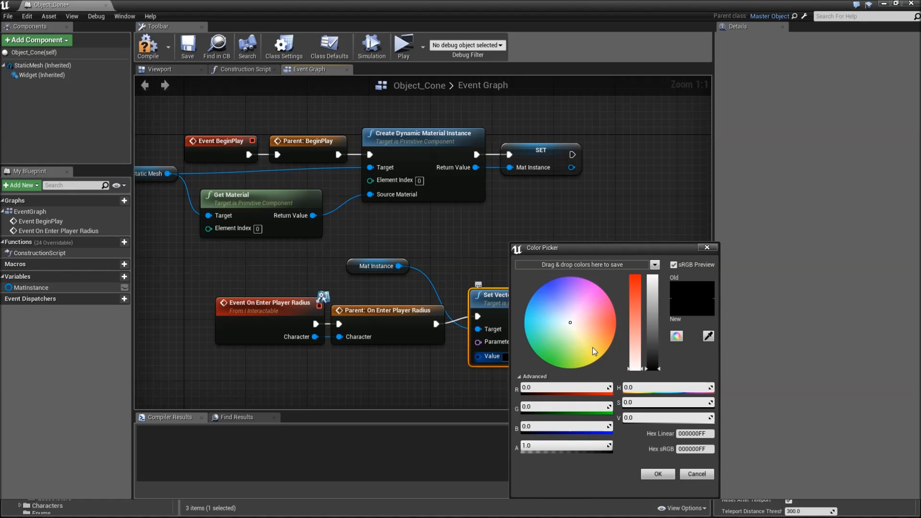
mouse_move(605, 364)
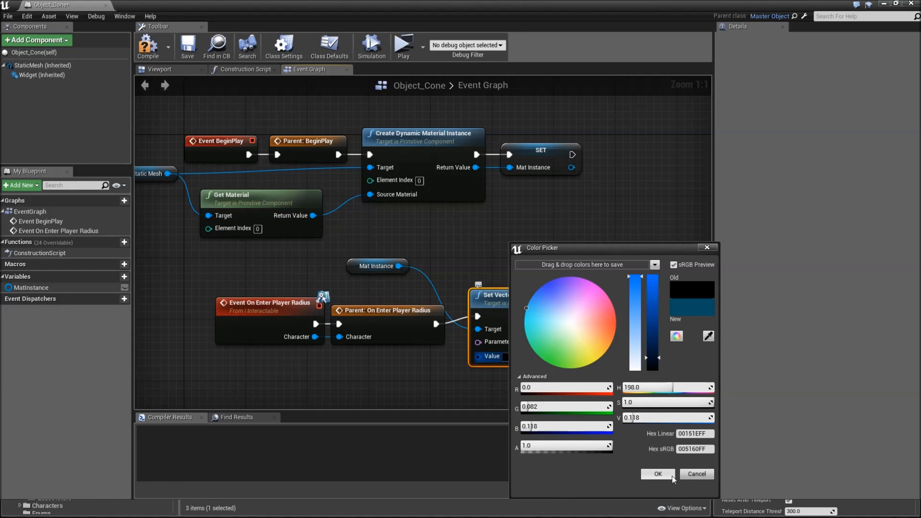
Step: On Leave Player Radius, set MatInstance's Color parameter to a darker colour
left_click(657, 473)
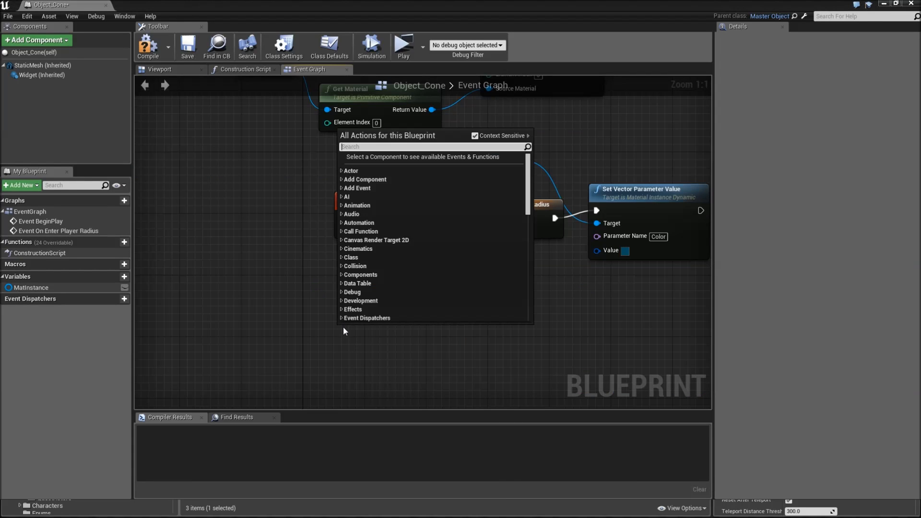
mouse_move(313, 329)
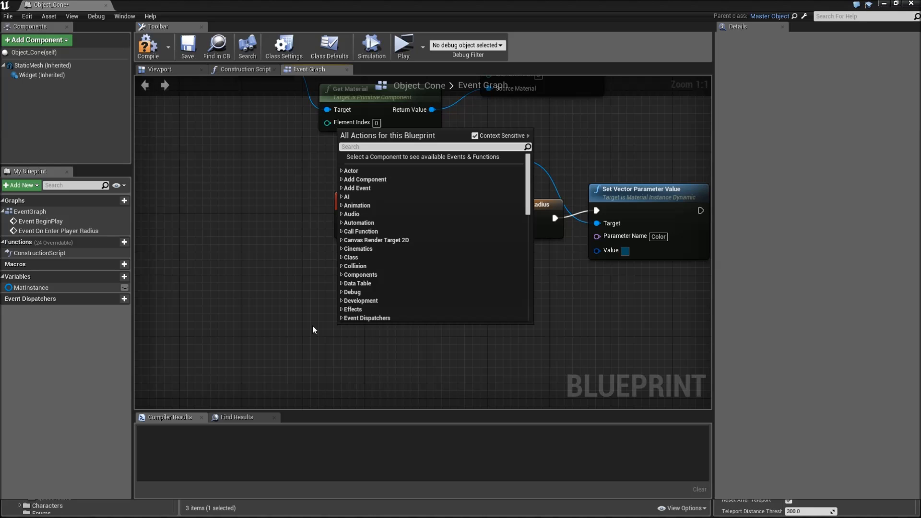
type("event")
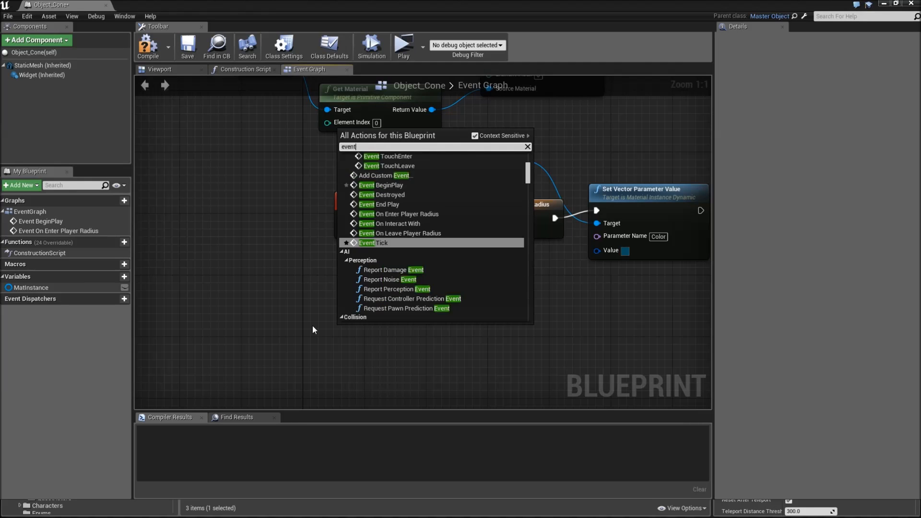
left_click(401, 214)
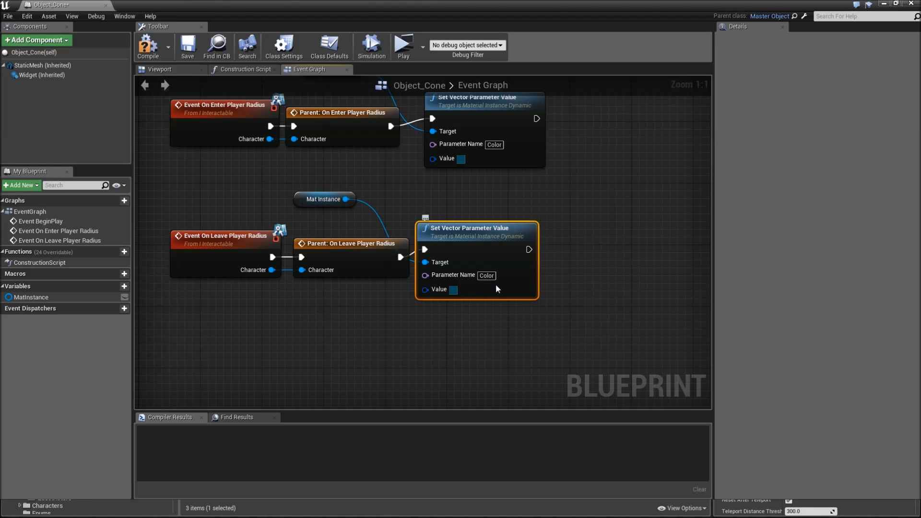
left_click(454, 289)
type("0707")
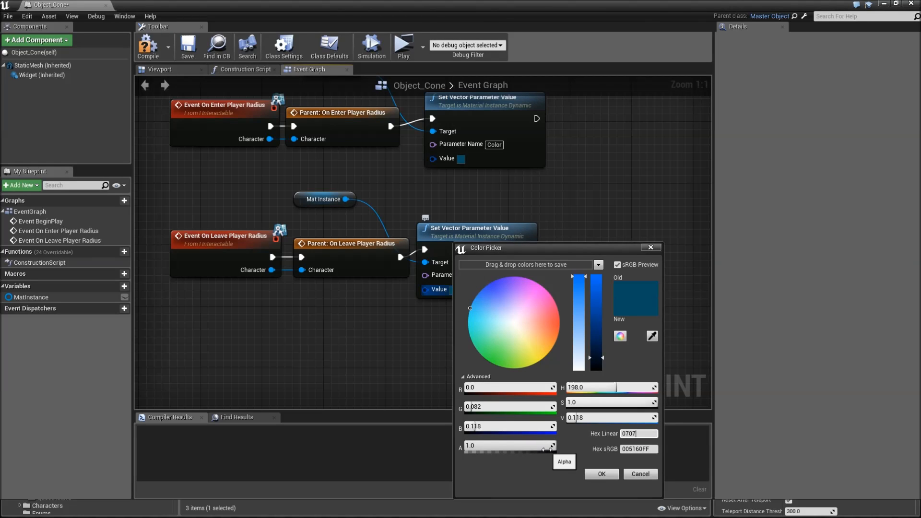
left_click(513, 322)
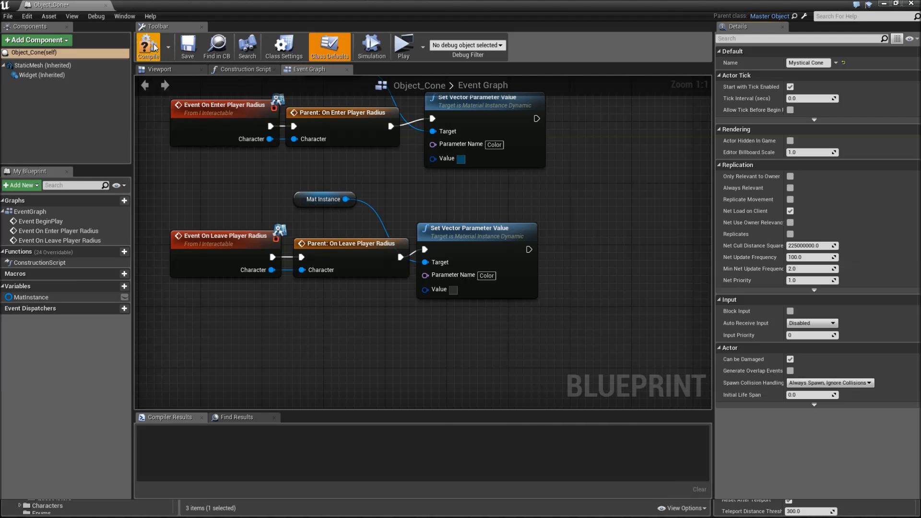
Step: Compile the updated Object_Cone blueprint
left_click(148, 46)
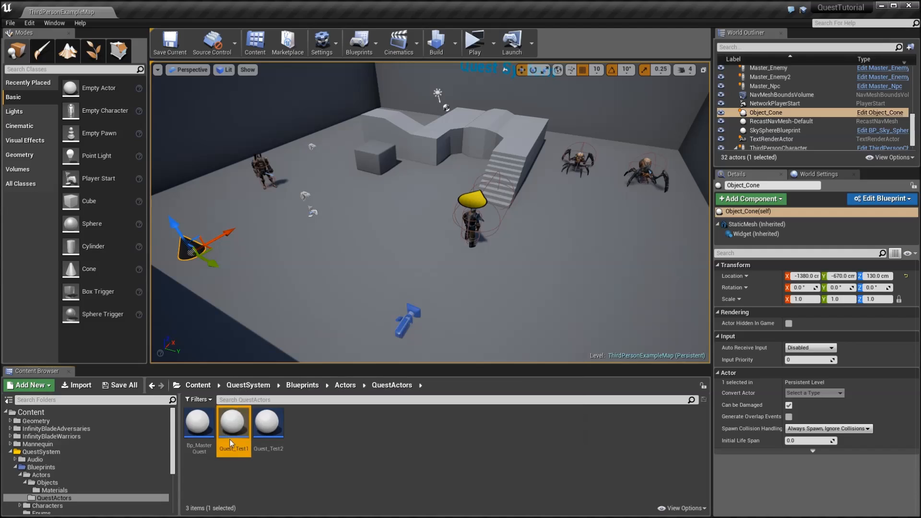
Step: In Quest_Test1, name sub-goal 1 'mystical cone' and set its GoalClass to Object_Cone
double_click(233, 423)
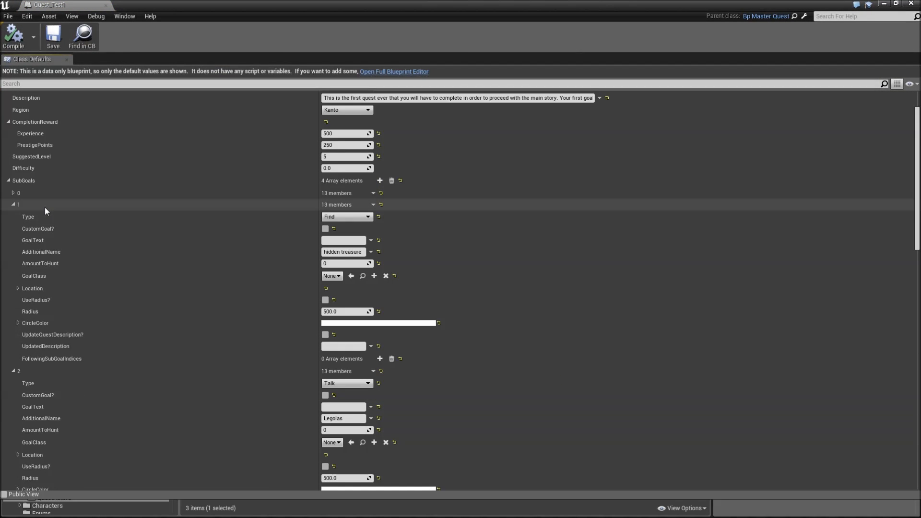
mouse_move(347, 263)
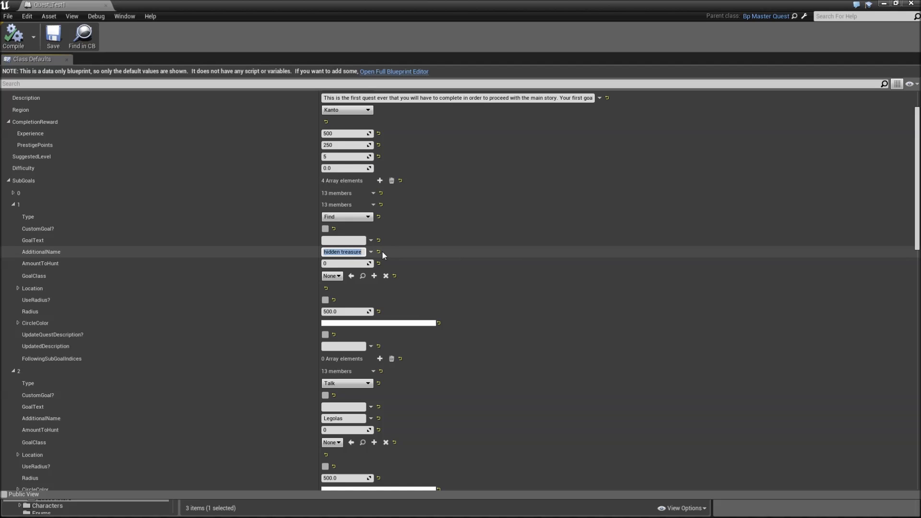
type("mystical")
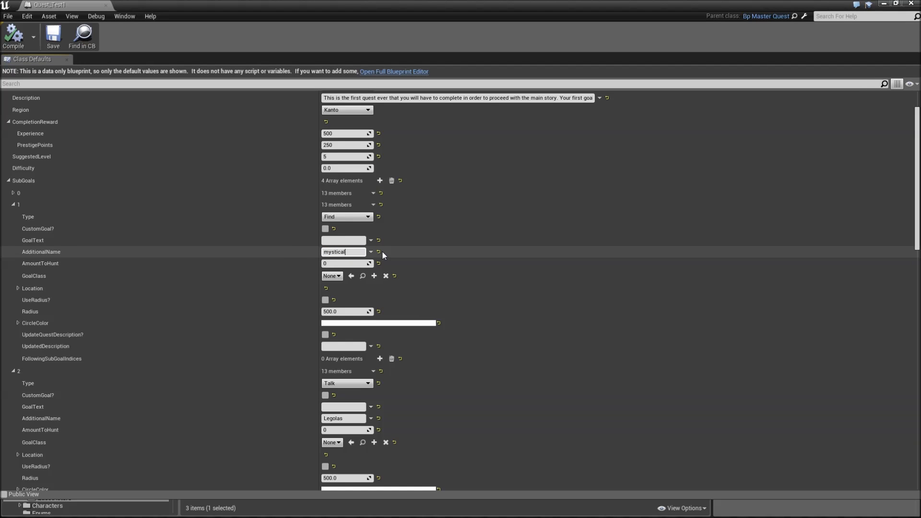
type("cone")
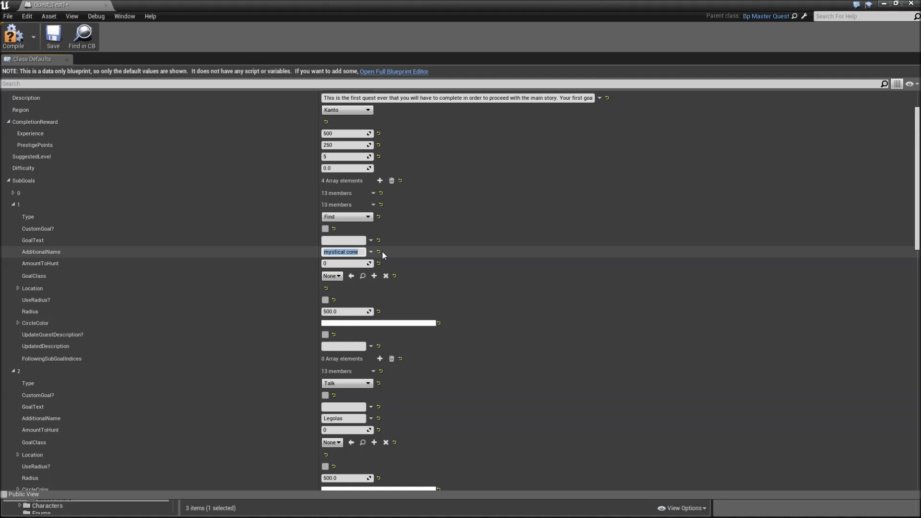
left_click(331, 275)
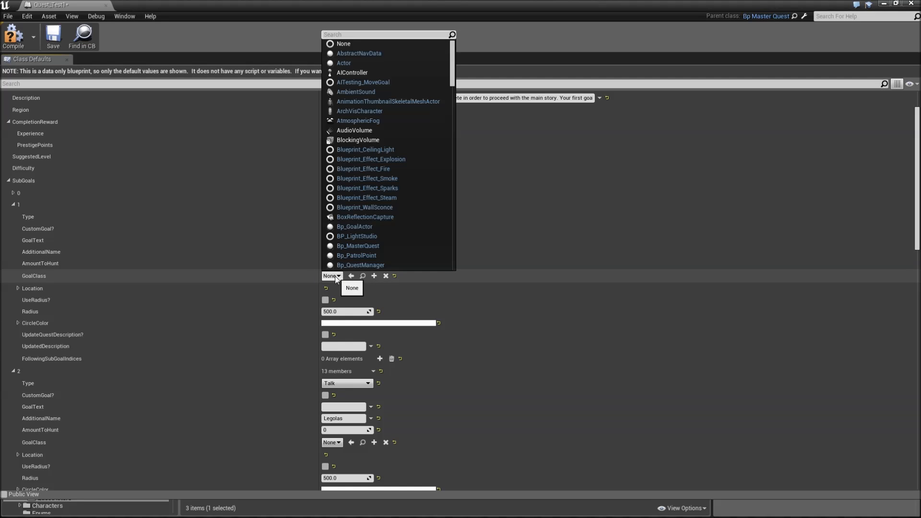
type("cone")
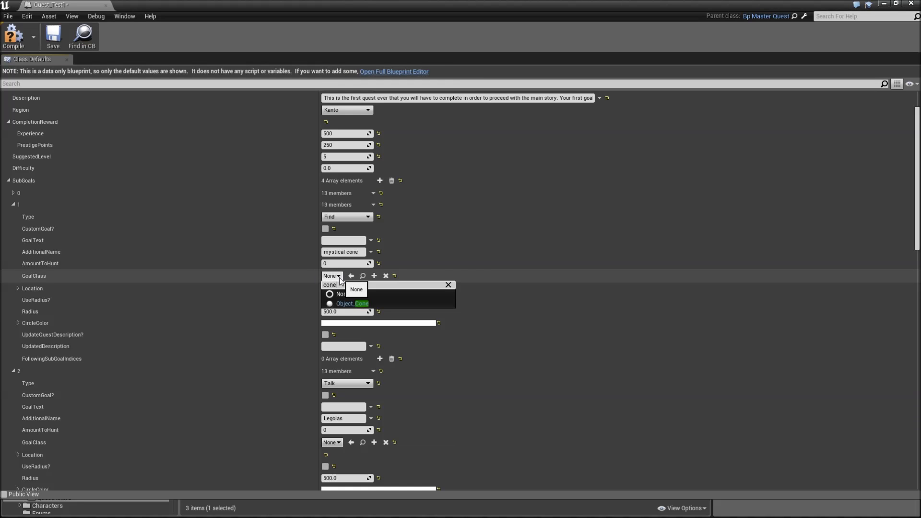
left_click(349, 303)
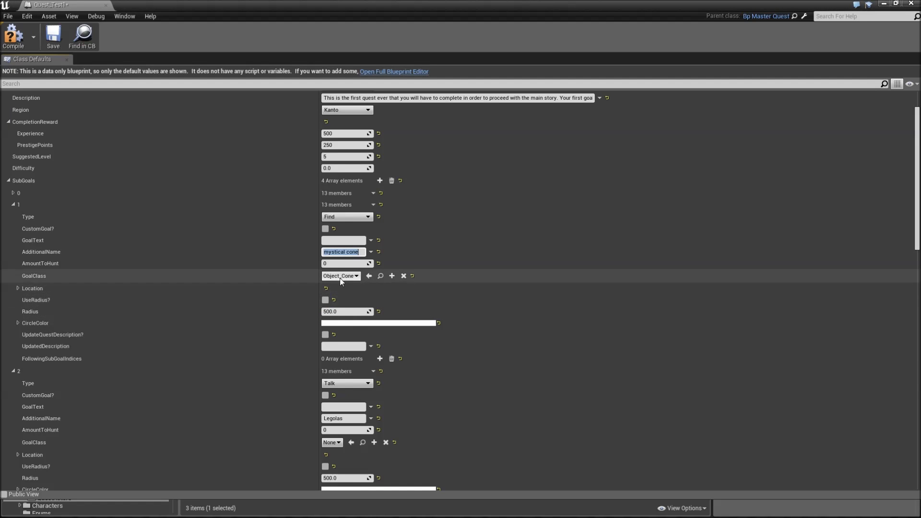
mouse_move(100, 210)
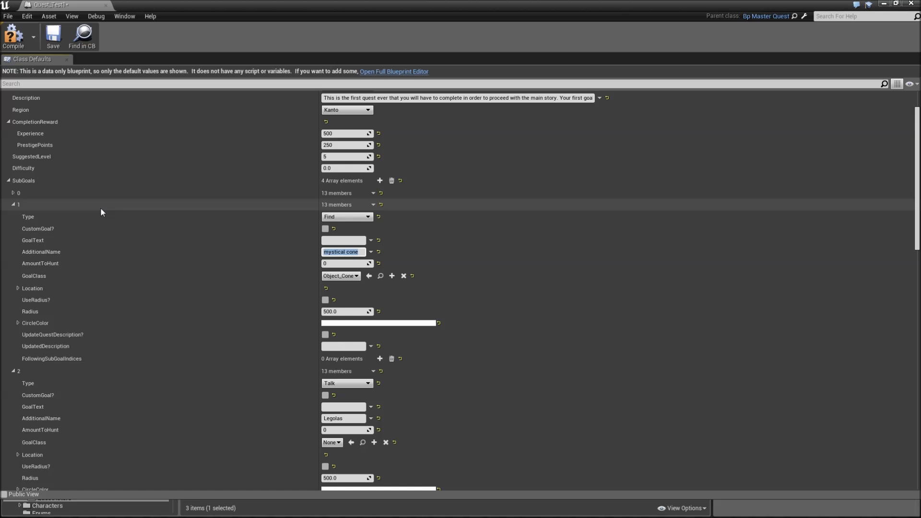
Step: Add a FollowingSubGoalIndices element to sub-goal 1 and close the quest editor
scroll("down", 3)
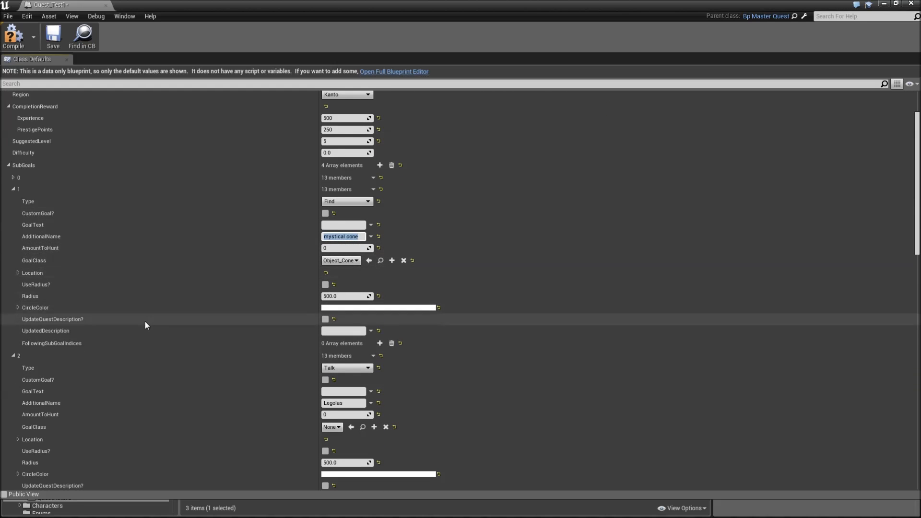
mouse_move(210, 226)
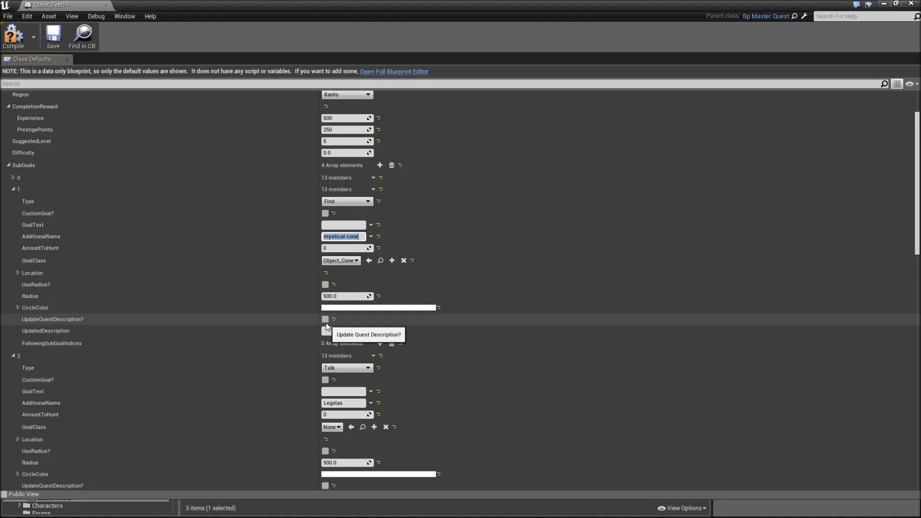
mouse_move(330, 349)
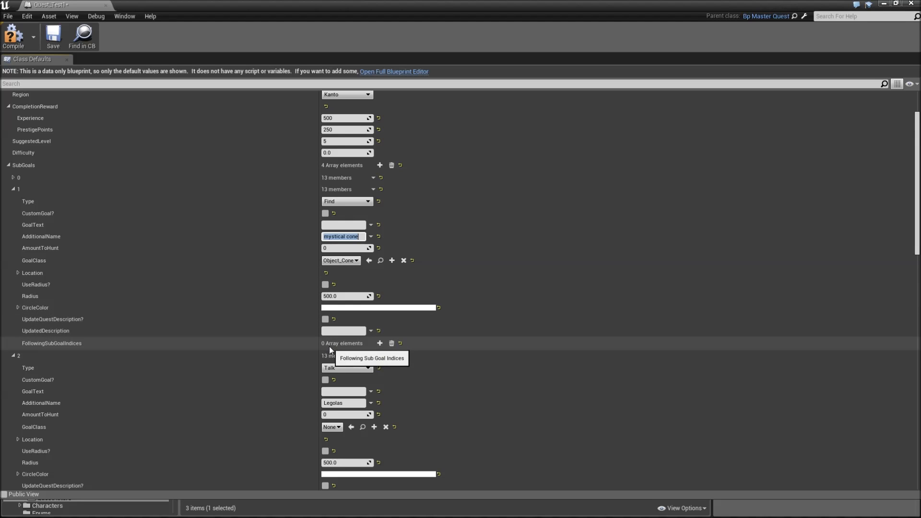
mouse_move(411, 369)
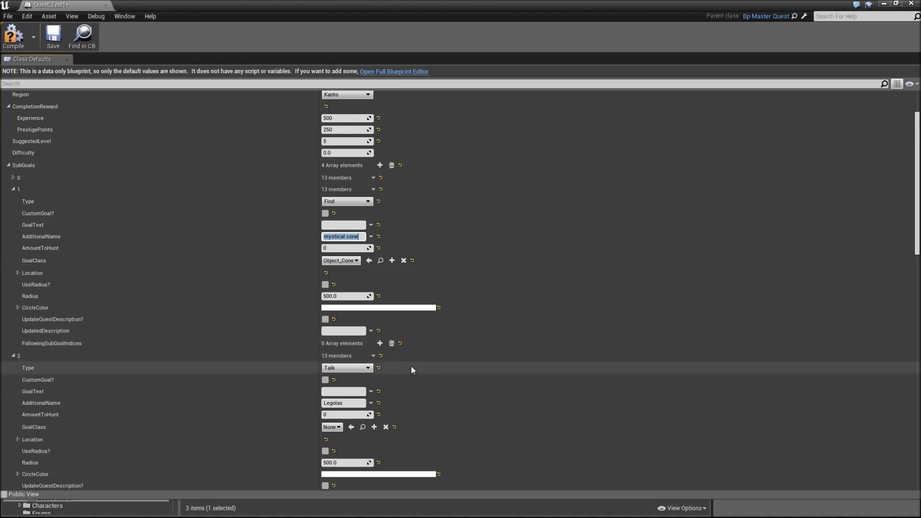
mouse_move(380, 343)
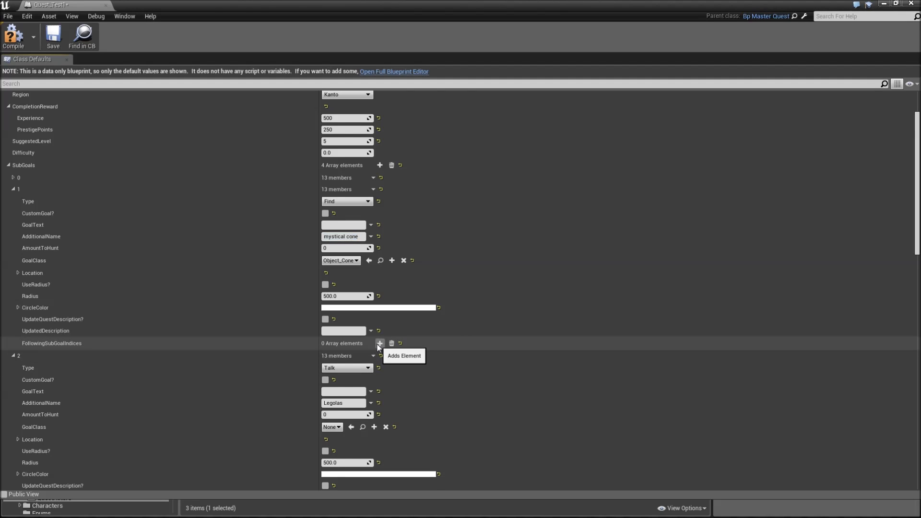
left_click(380, 343)
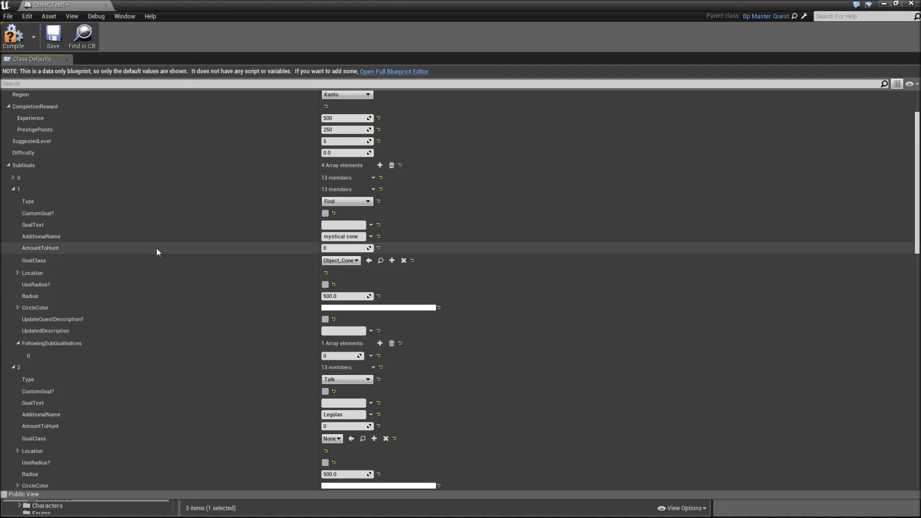
scroll("down", 3)
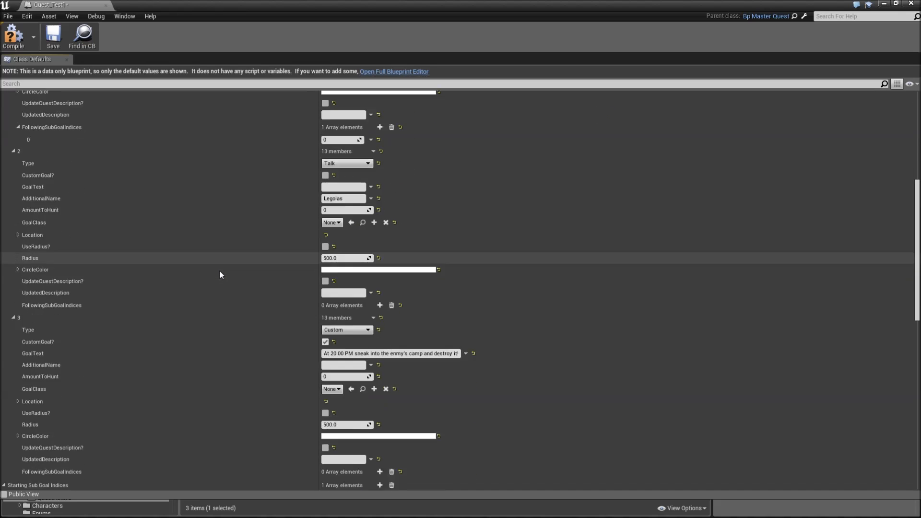
scroll("down", 3)
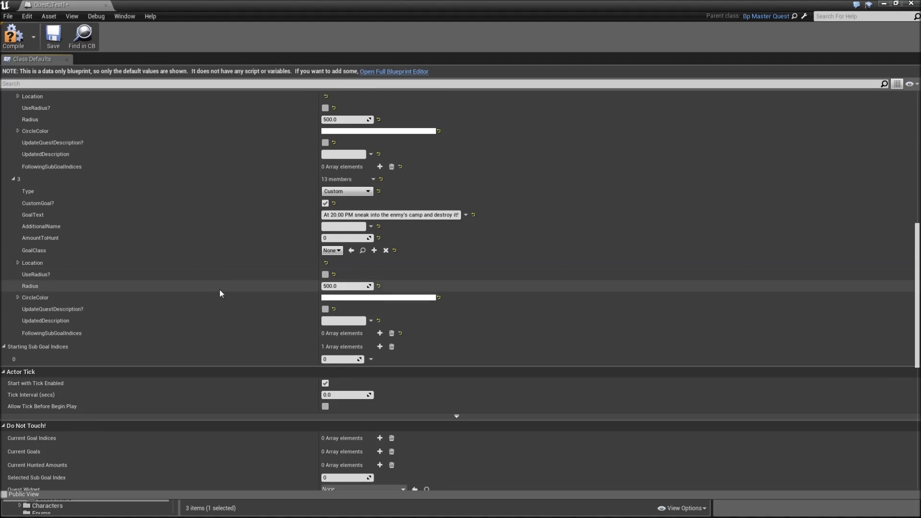
left_click(343, 359)
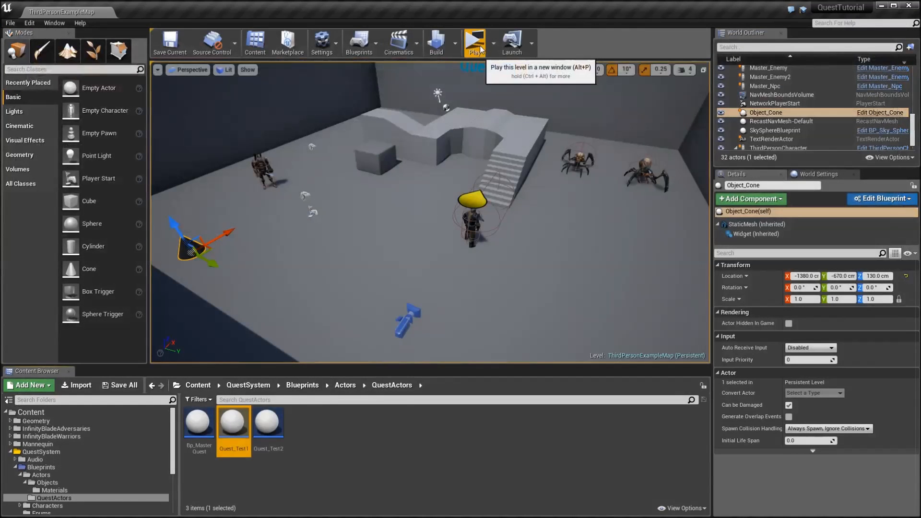
Step: Play the level and inspect 'My first quest ever' in the quest journal for the mystical cone goal
left_click(474, 42)
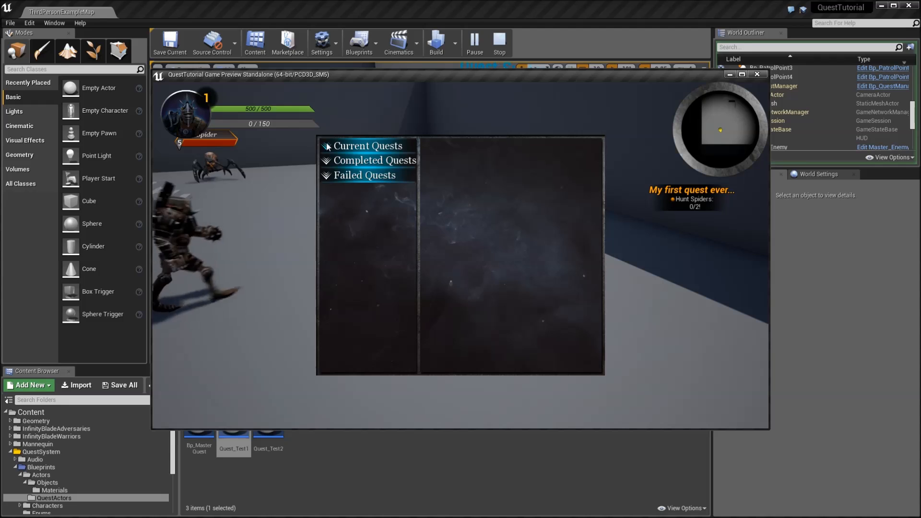
left_click(367, 146)
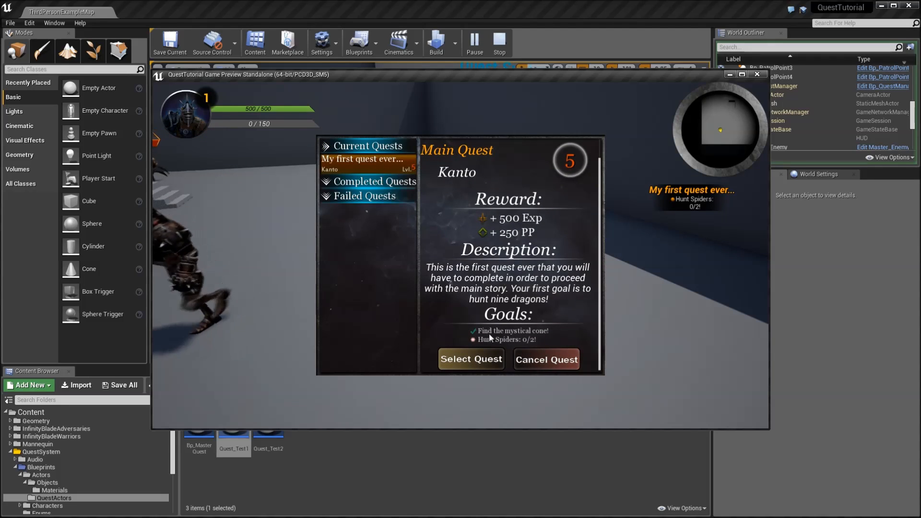
mouse_move(541, 340)
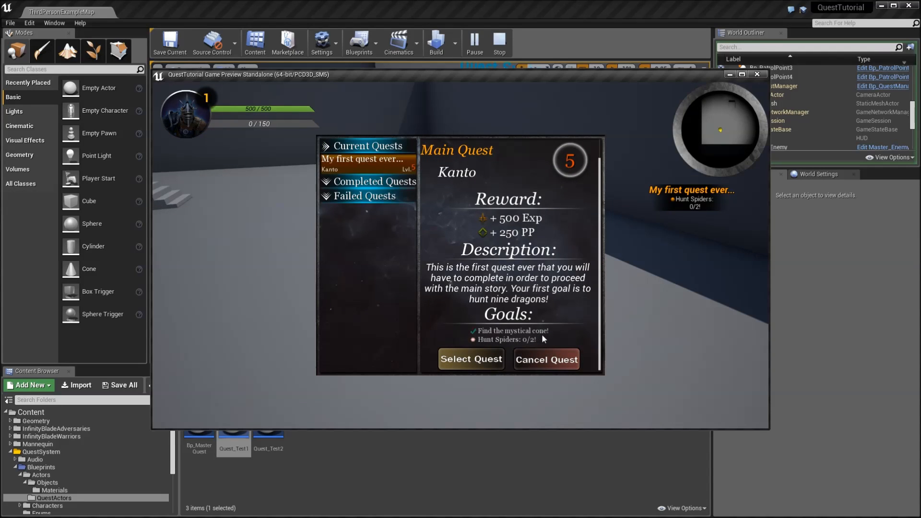